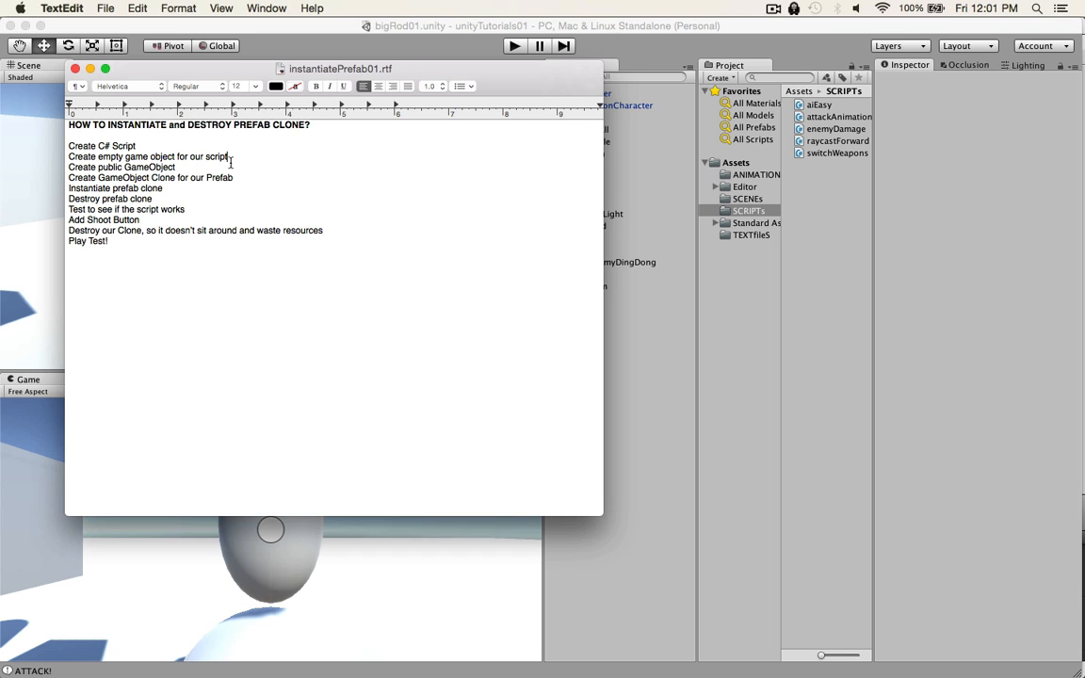
# Create a new C# script in the SCRIPTs folder and start naming it myKickassPrefab
pyautogui.click(234, 177)
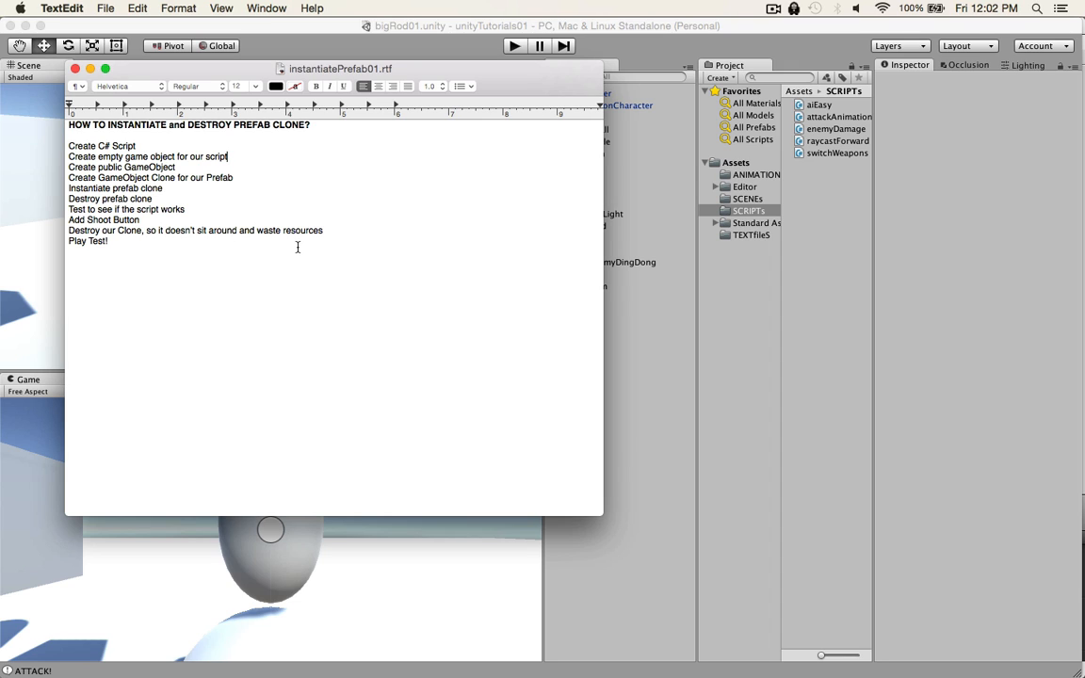
pyautogui.moveTo(372, 229)
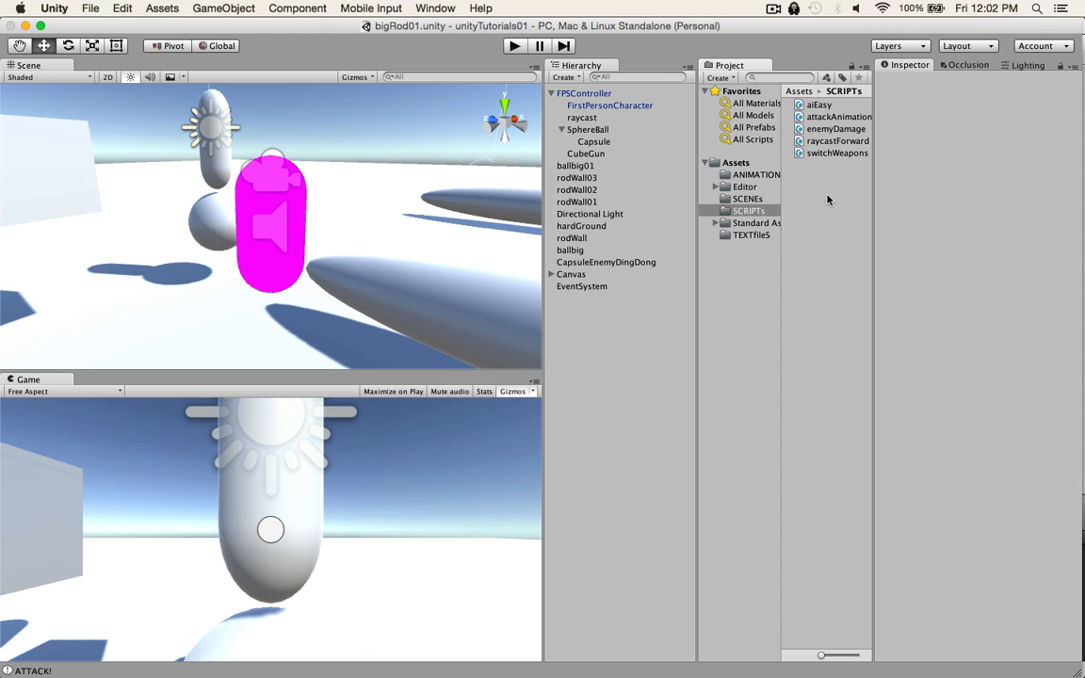
pyautogui.rightClick(763, 210)
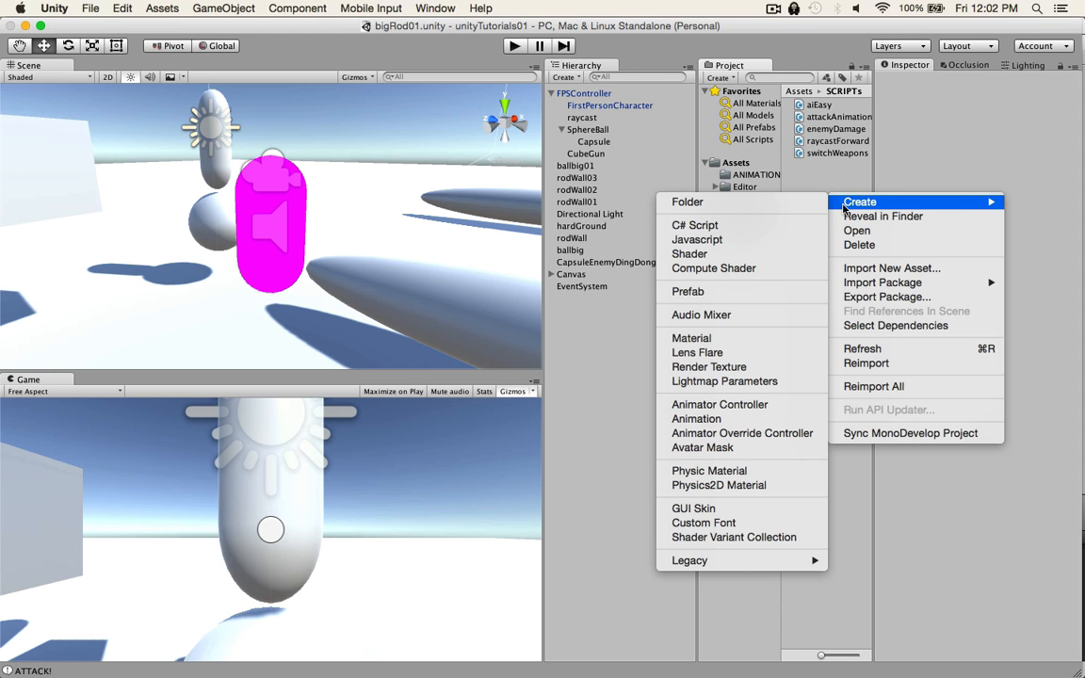
pyautogui.click(694, 224)
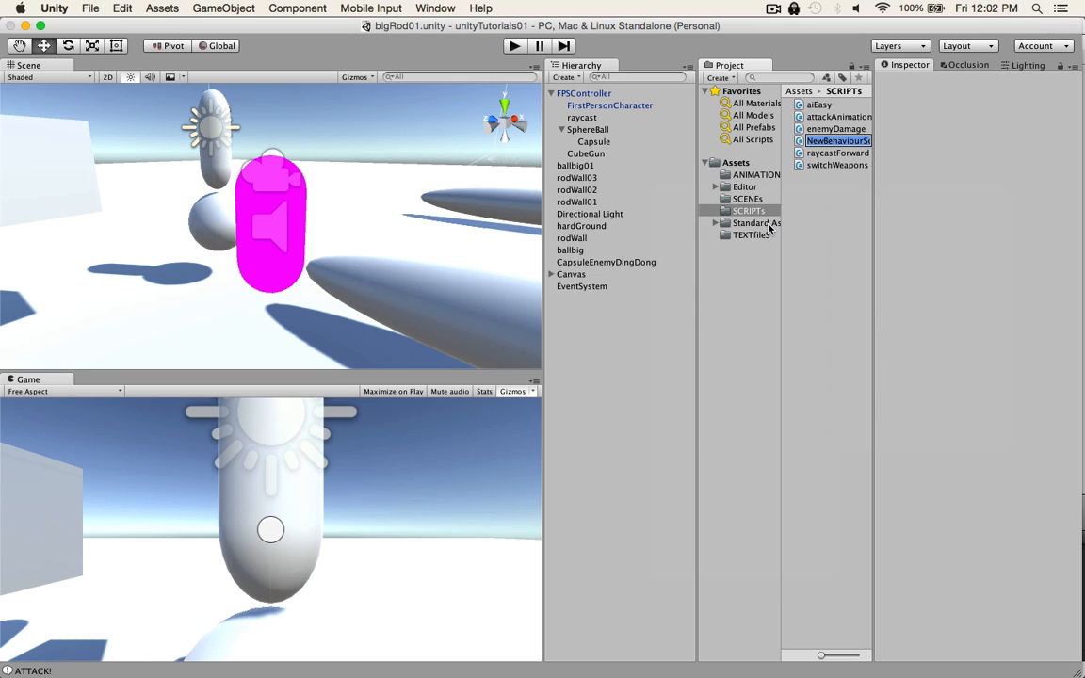
pyautogui.write('myKick')
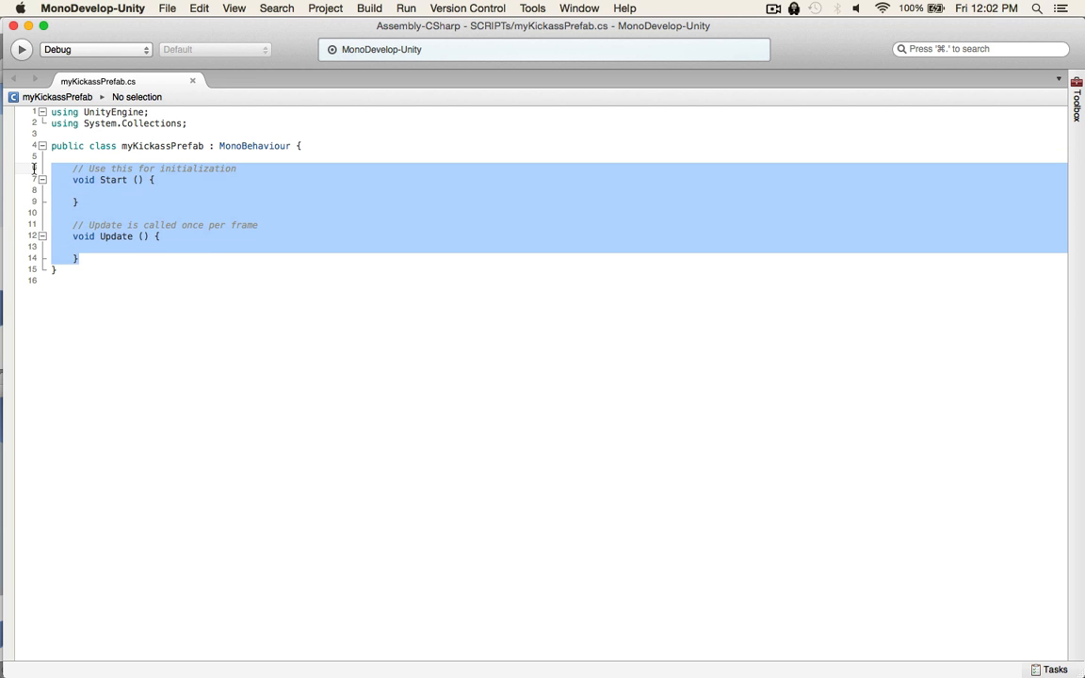
# Delete the default Start and Update methods and declare public GameObject myKickAssPrefab
pyautogui.press('Delete')
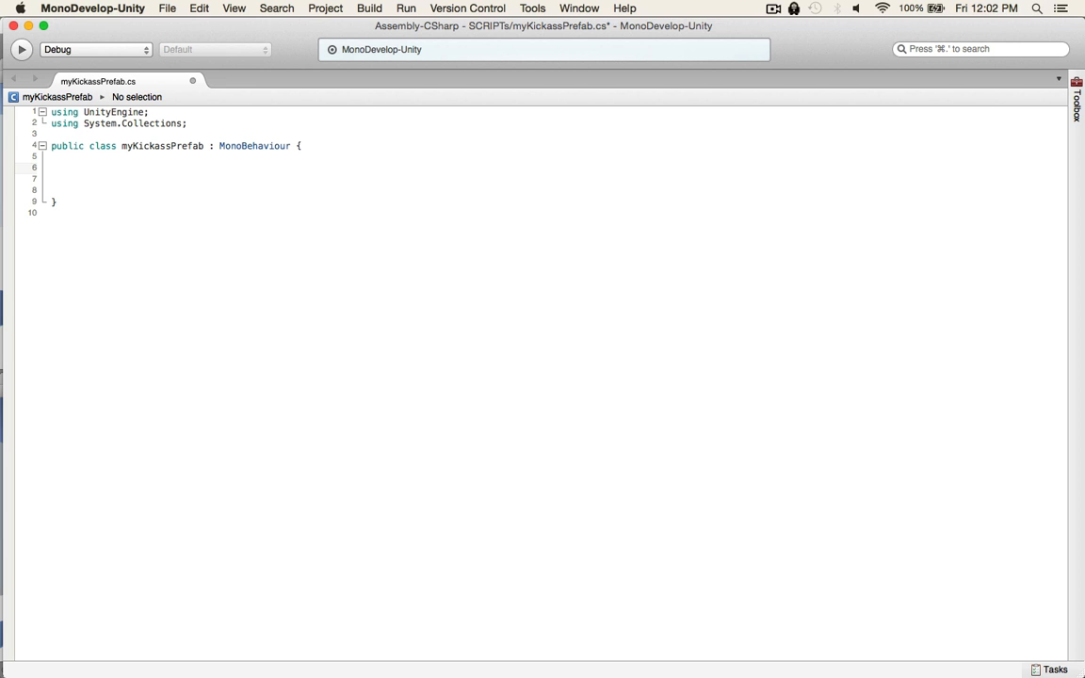
pyautogui.write('public')
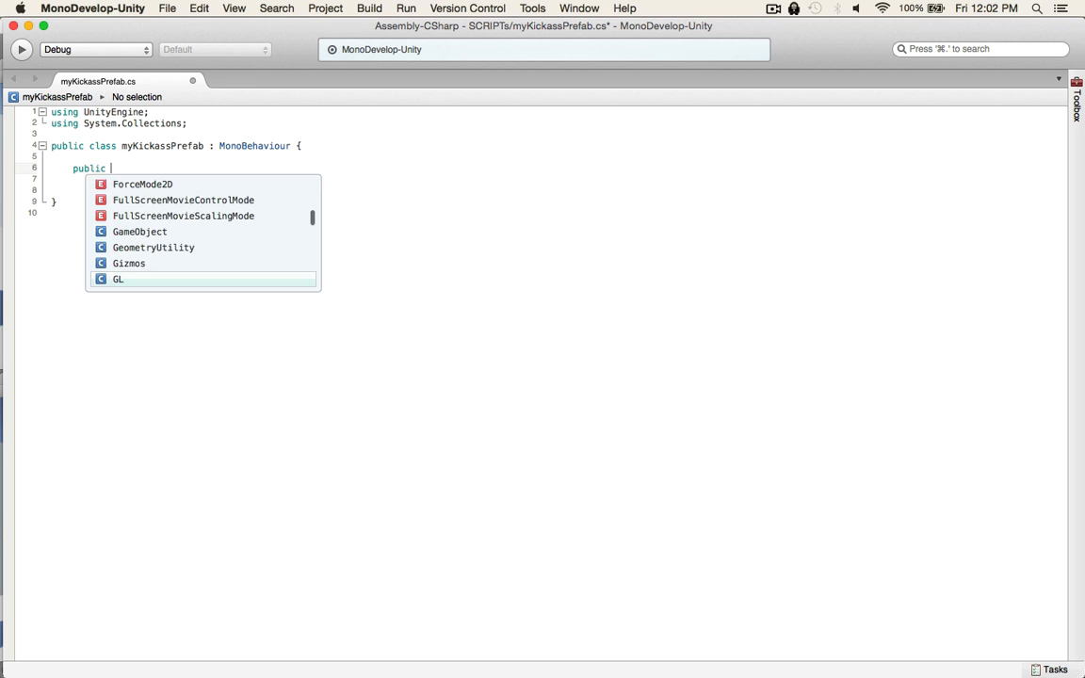
pyautogui.press('Escape')
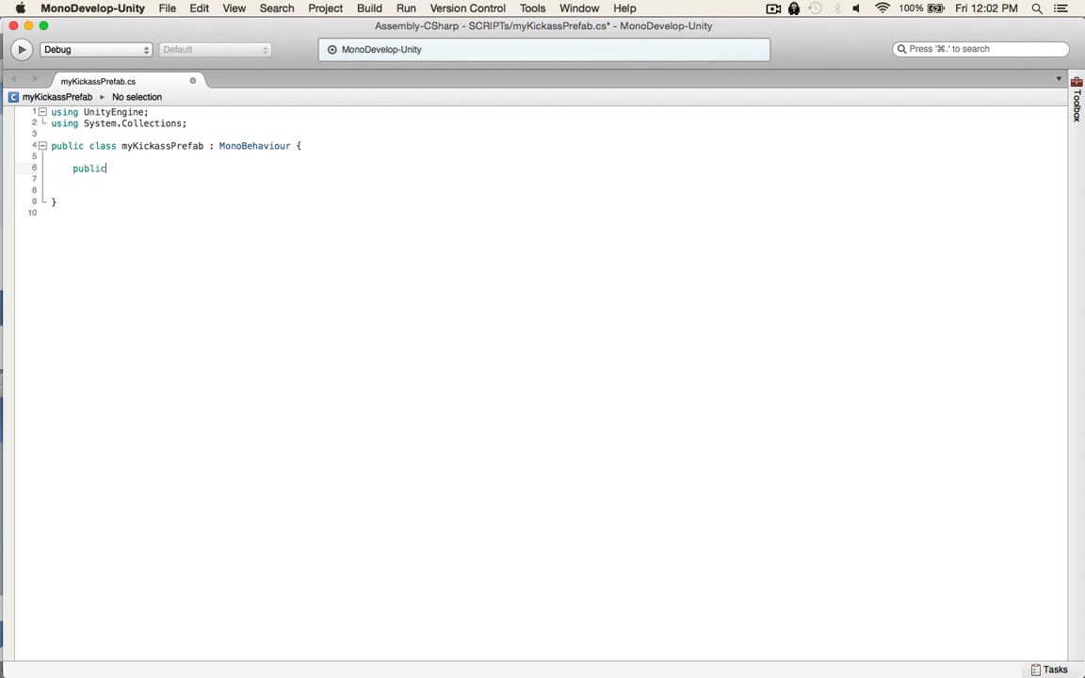
pyautogui.write('GameObject')
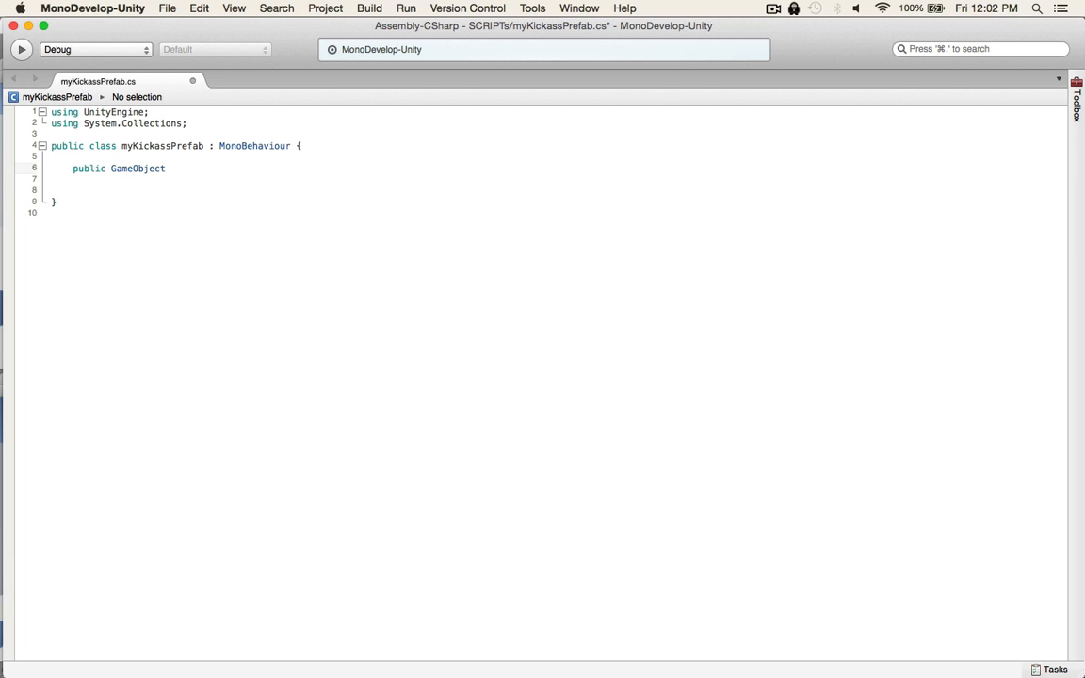
pyautogui.write('myKicka')
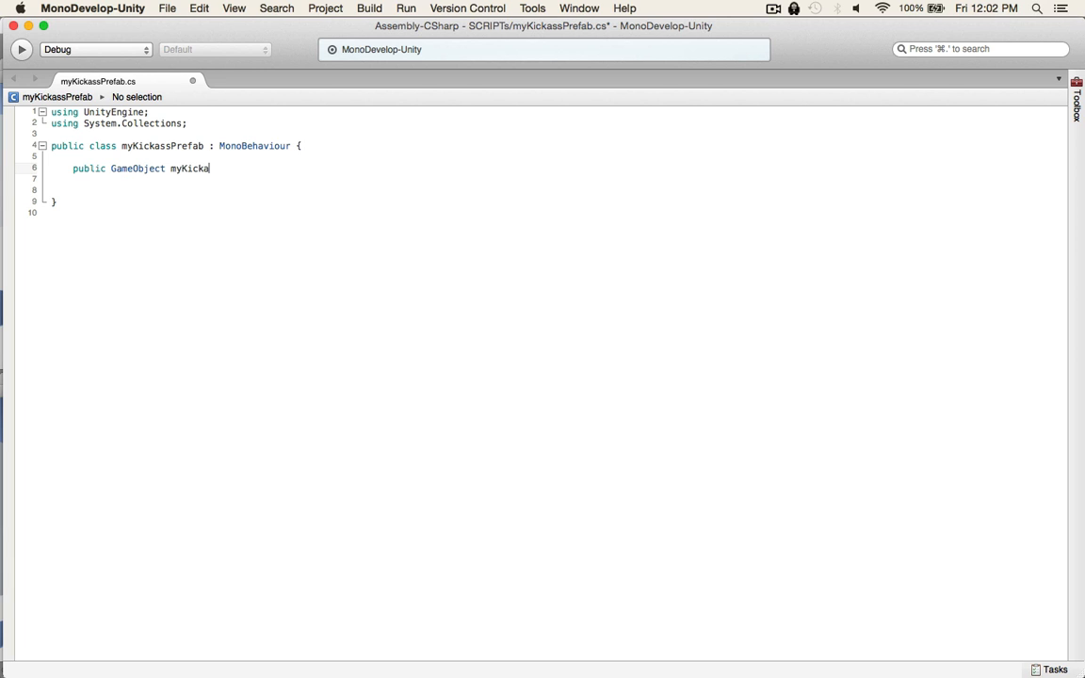
pyautogui.write('AssPre')
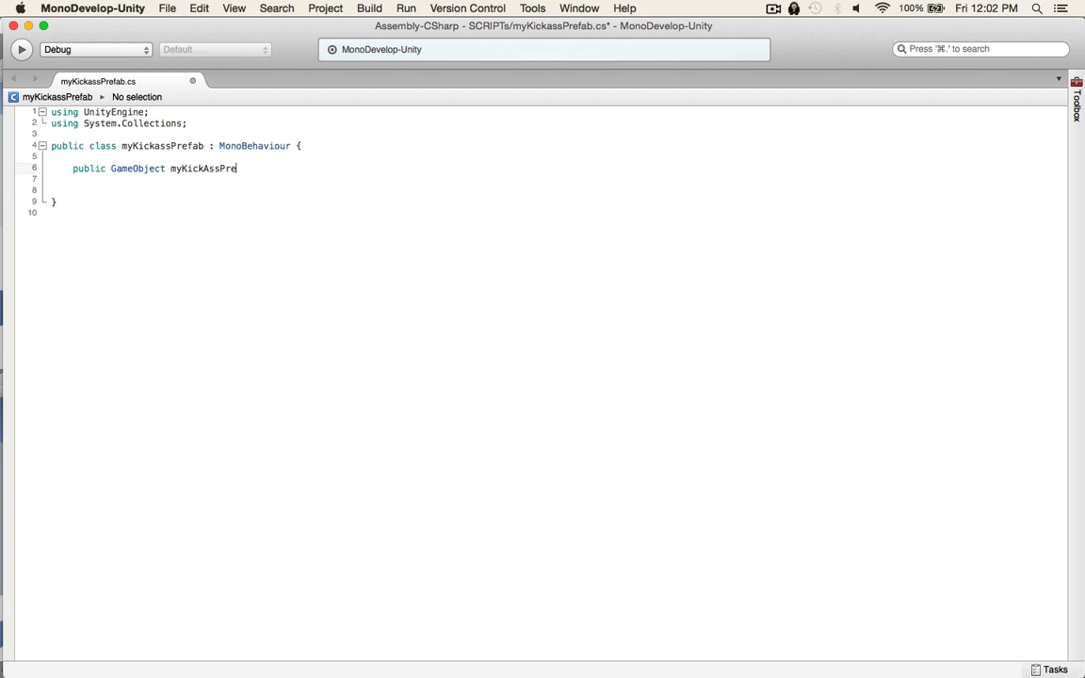
pyautogui.write('fab;')
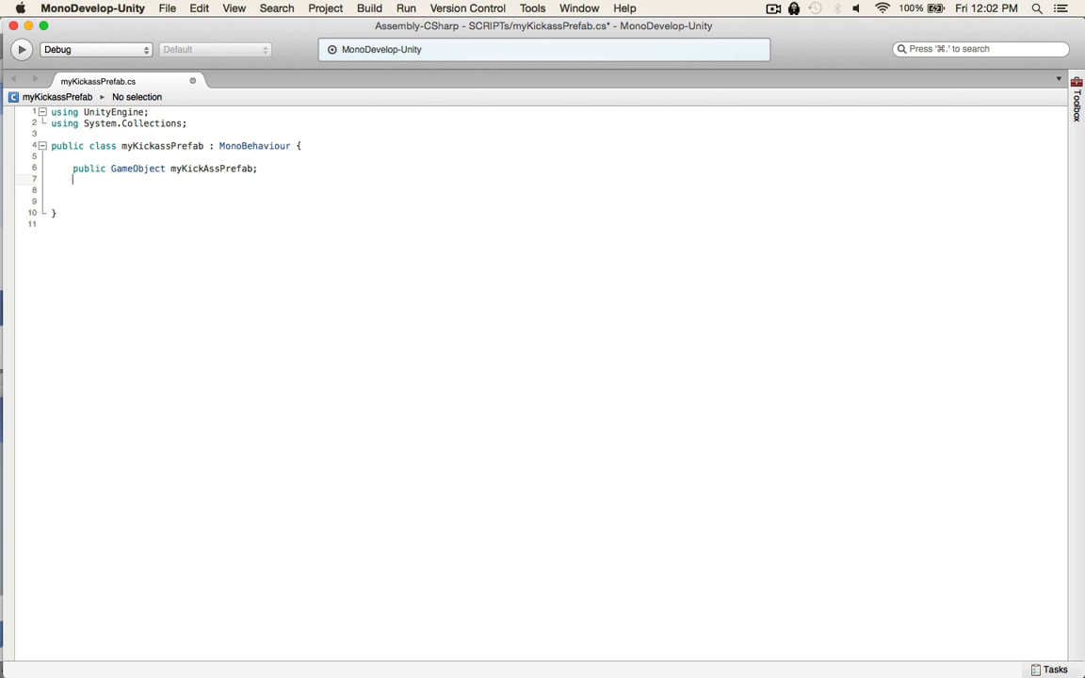
# Declare a second field, GameObject myKickAssPrefabClone
pyautogui.write('GameObject')
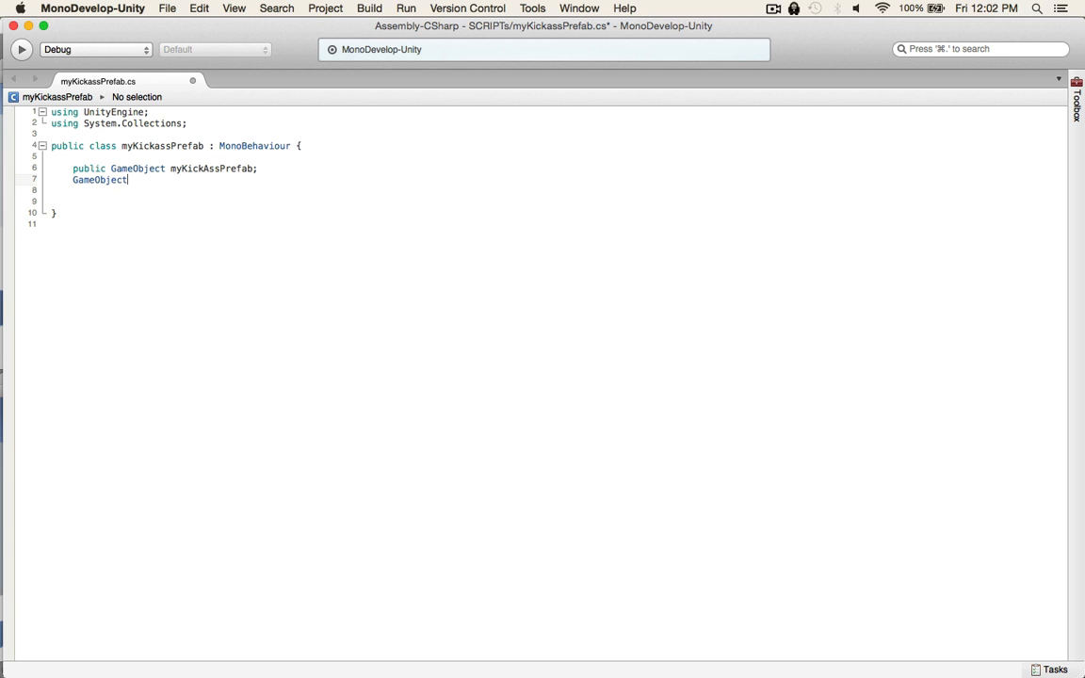
pyautogui.write('m')
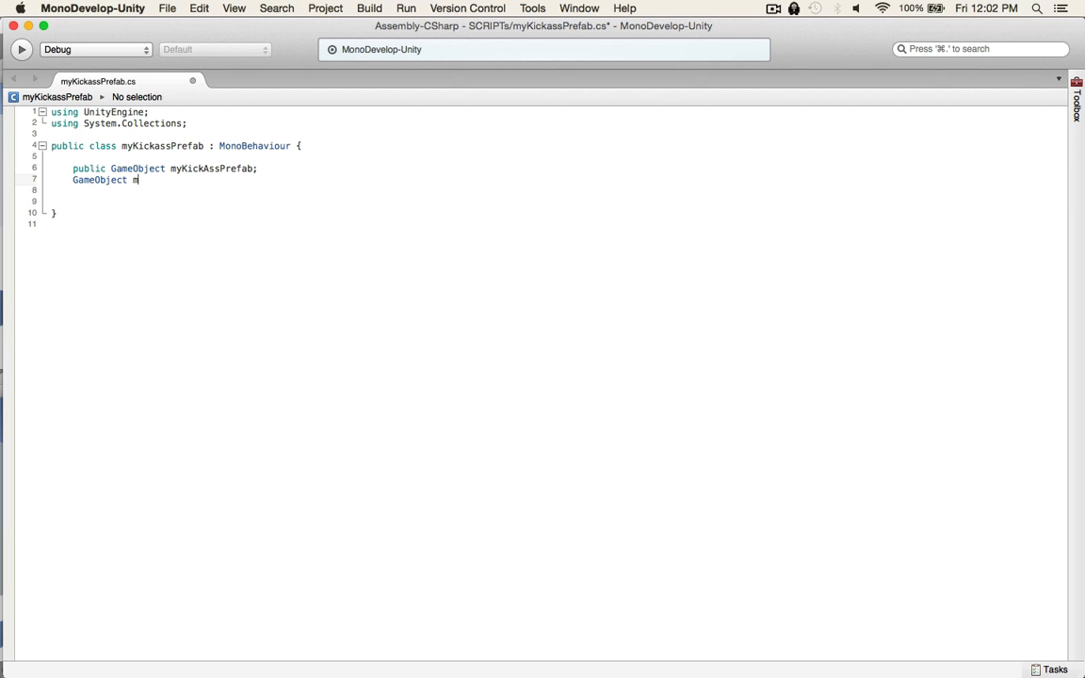
pyautogui.write('y')
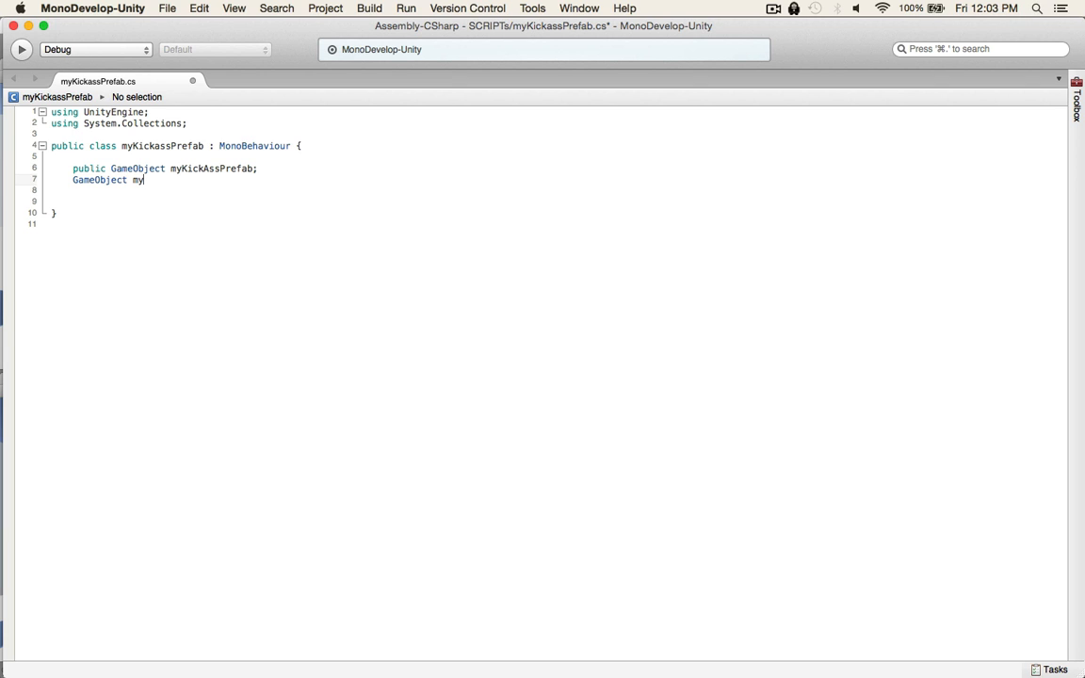
pyautogui.write('Kick')
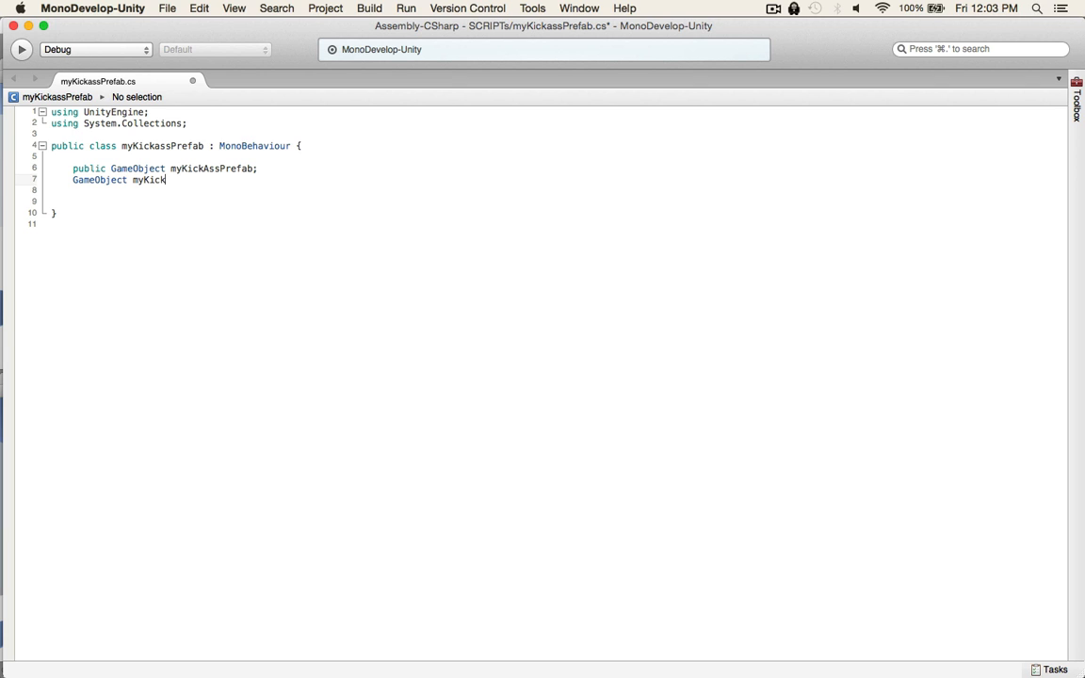
pyautogui.write('AssPre')
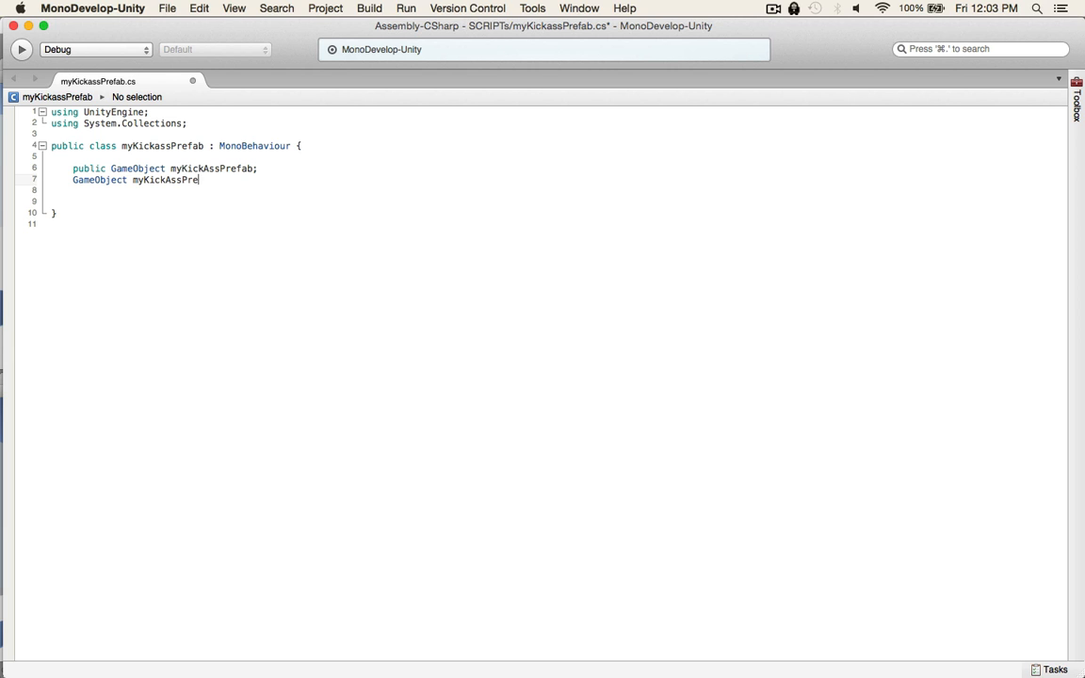
pyautogui.write('Cl')
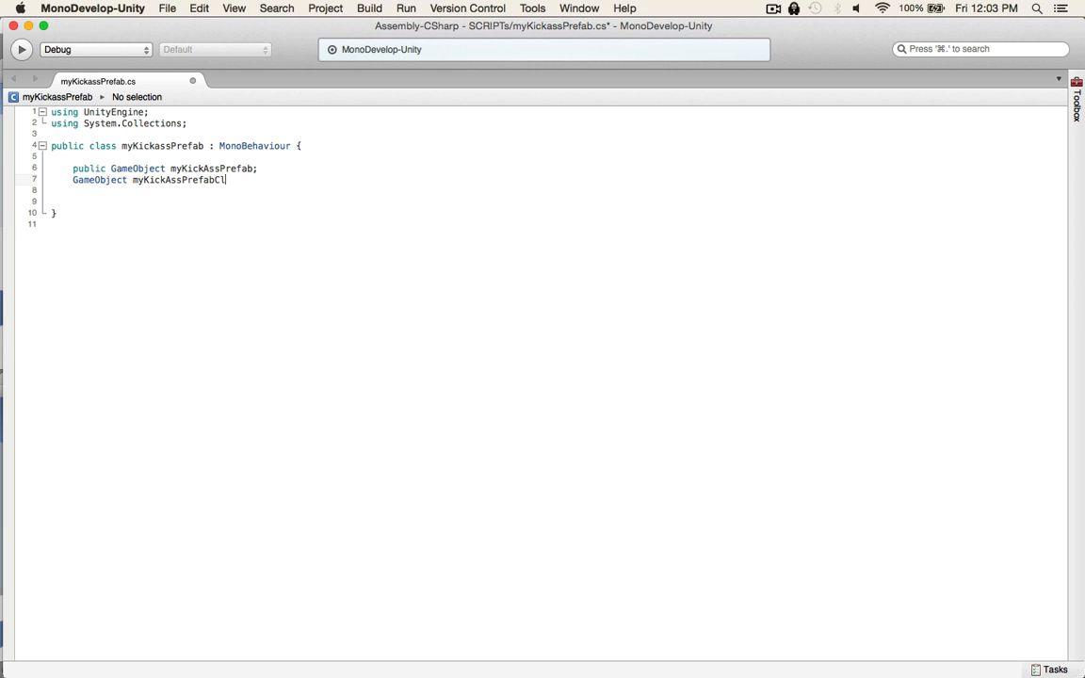
pyautogui.write('one;')
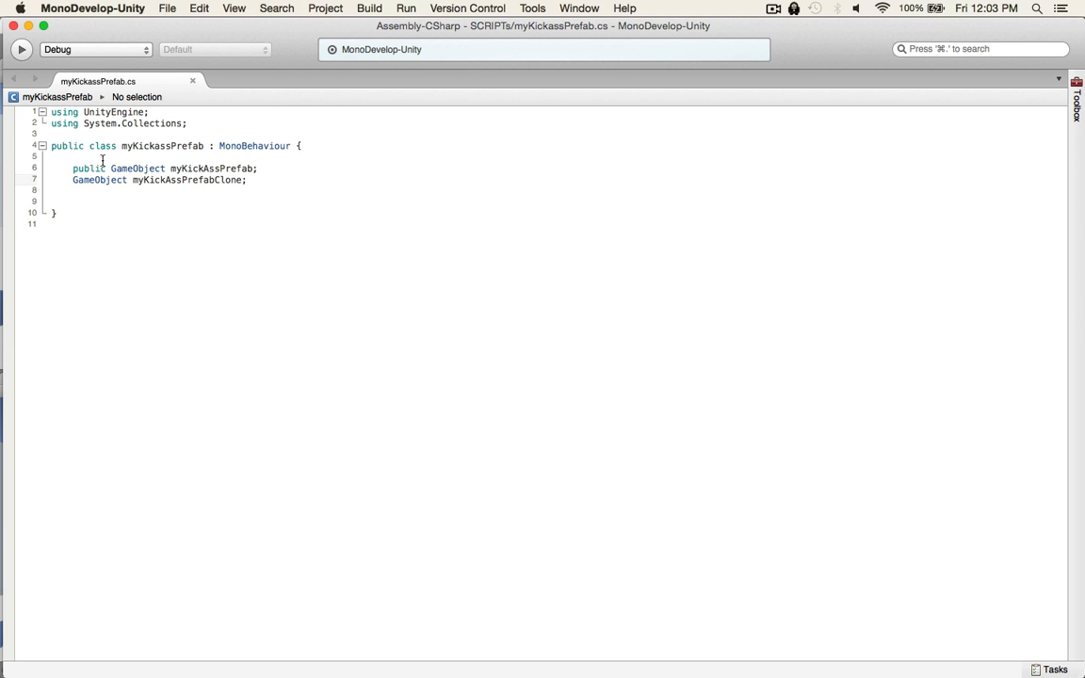
pyautogui.doubleClick(211, 169)
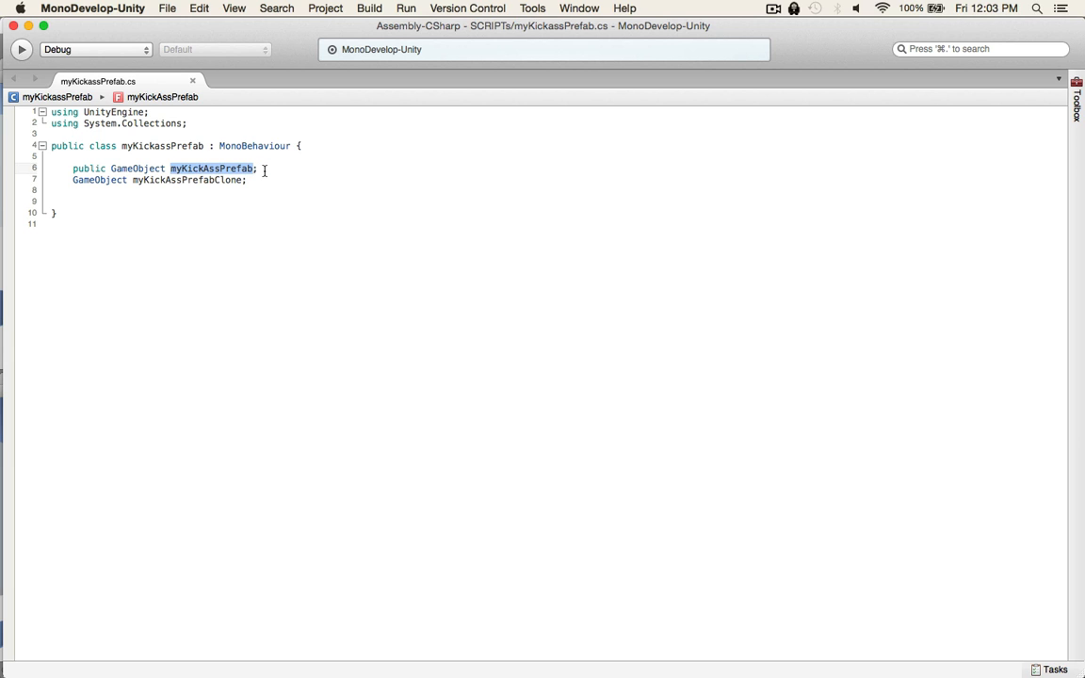
pyautogui.click(207, 180)
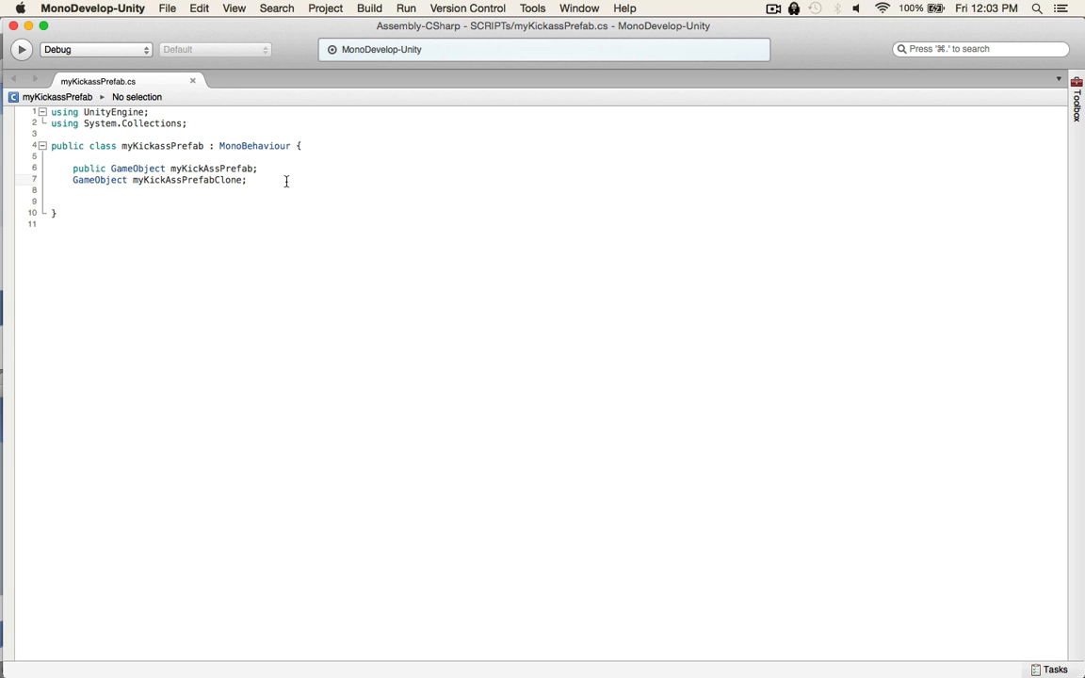
# Add a Start() method containing myKickAssPrefabClone = Instantiate();
pyautogui.write('void Start')
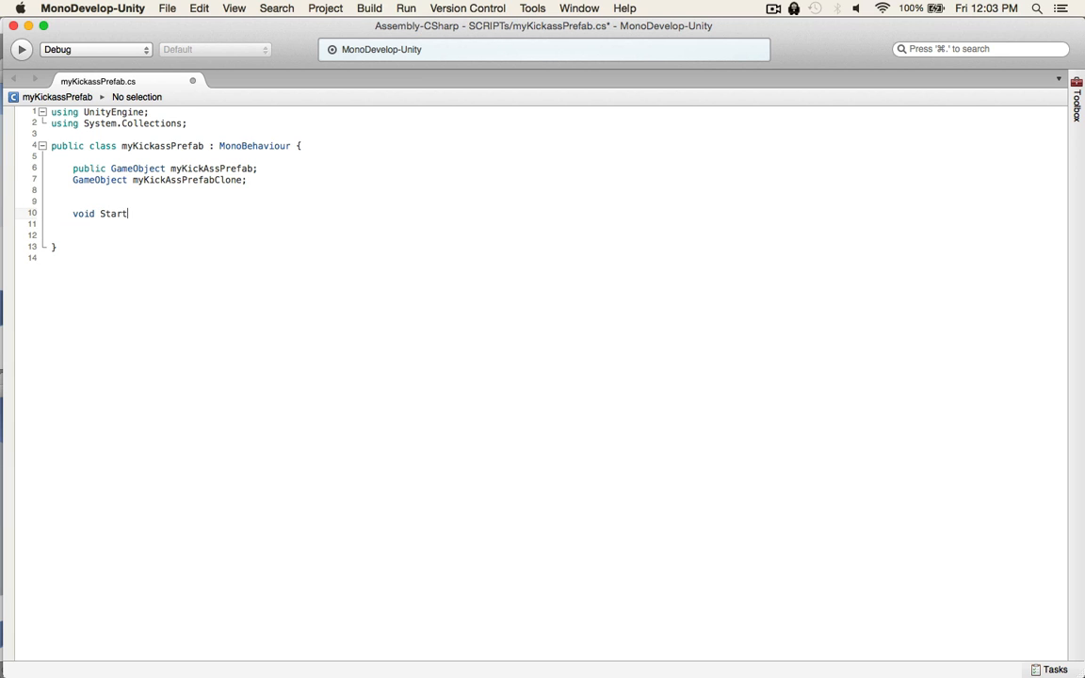
pyautogui.write('(){')
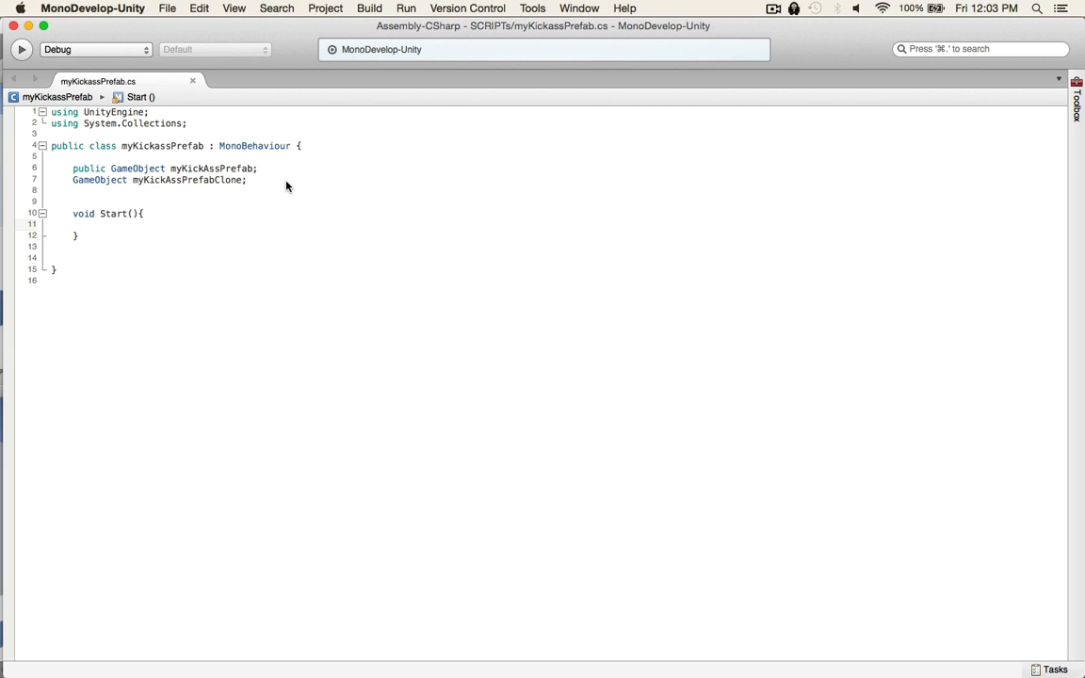
pyautogui.moveTo(238, 169)
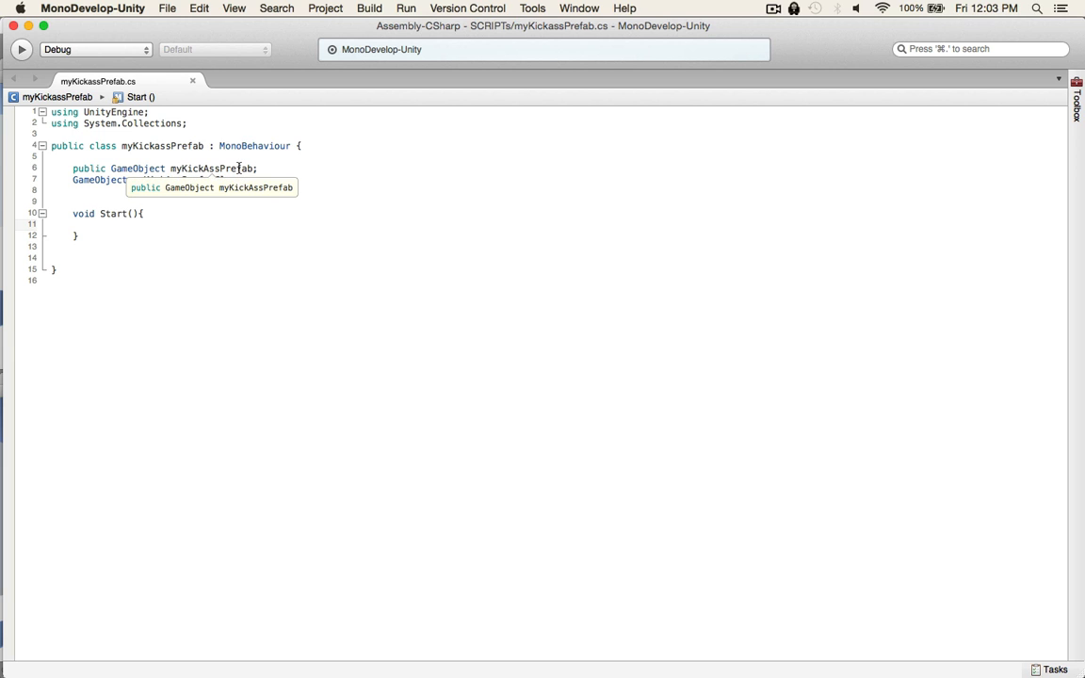
pyautogui.click(94, 224)
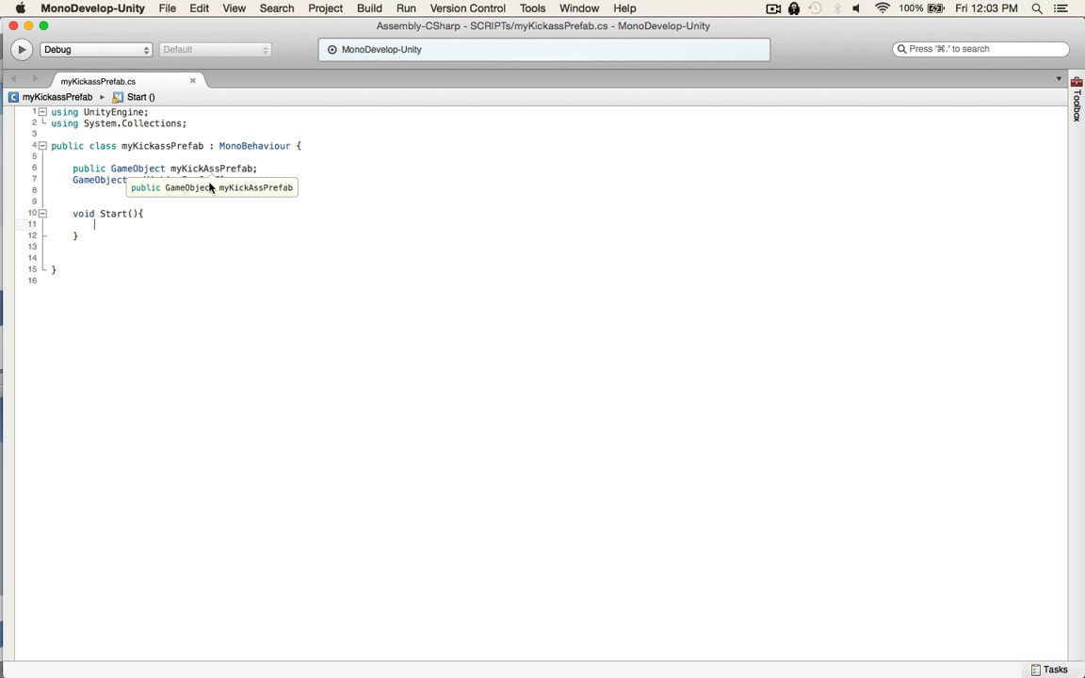
pyautogui.write('myKickAssPrefabClone;')
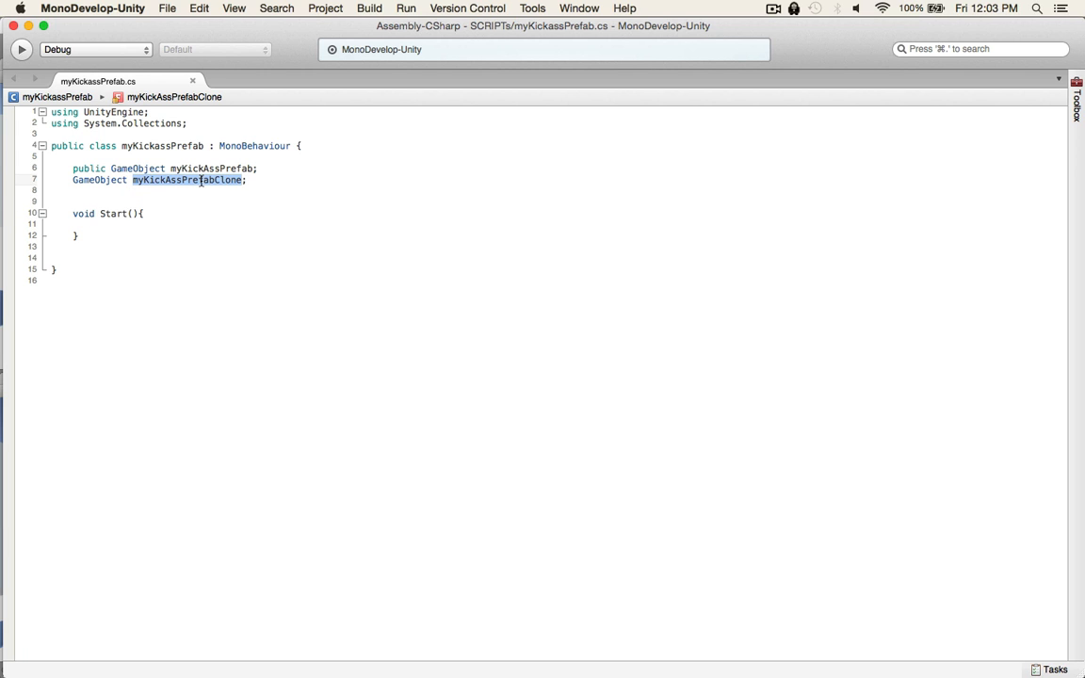
pyautogui.click(113, 223)
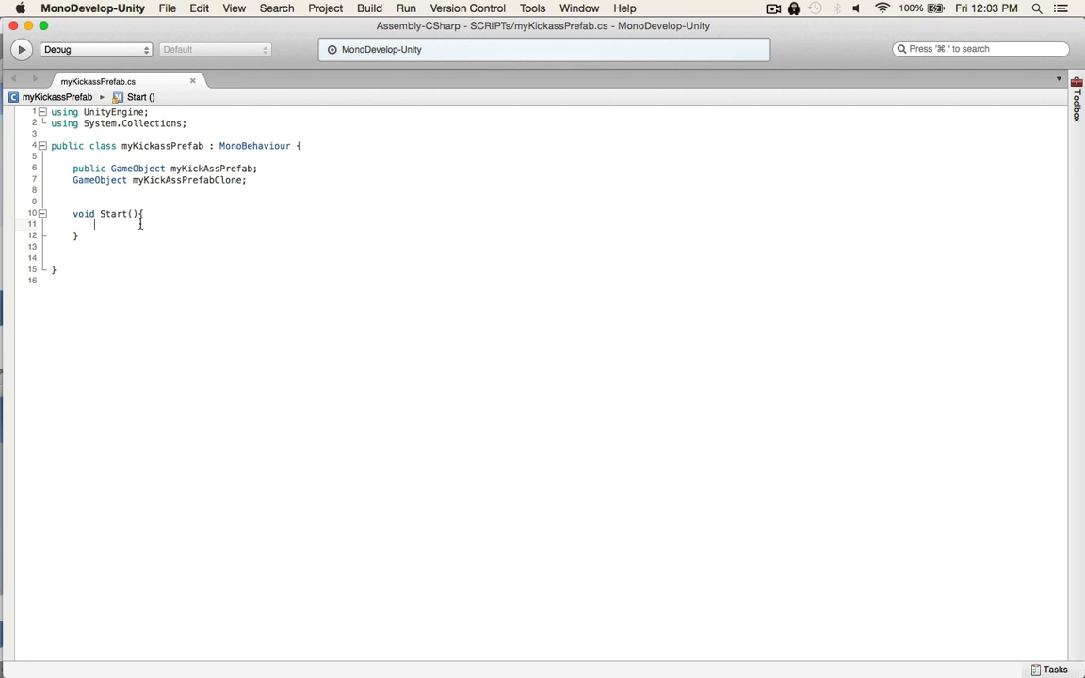
pyautogui.write('myKickAssPrefabClone')
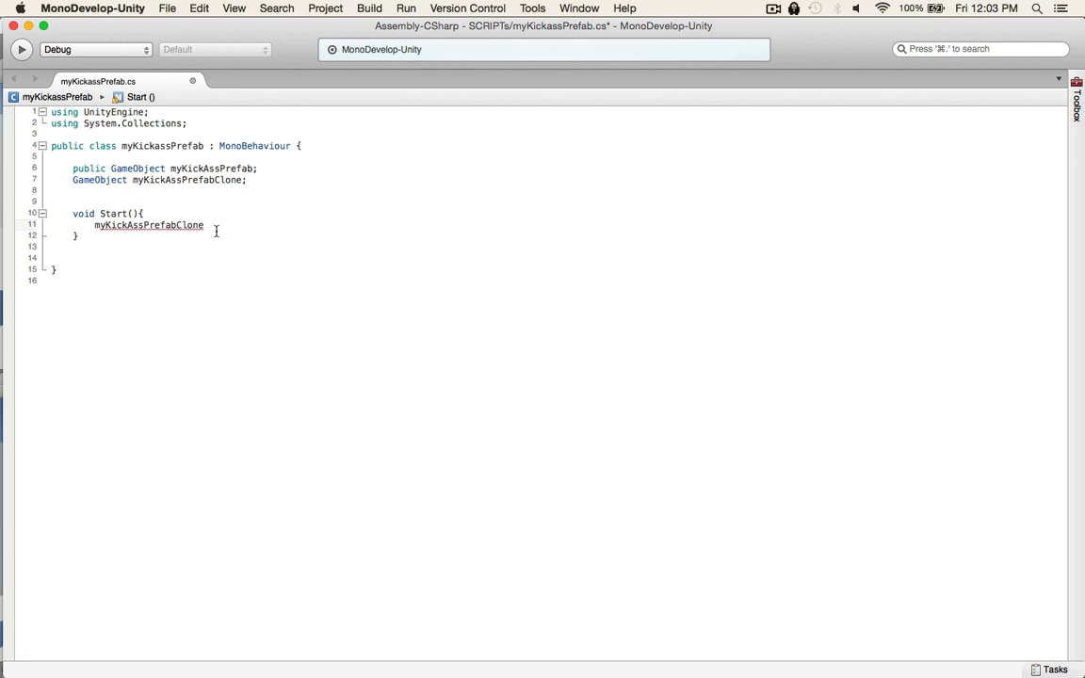
pyautogui.write('=')
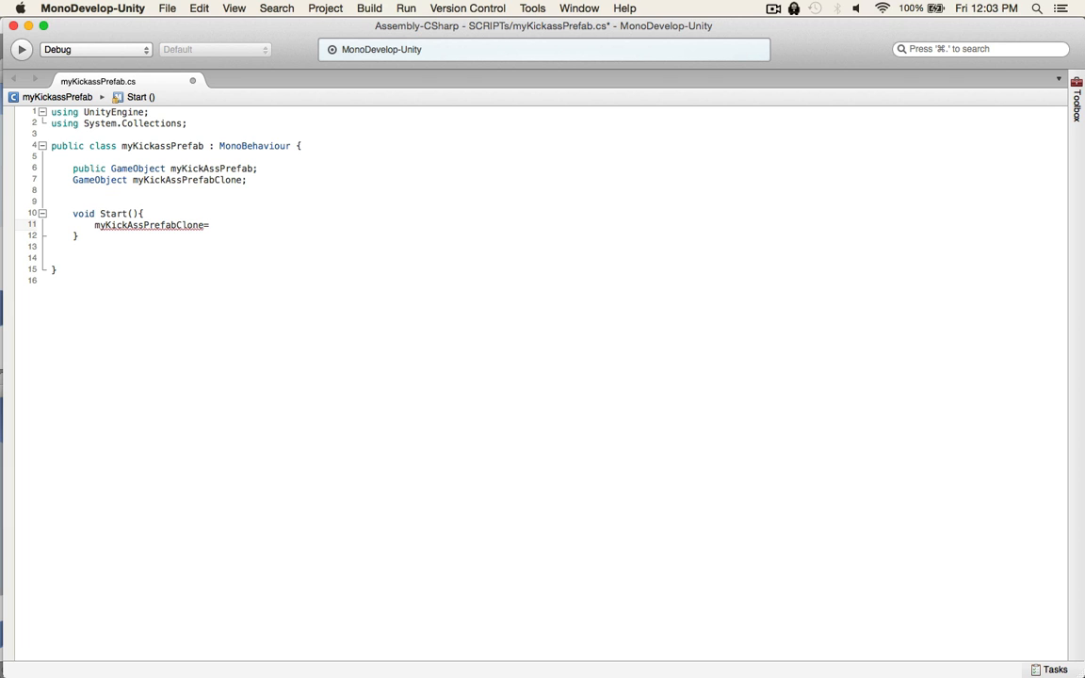
pyautogui.write('Instantiate')
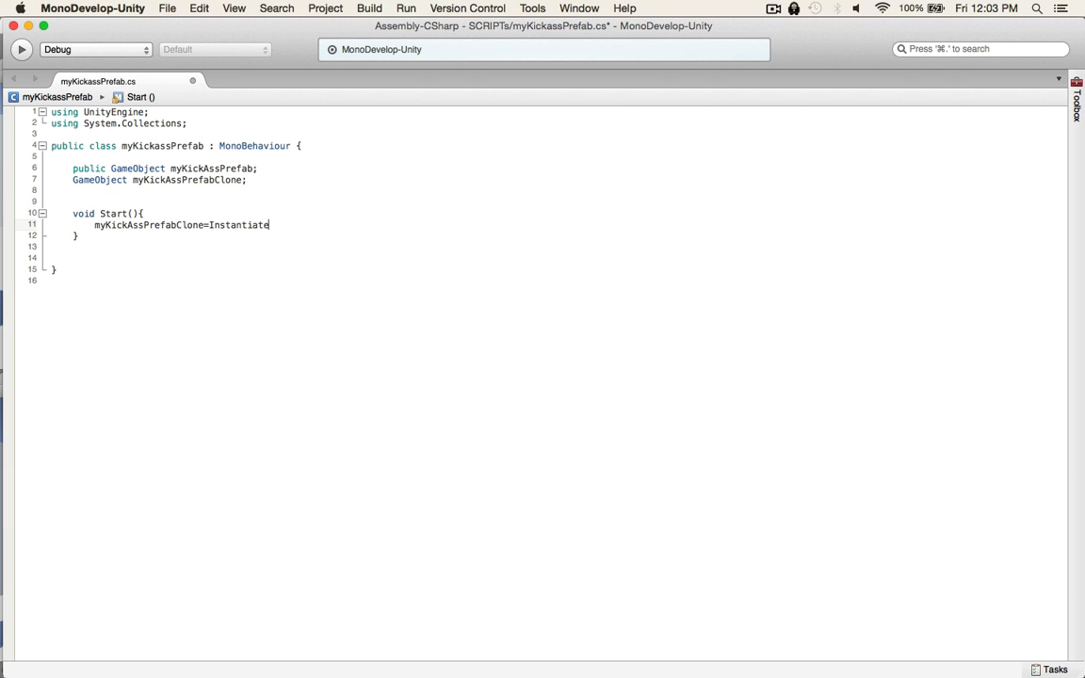
pyautogui.write('();')
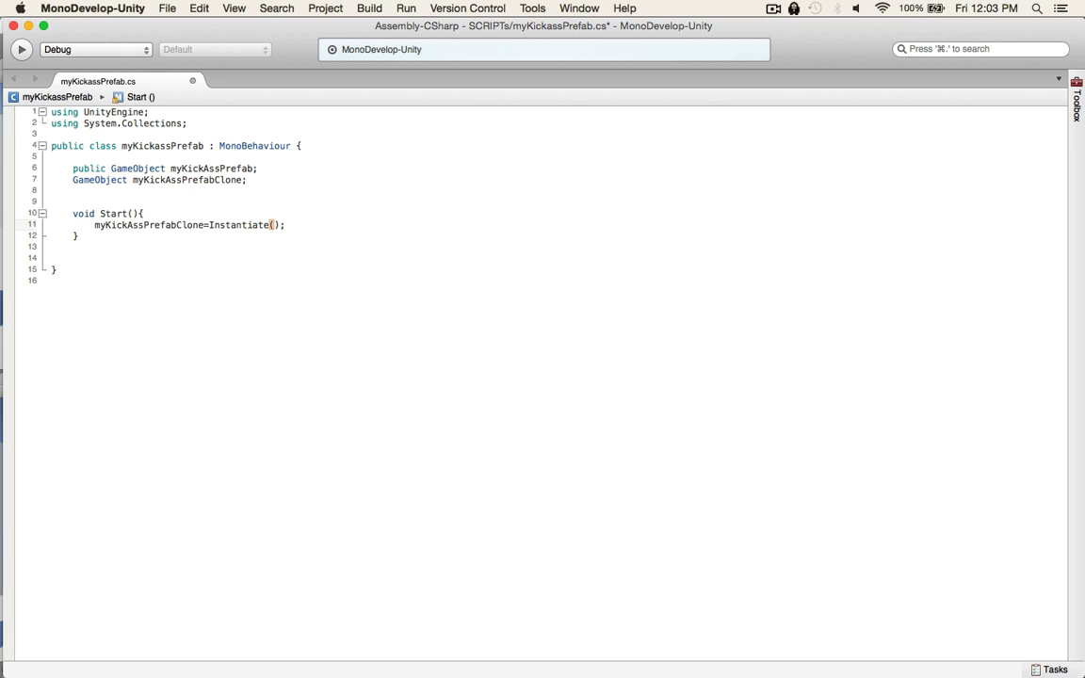
# Pass myKickAssPrefab as the first Instantiate argument
pyautogui.doubleClick(212, 167)
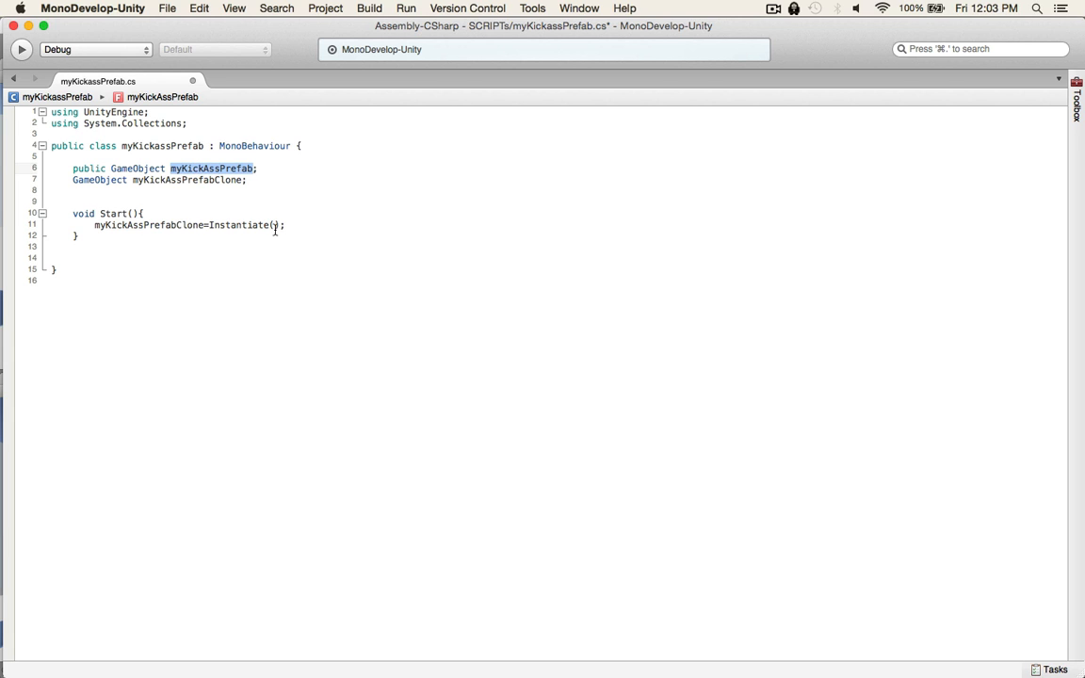
pyautogui.write('myKickAssPrefab')
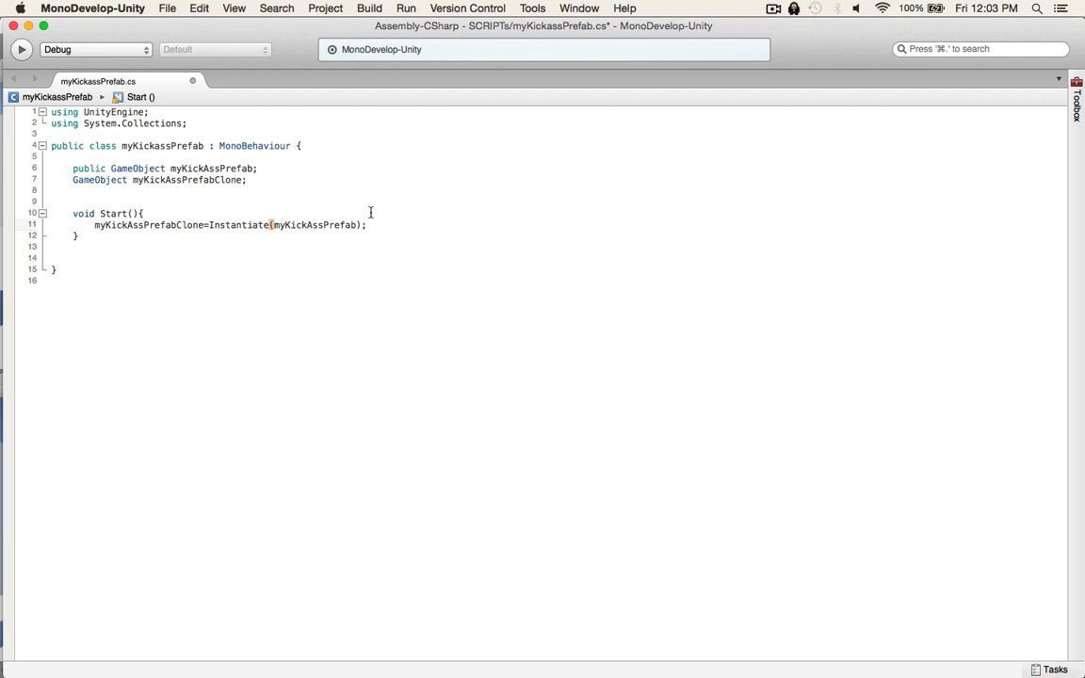
pyautogui.moveTo(208, 170)
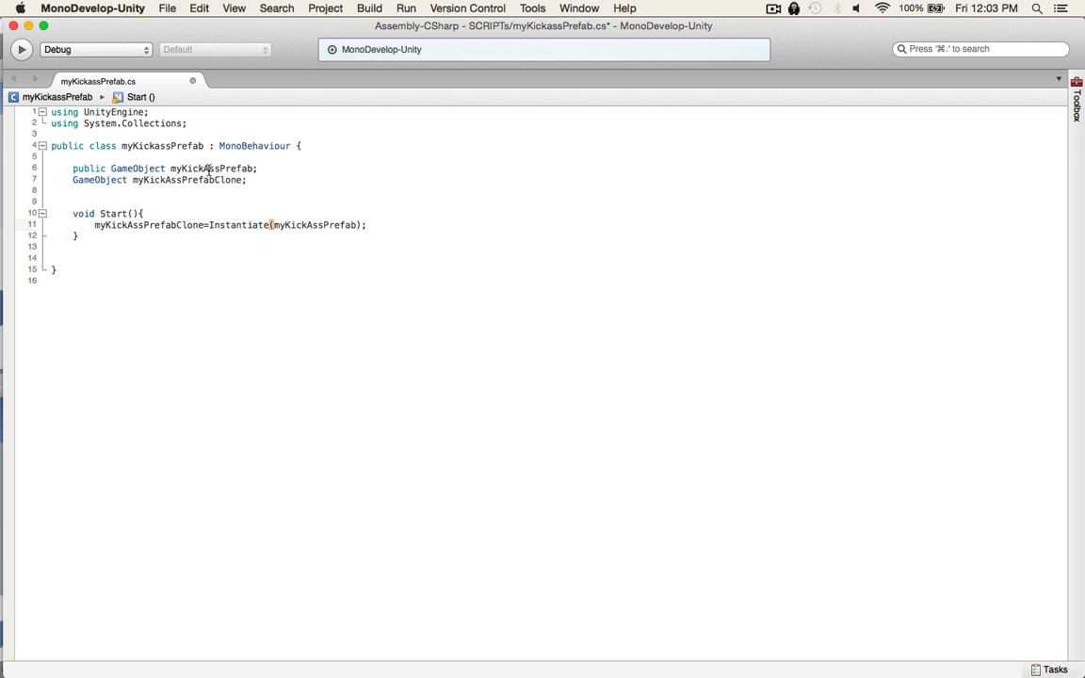
pyautogui.doubleClick(210, 168)
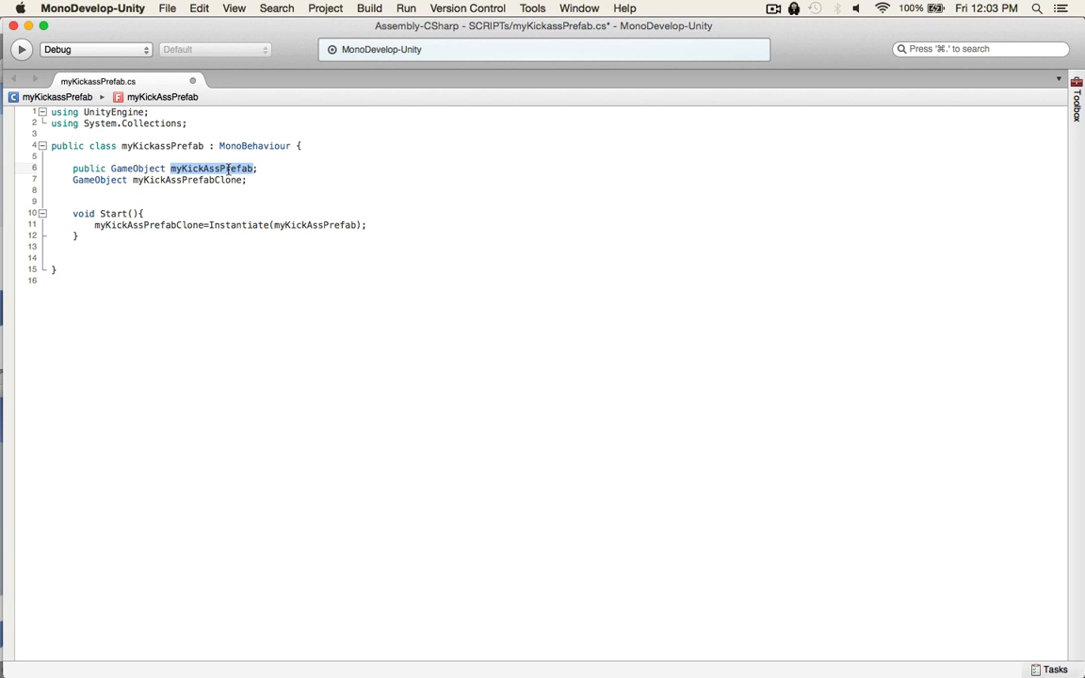
pyautogui.tripleClick(188, 169)
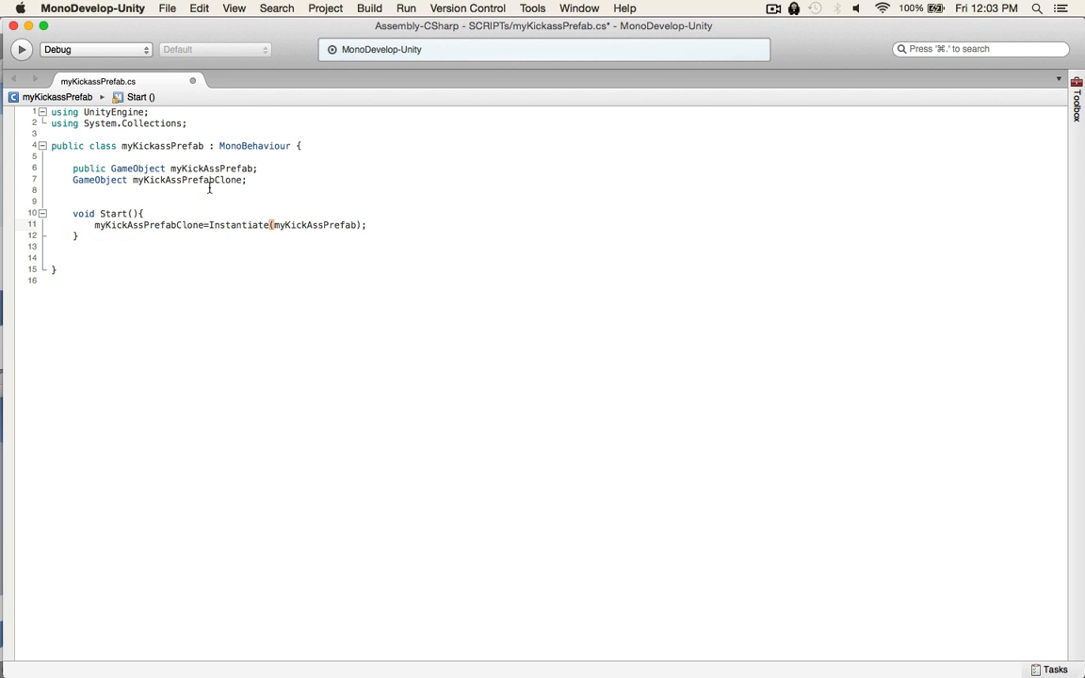
# Add transform.position and Quaternion.identity arguments and an 'as GameObject' cast
pyautogui.click(135, 253)
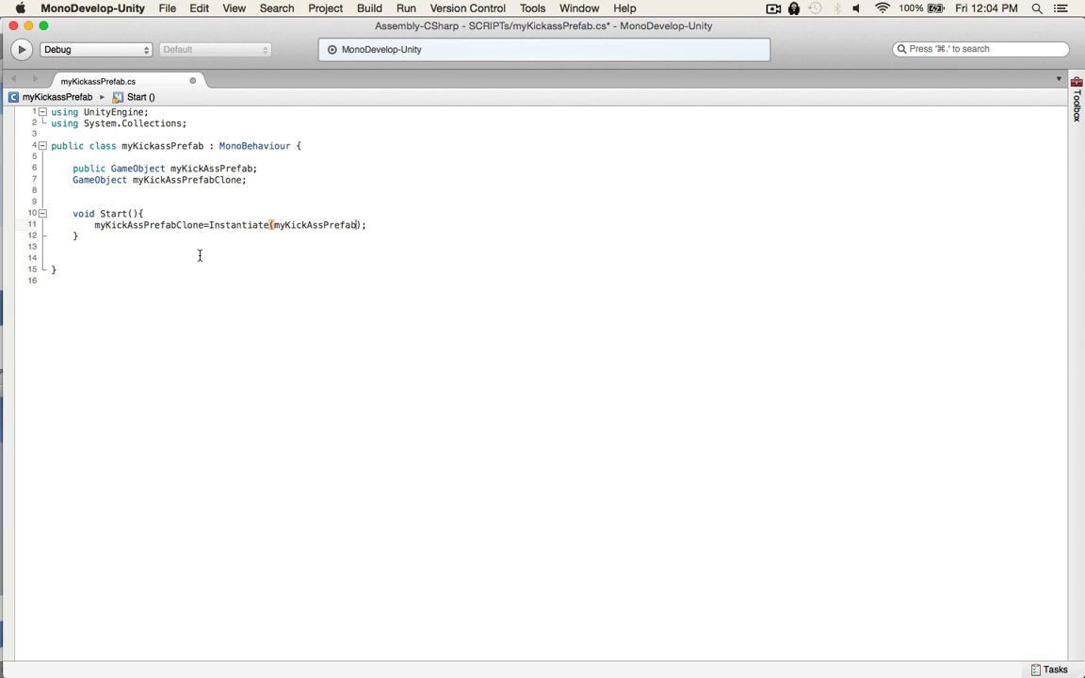
pyautogui.write(',')
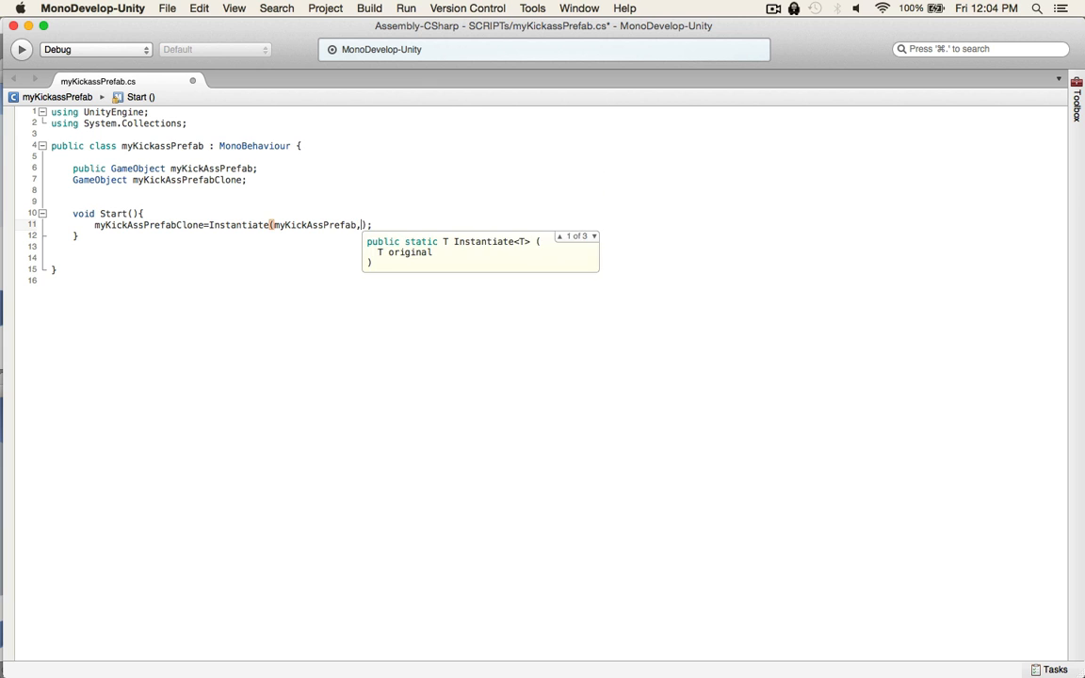
pyautogui.write('transform.')
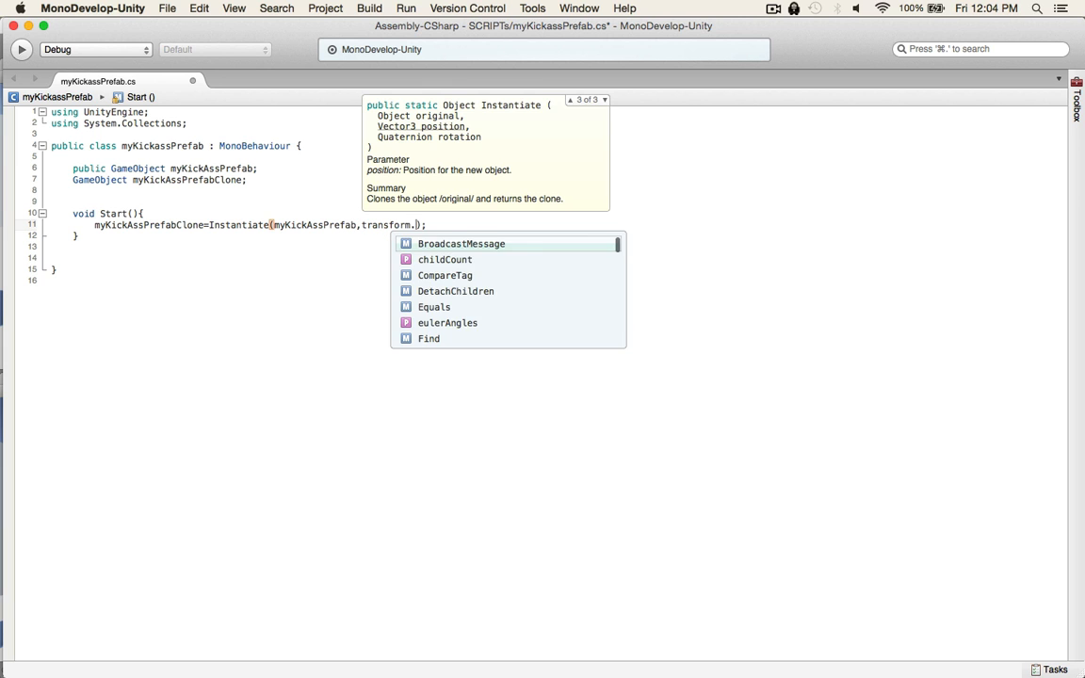
pyautogui.write('position')
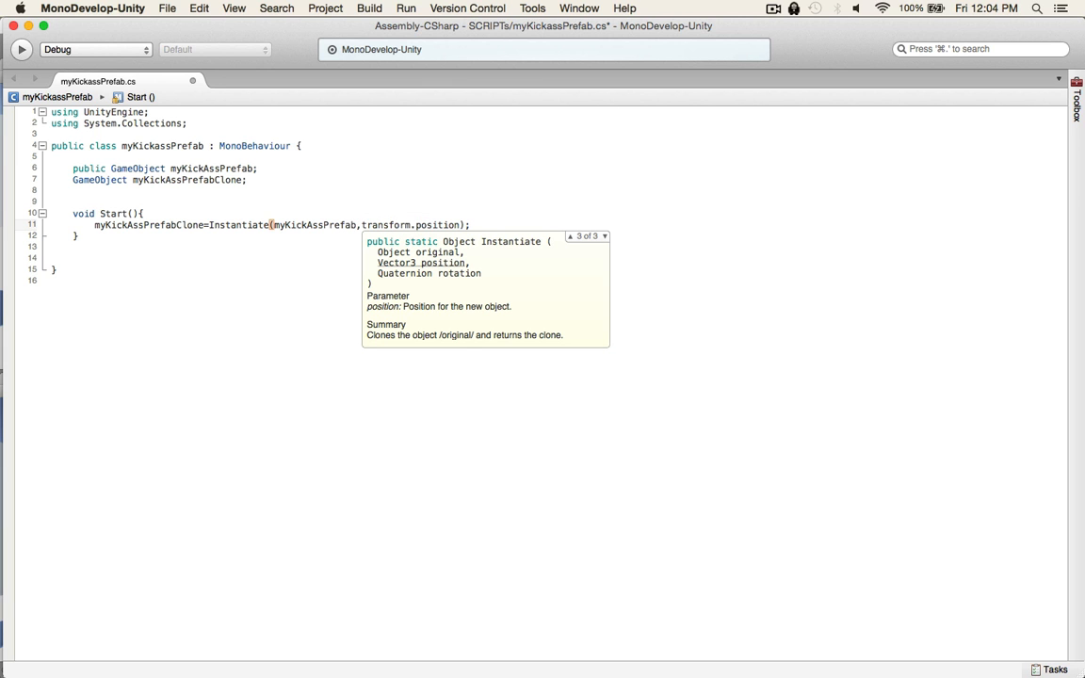
pyautogui.write('Quaternion')
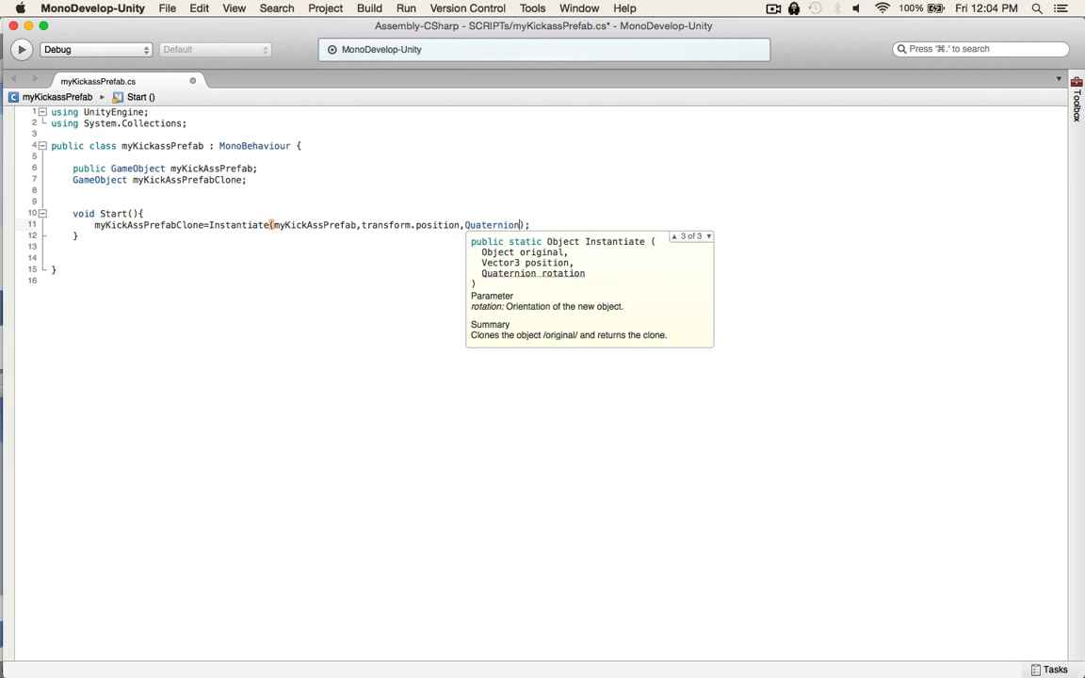
pyautogui.write('.identity')
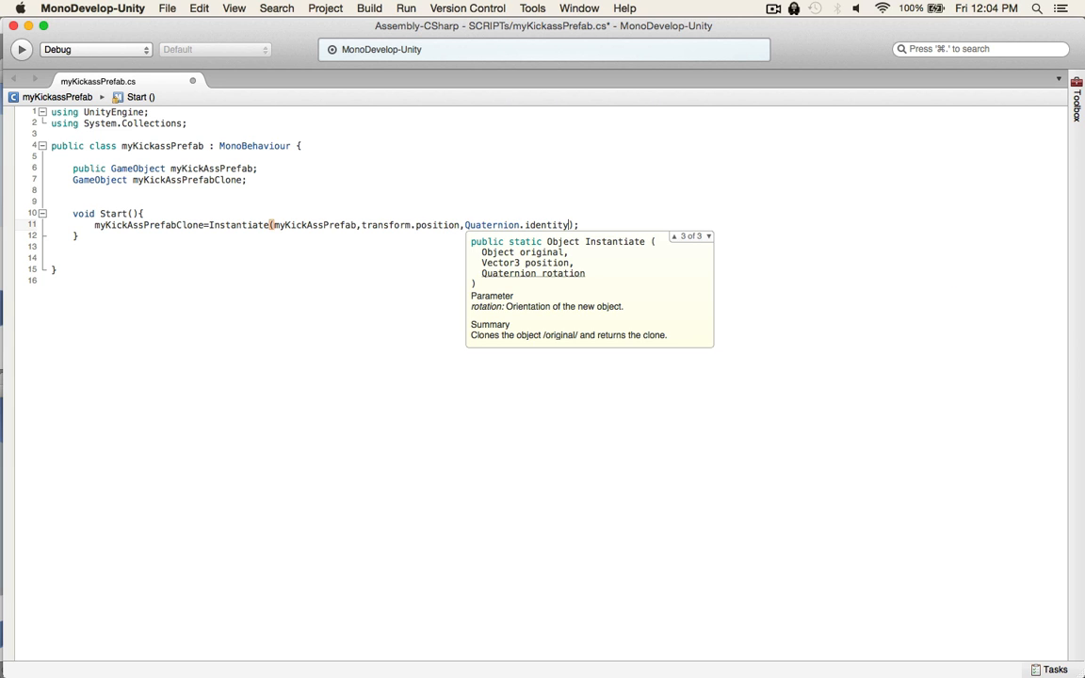
pyautogui.write('as a')
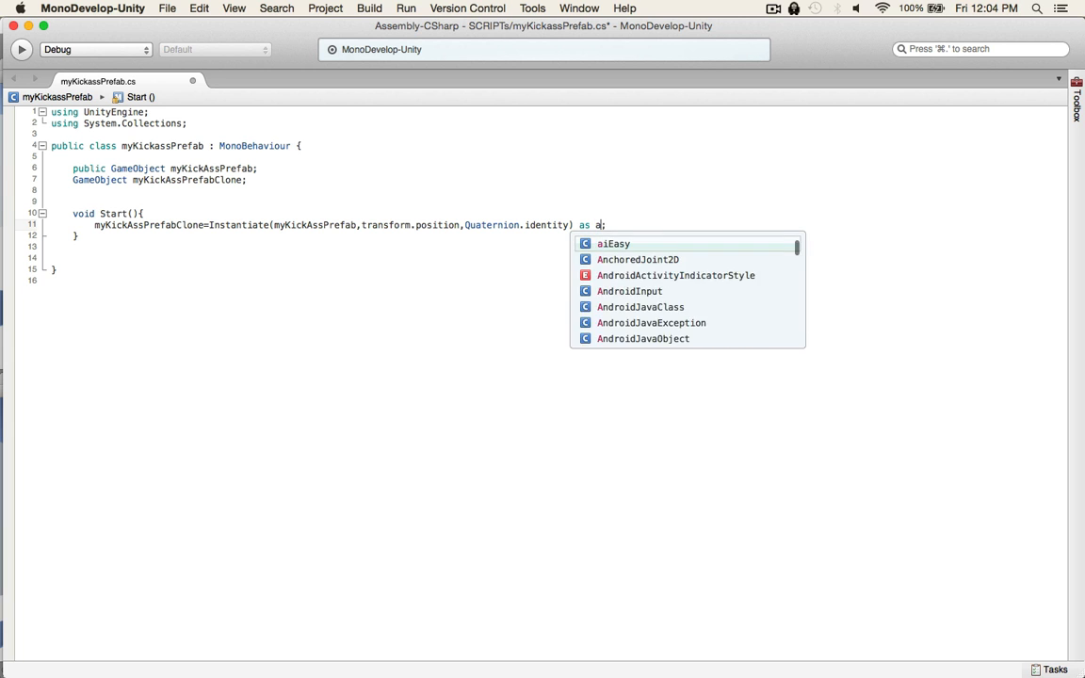
pyautogui.write('GameObject')
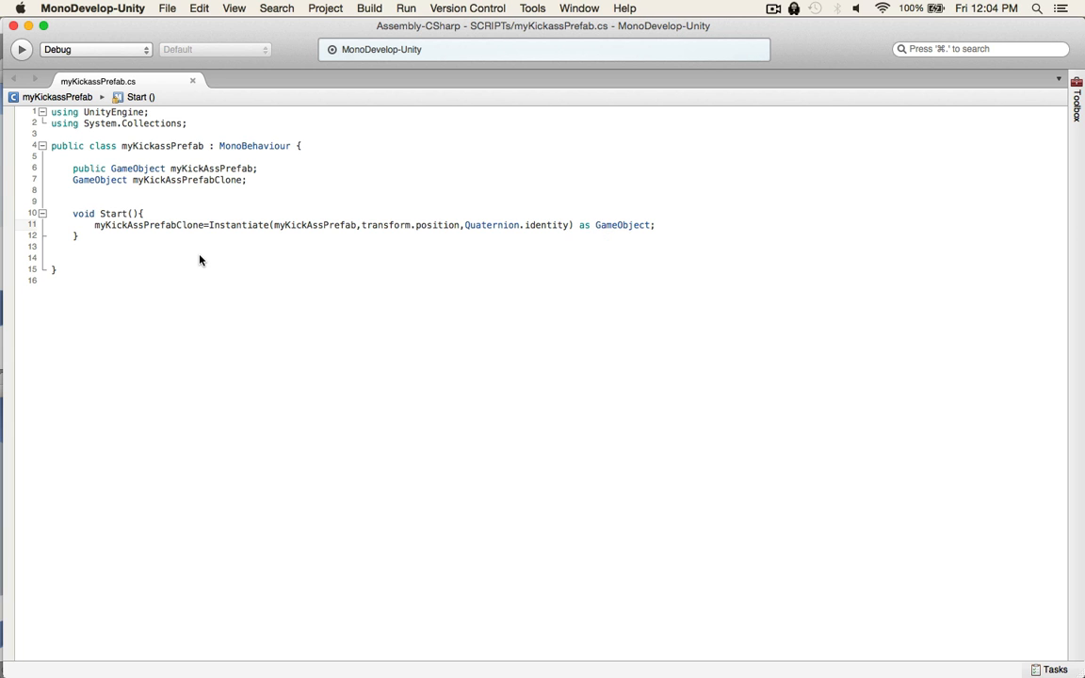
pyautogui.press('cmd+tab')
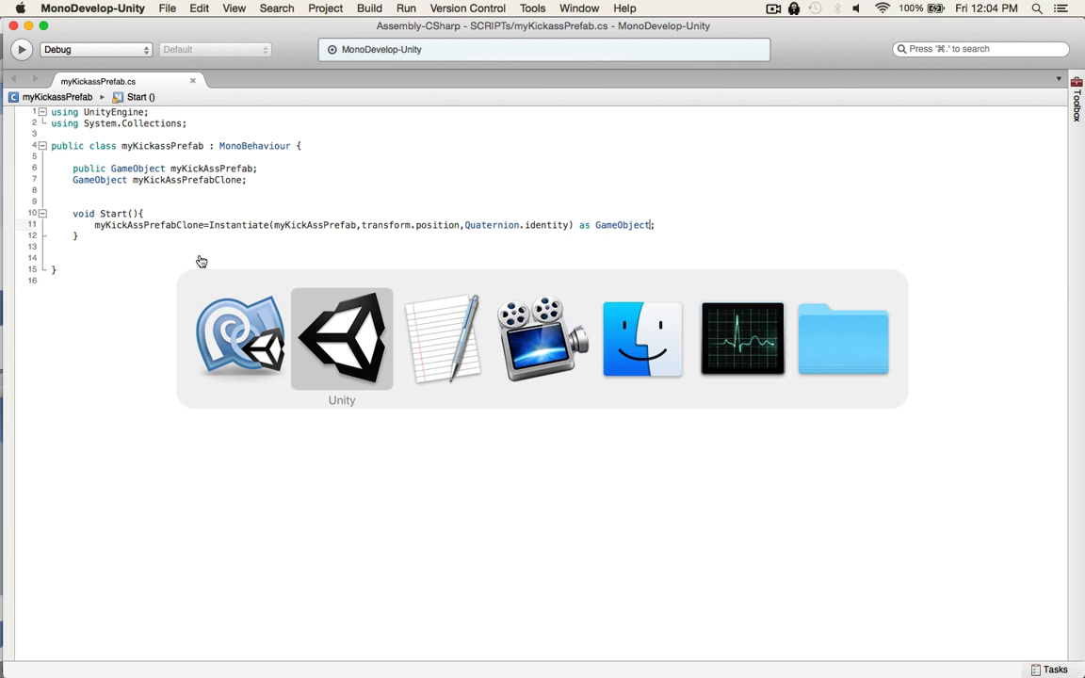
# Create an empty GameObject and name it myKickAssPrefabInstance, fixing a typo
pyautogui.click(341, 337)
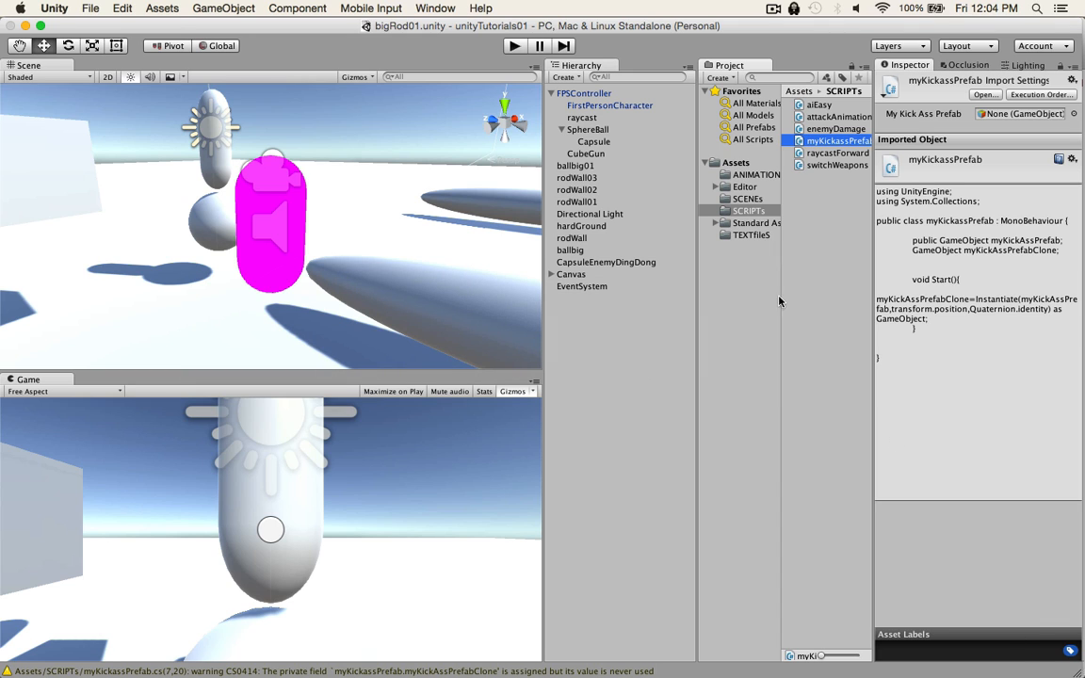
pyautogui.moveTo(721, 176)
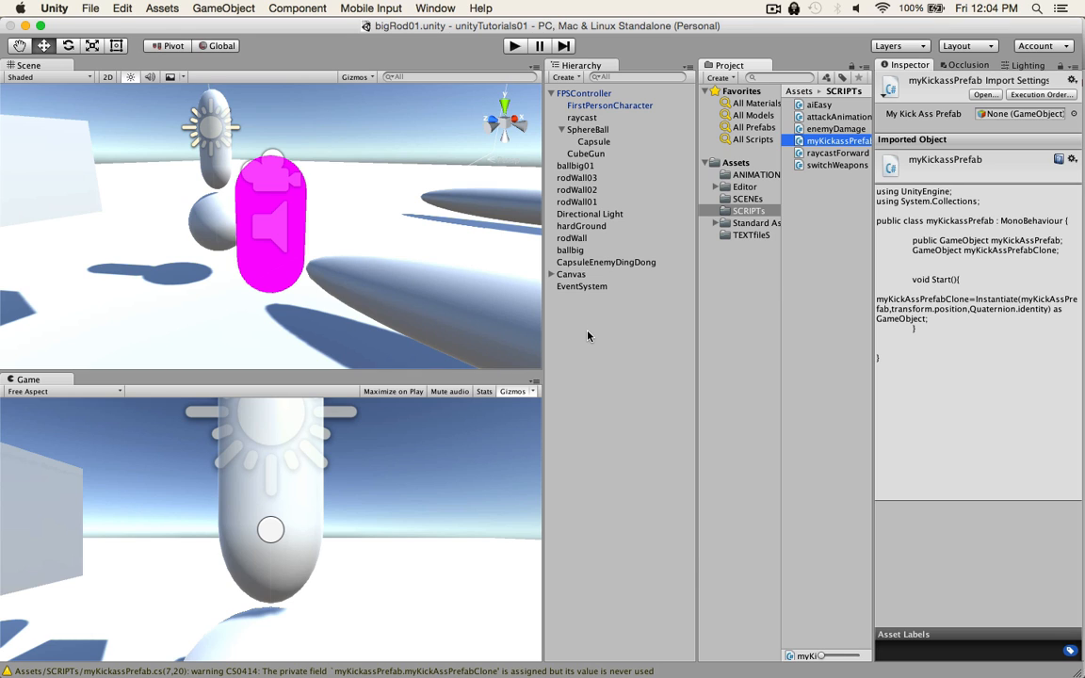
pyautogui.rightClick(588, 337)
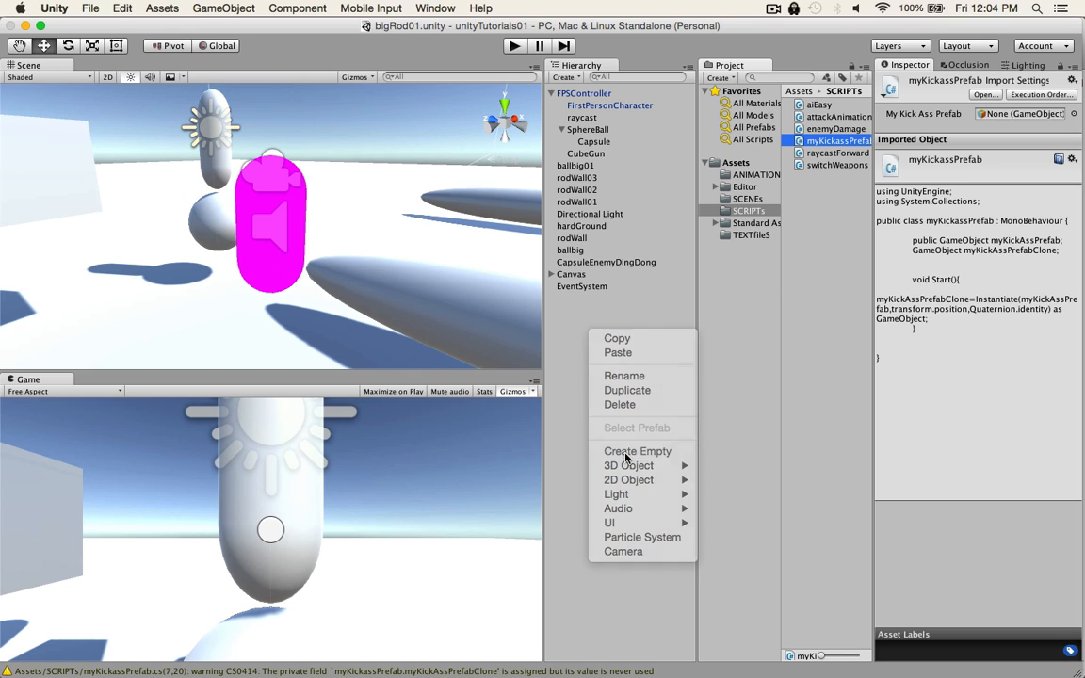
pyautogui.click(637, 450)
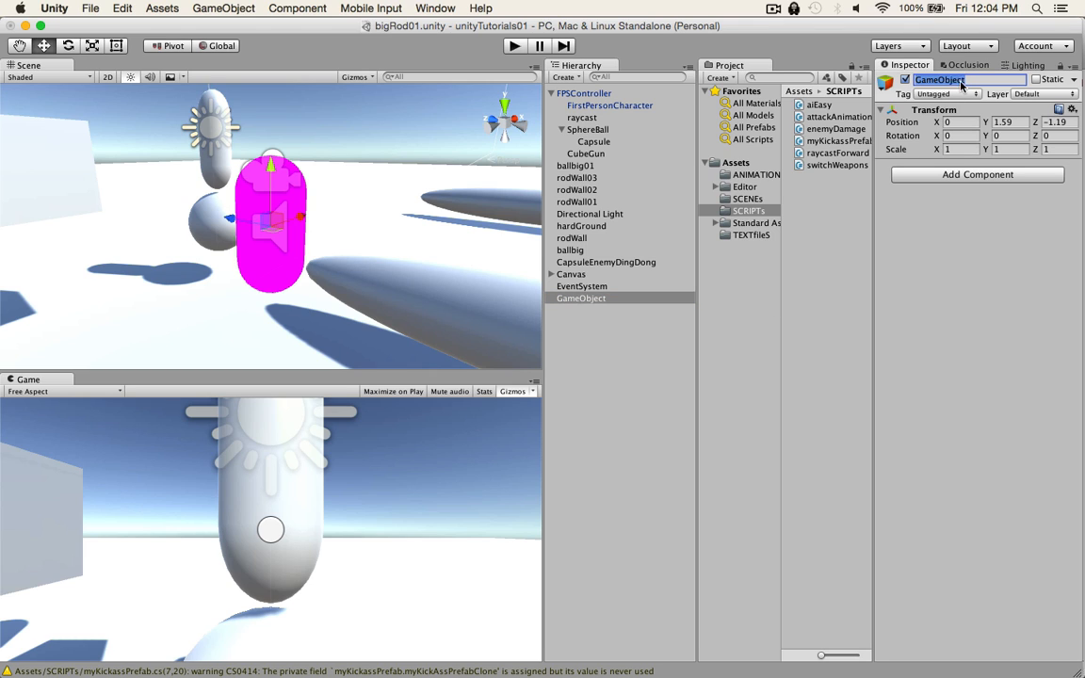
pyautogui.write('myKickAssPrefab')
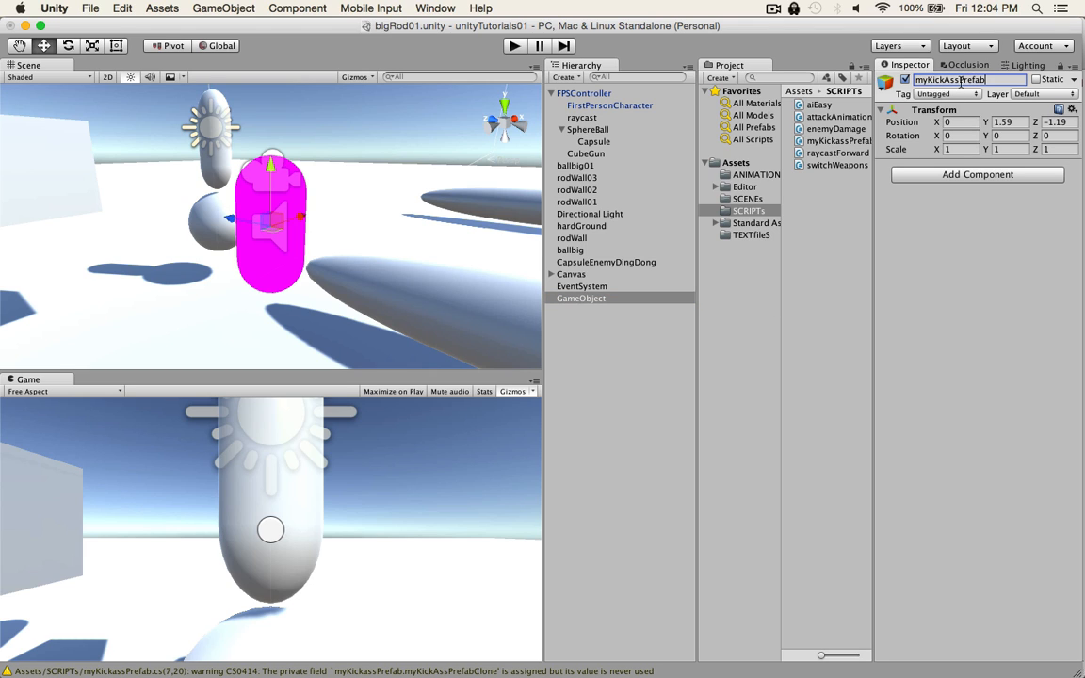
pyautogui.write('Instant')
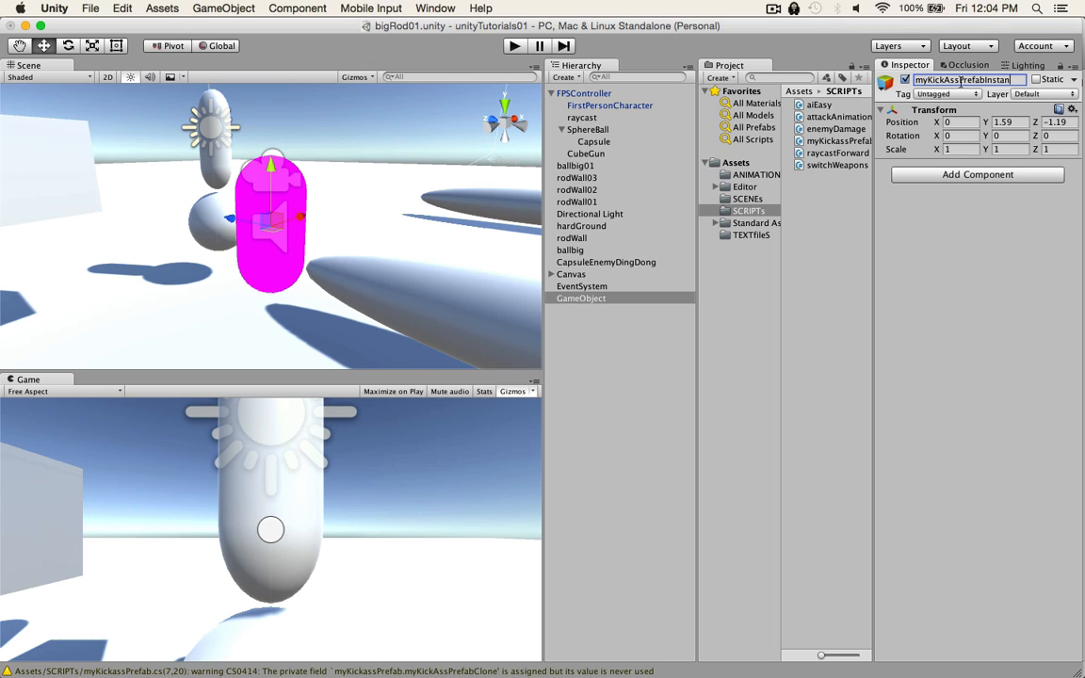
pyautogui.write('myKickAssPrefabInstantiaor')
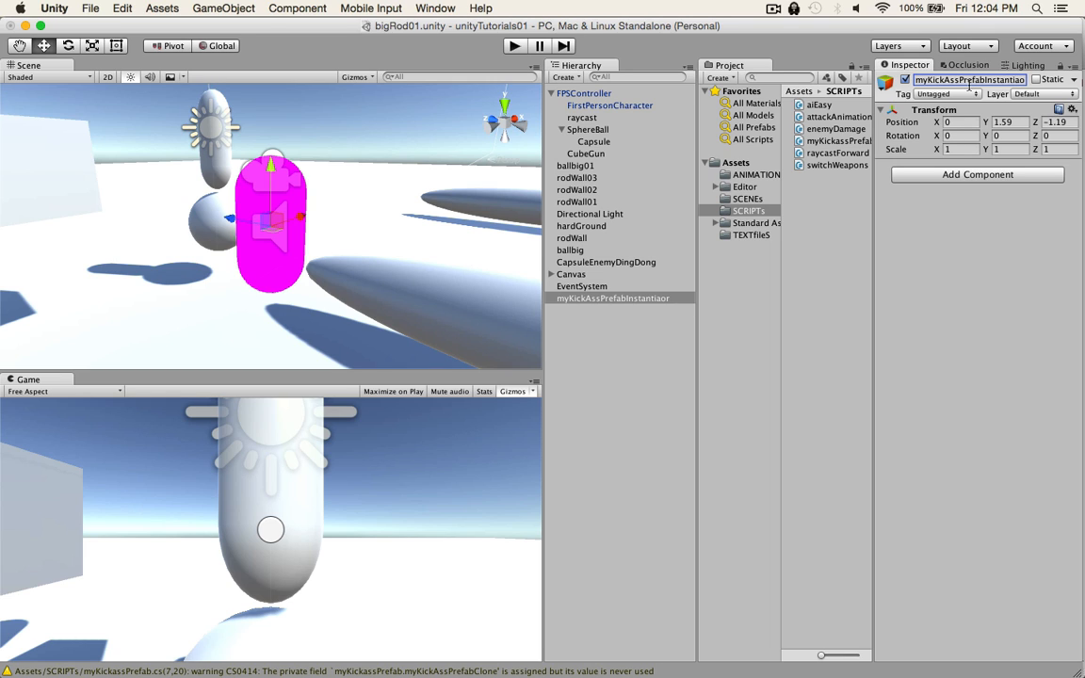
pyautogui.click(968, 79)
pyautogui.write('ce')
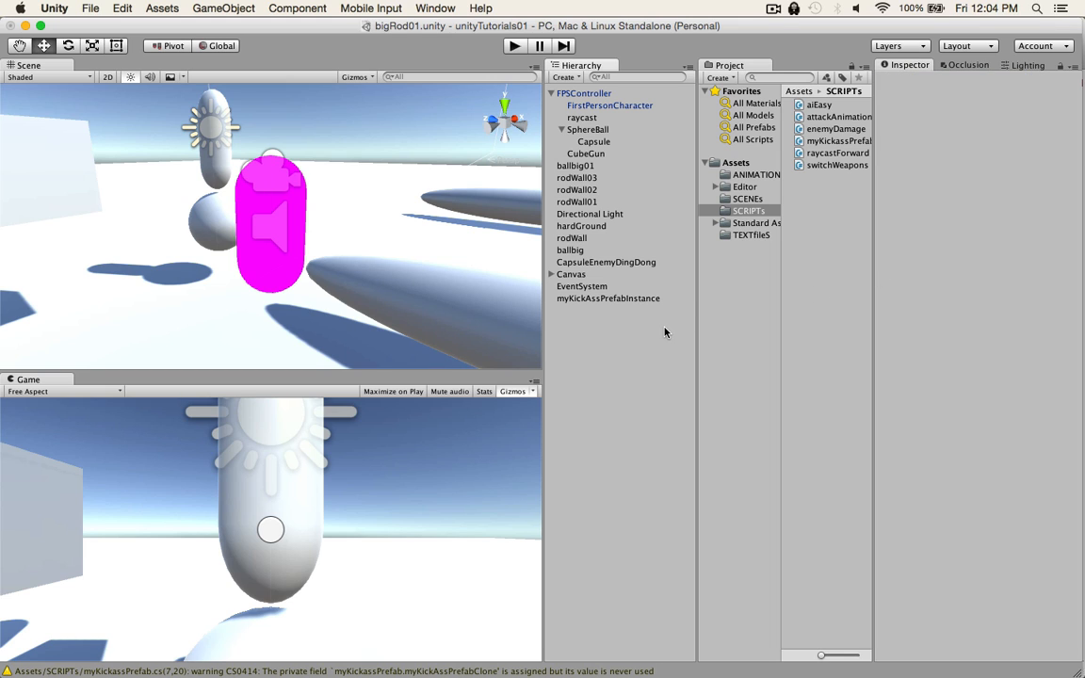
# Add the myKickassPrefab script component to myKickAssPrefabInstance
pyautogui.click(607, 298)
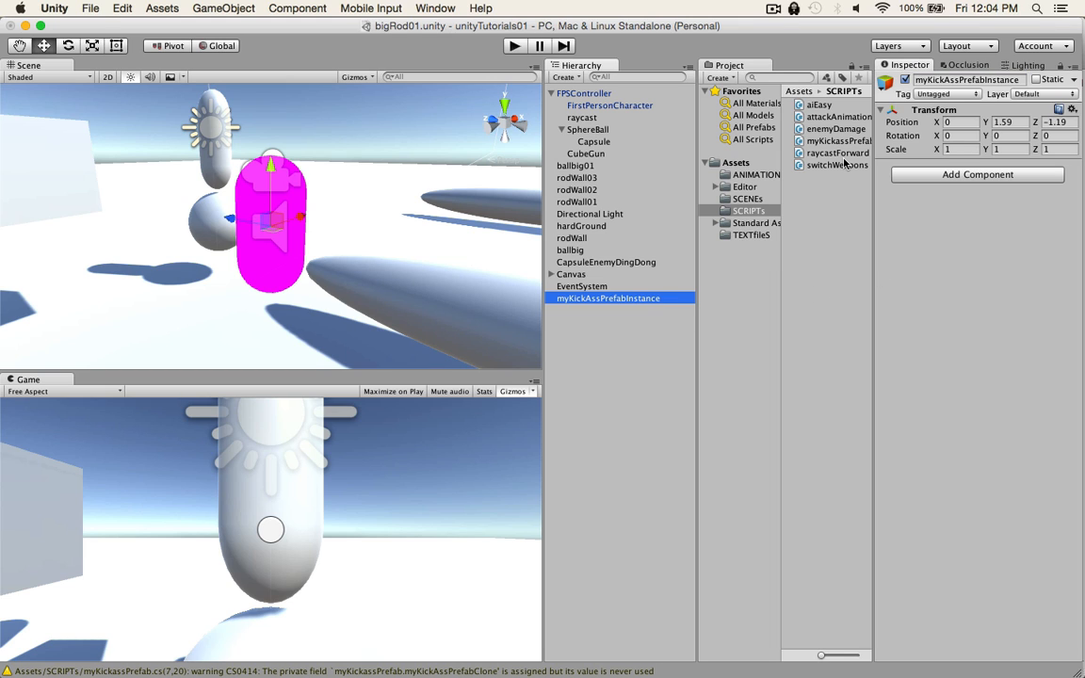
pyautogui.click(837, 140)
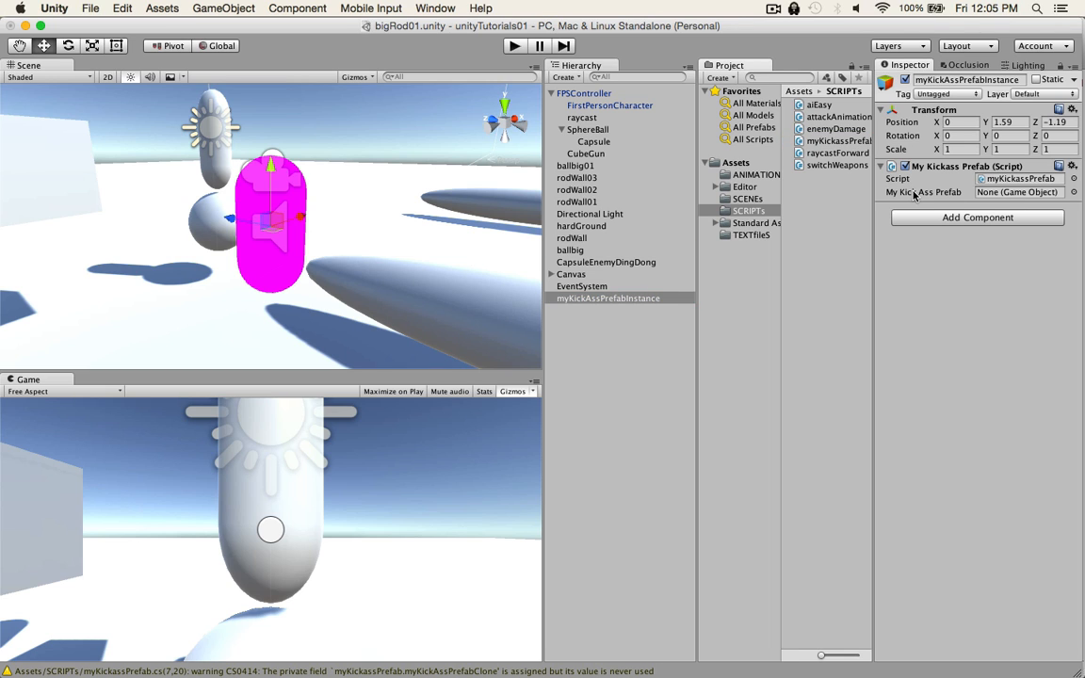
pyautogui.moveTo(1001, 197)
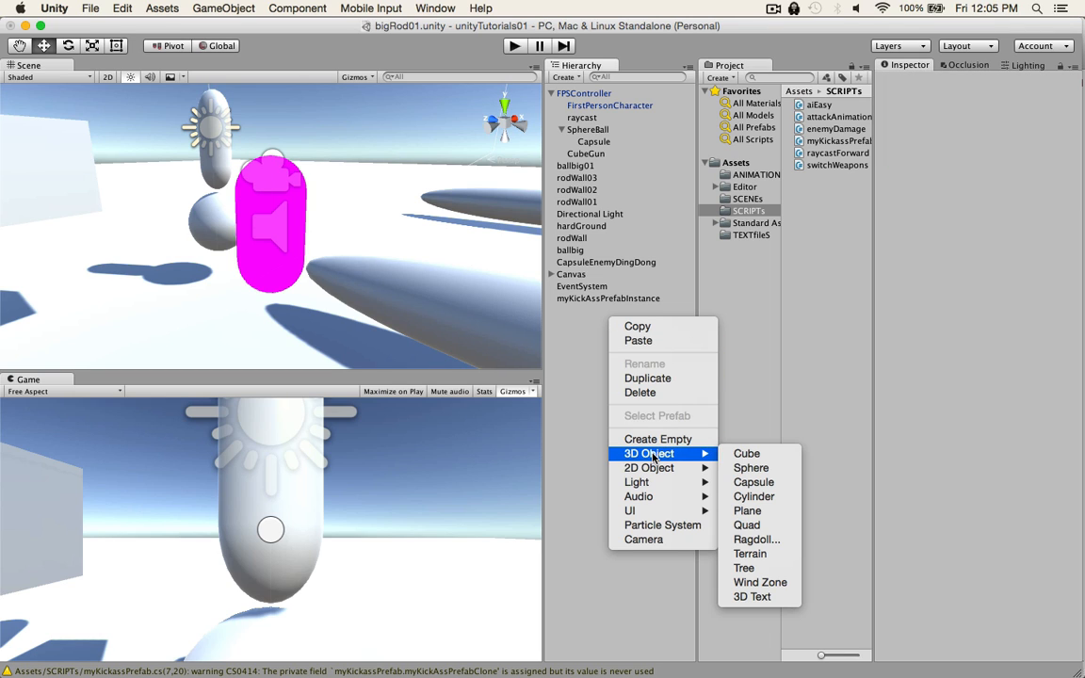
pyautogui.moveTo(747, 454)
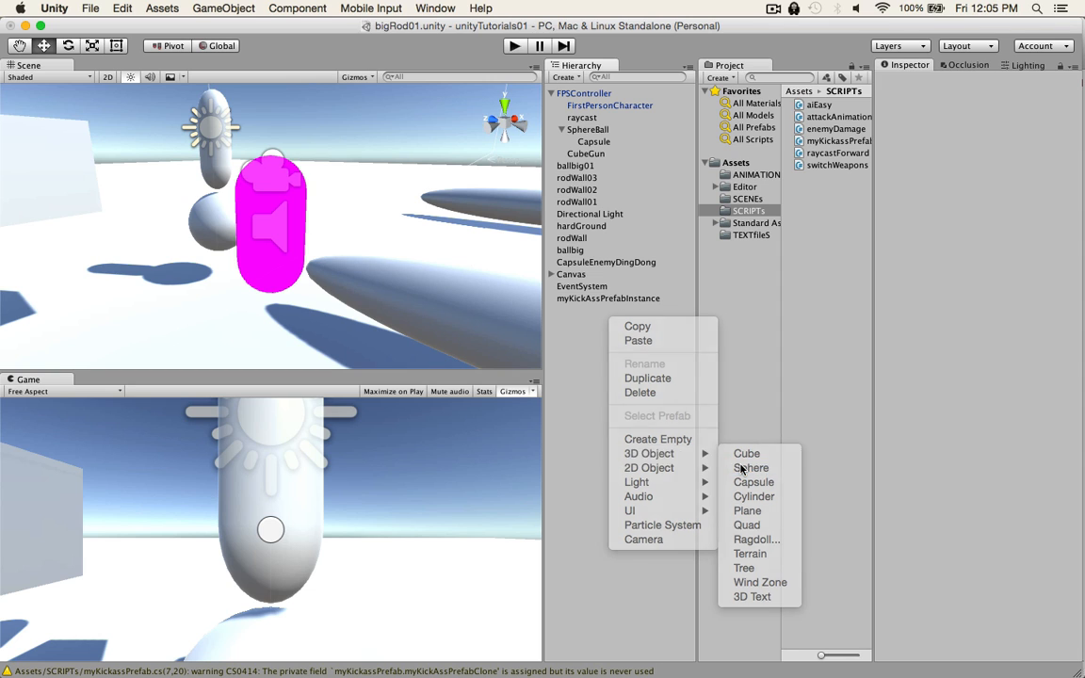
# Add a Sphere, raise it to Y 3.419 above the capsule, and give it a Rigidbody
pyautogui.click(752, 467)
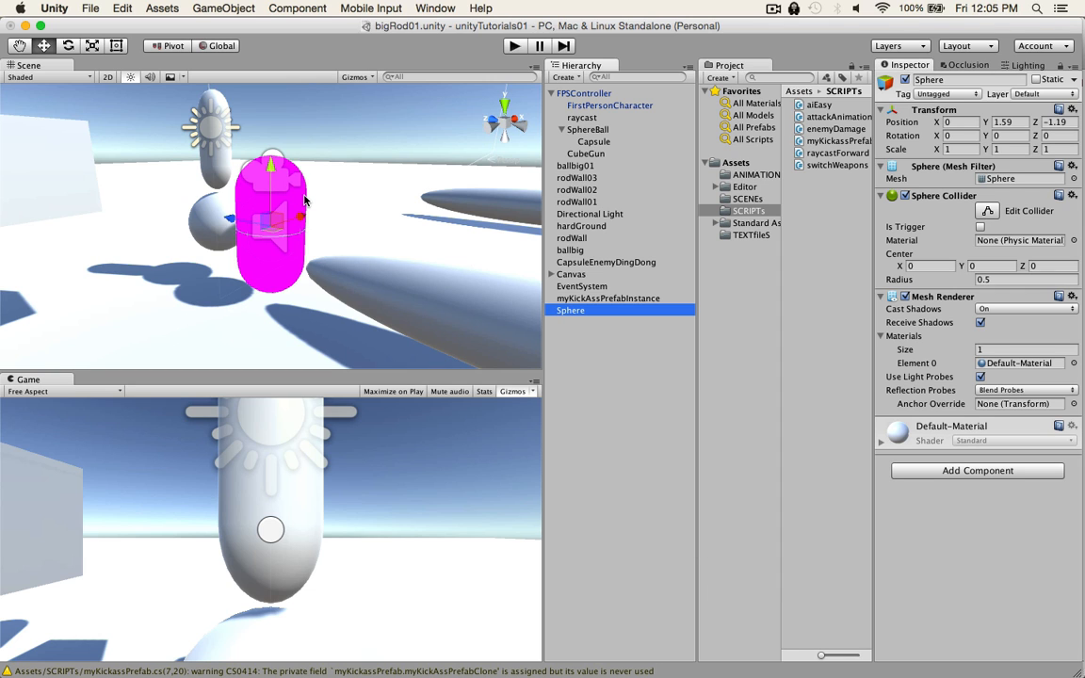
pyautogui.moveTo(270, 165); pyautogui.dragTo(270, 111)
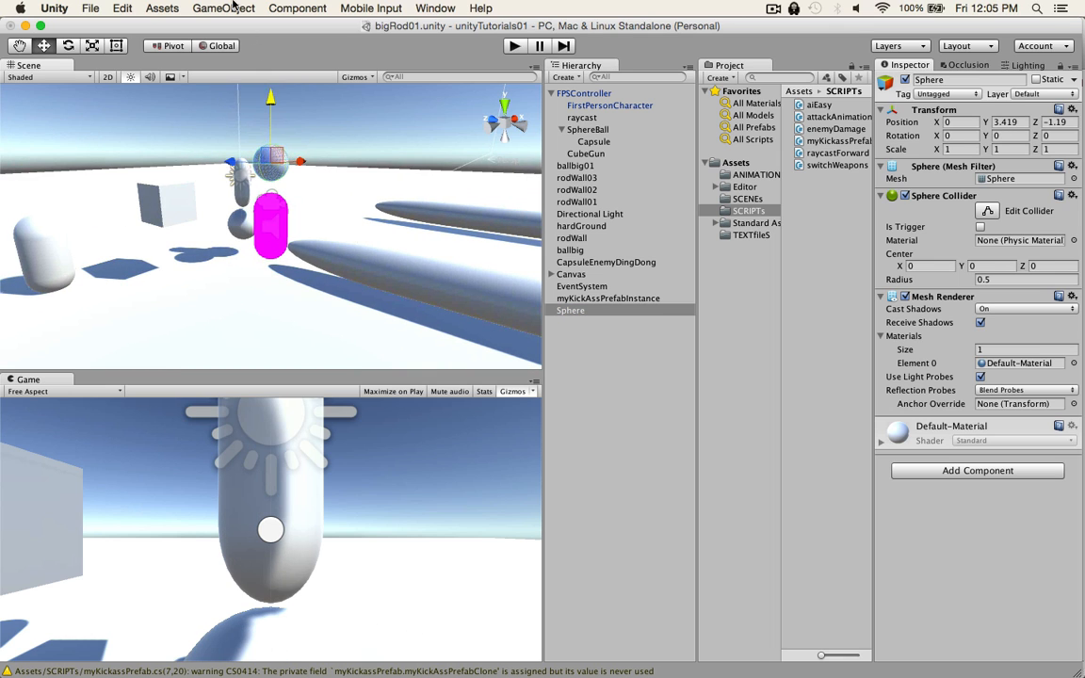
pyautogui.click(224, 7)
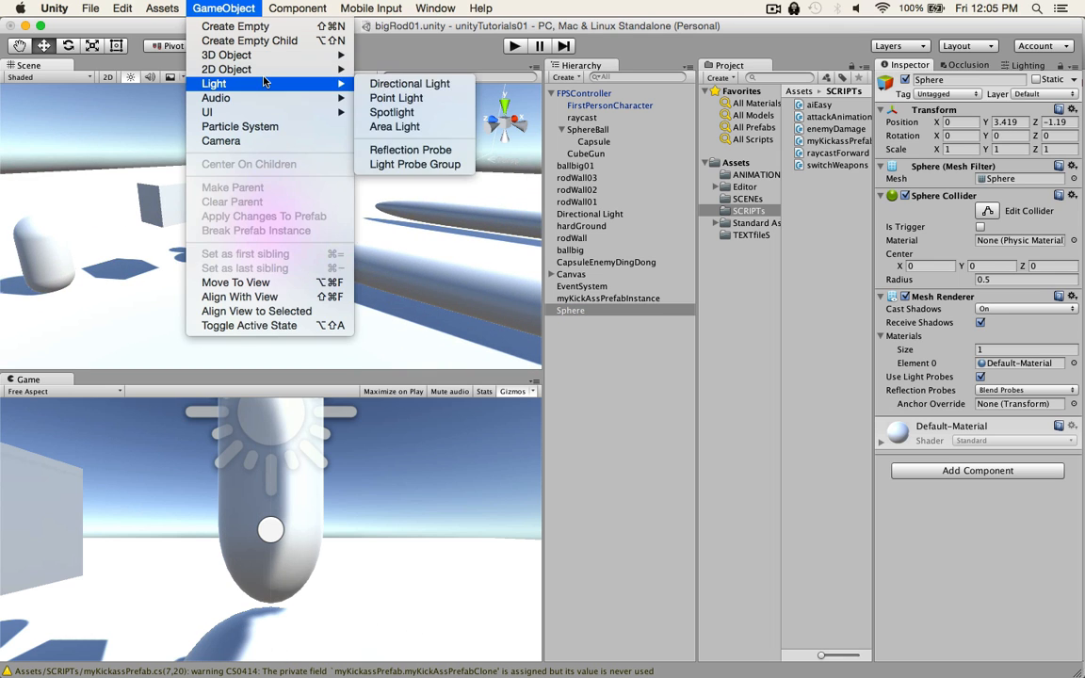
pyautogui.click(298, 7)
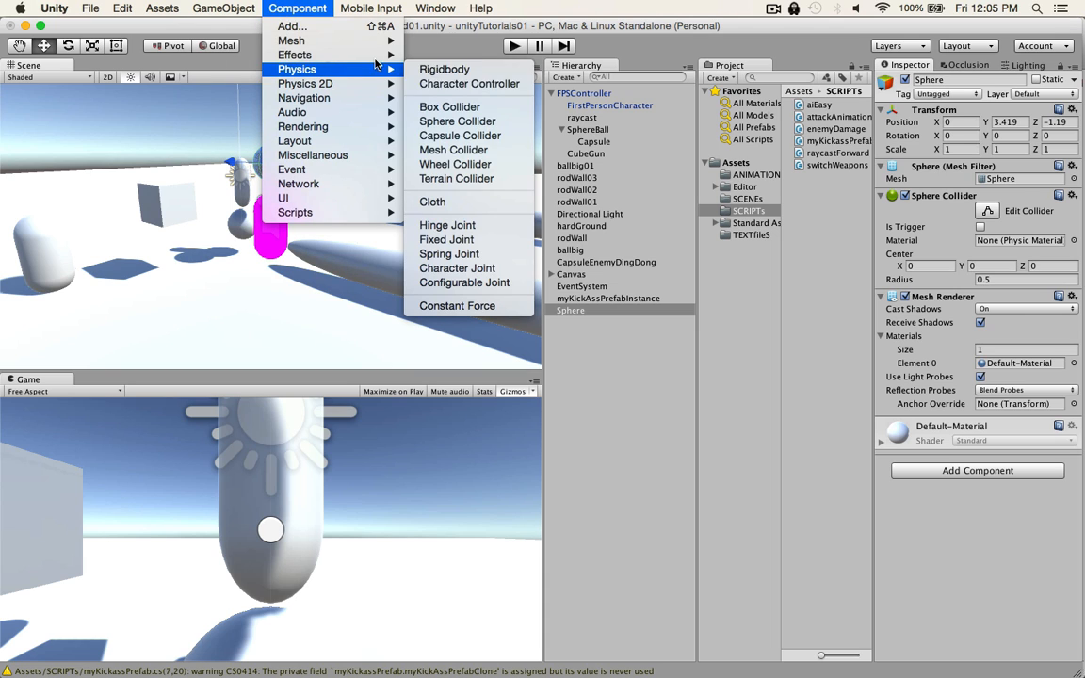
pyautogui.click(444, 69)
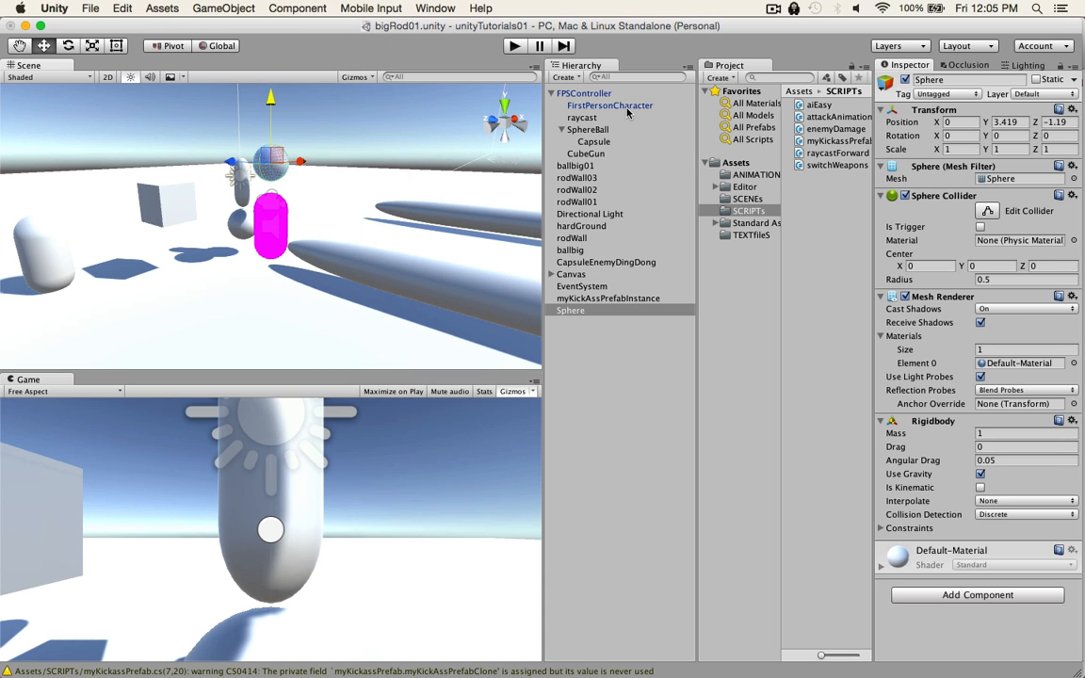
pyautogui.moveTo(739, 205)
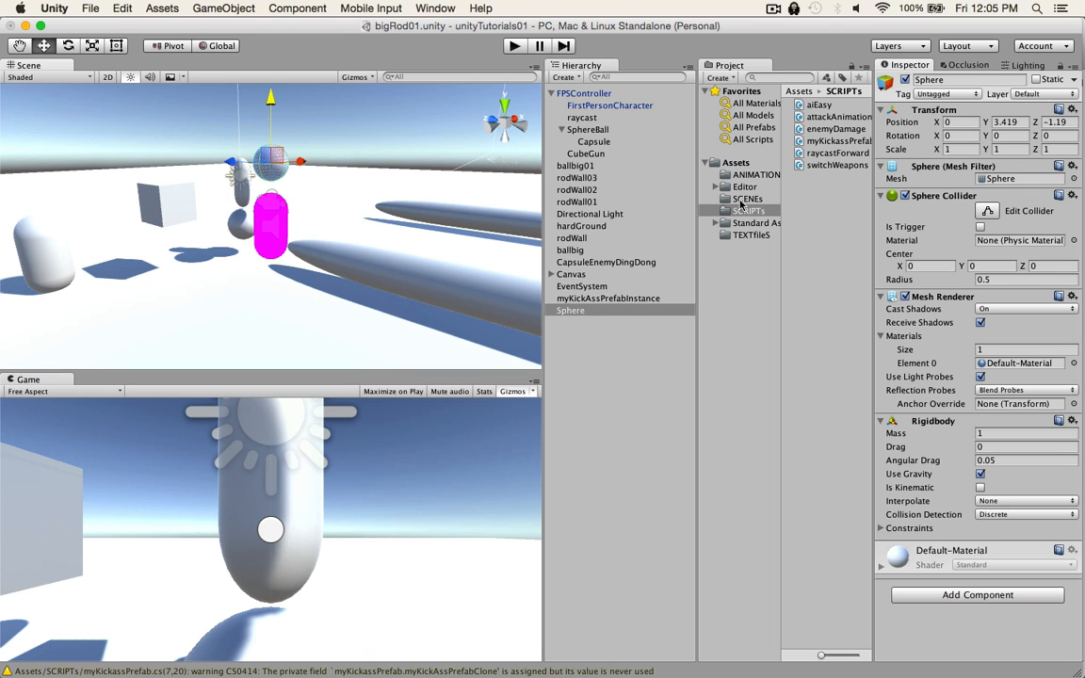
# Create a PREFABs folder, save Sphere into it as a prefab, and delete the scene Sphere
pyautogui.click(736, 162)
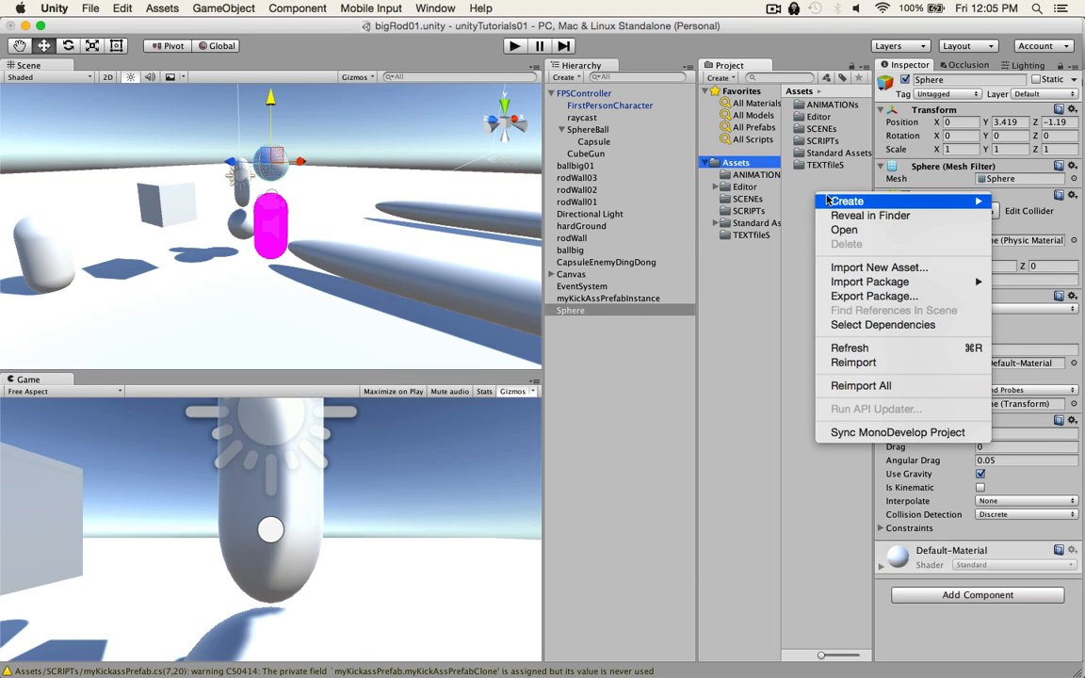
pyautogui.click(846, 201)
pyautogui.write('PREFABs')
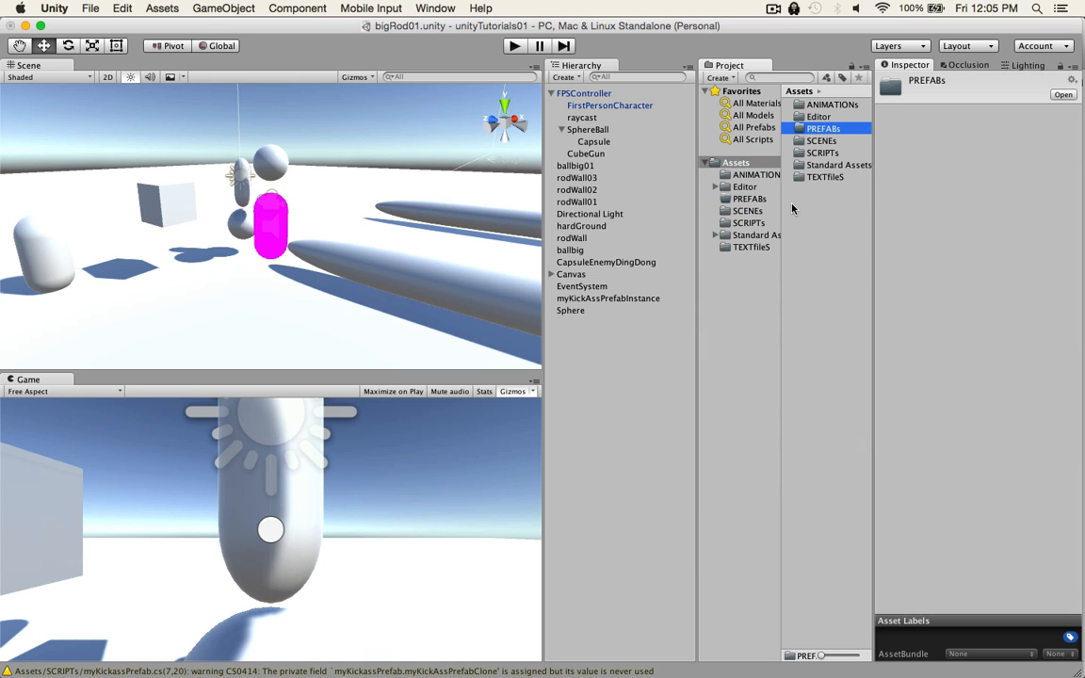
pyautogui.click(822, 128)
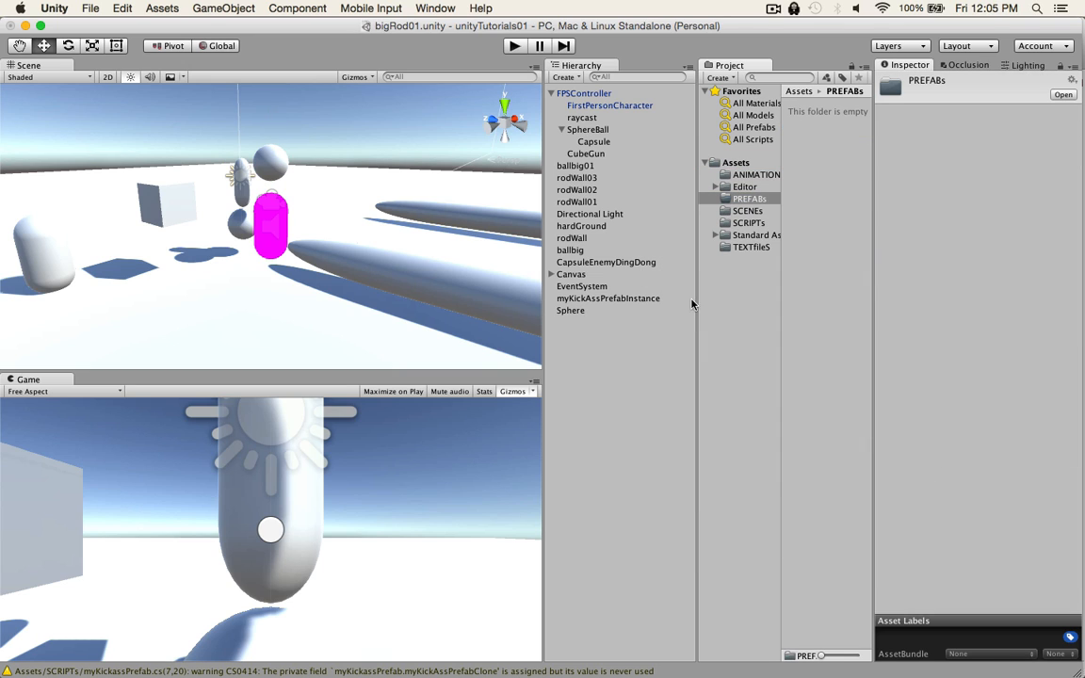
pyautogui.click(570, 310)
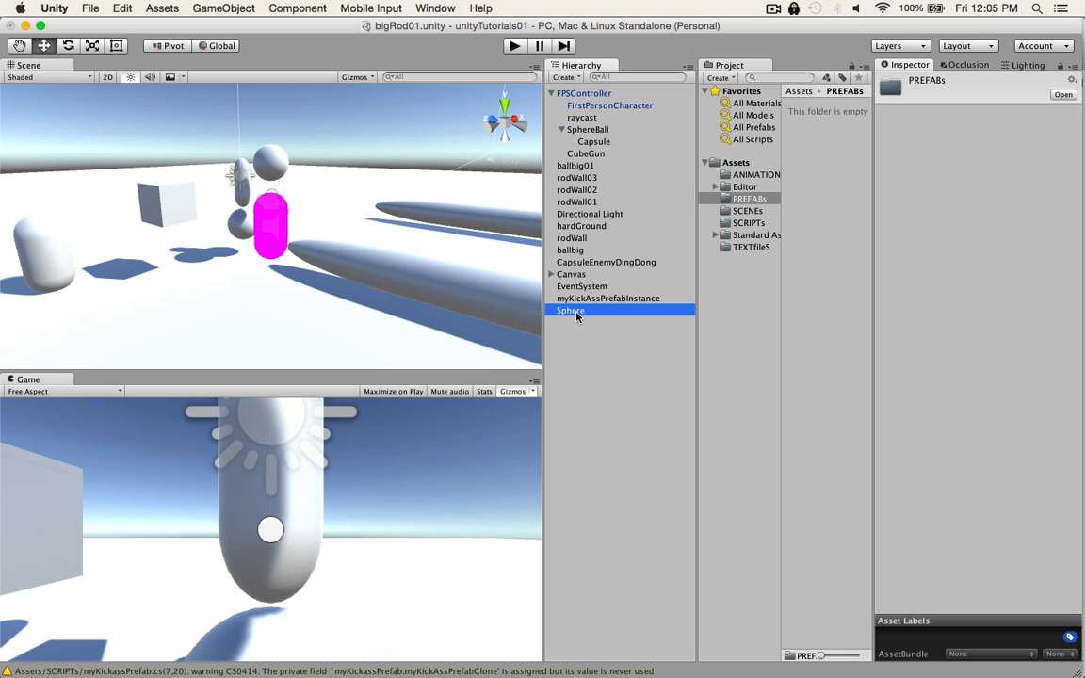
pyautogui.click(571, 310)
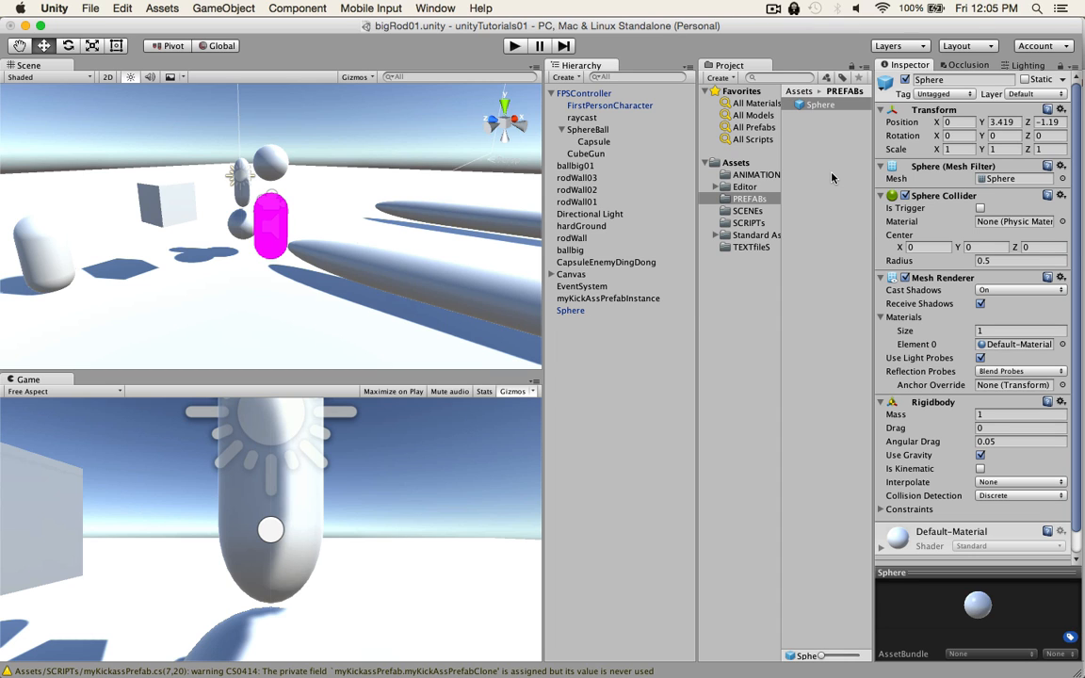
pyautogui.moveTo(804, 120)
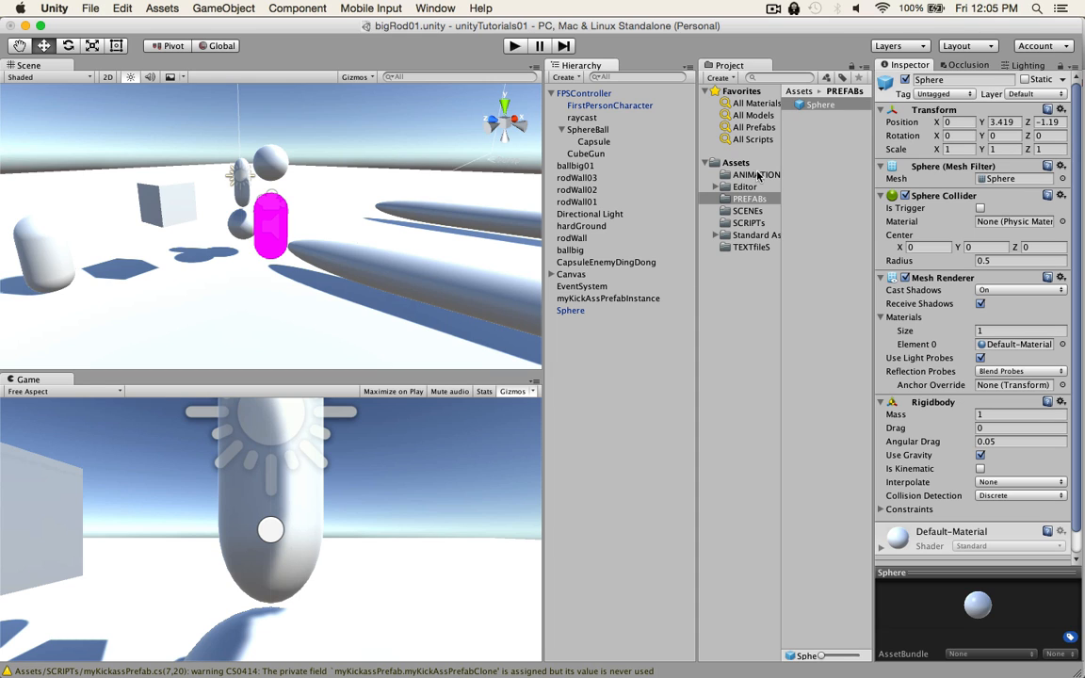
pyautogui.click(570, 310)
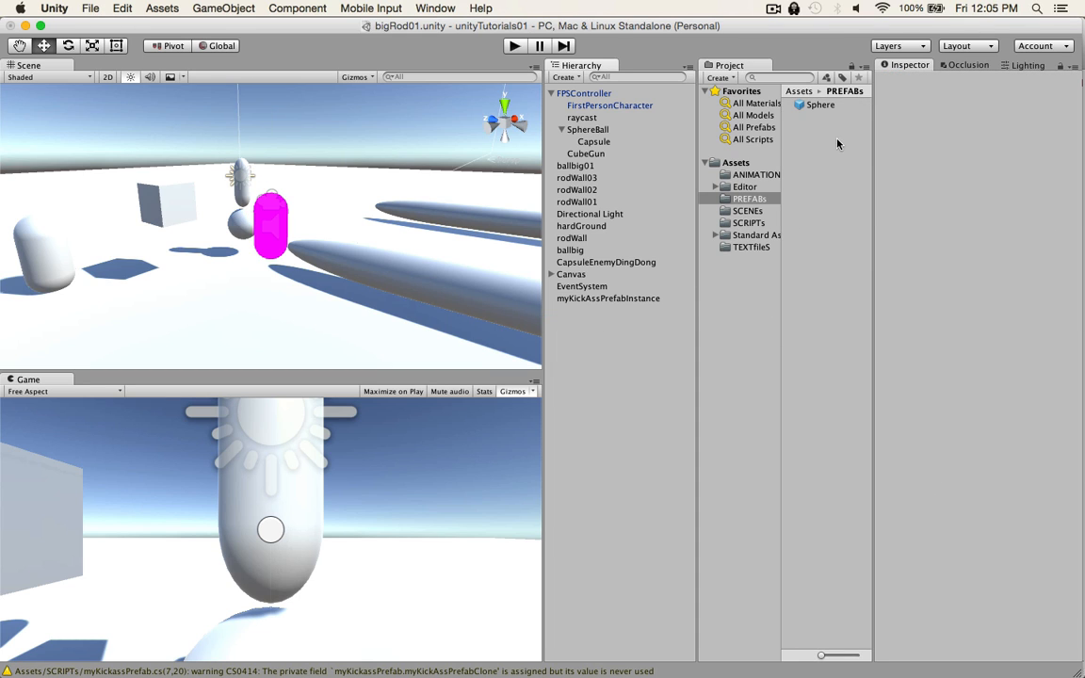
# Select myKickAssPrefabInstance, raise it to Y 3.18, and reopen the myKickassPrefab script
pyautogui.click(608, 299)
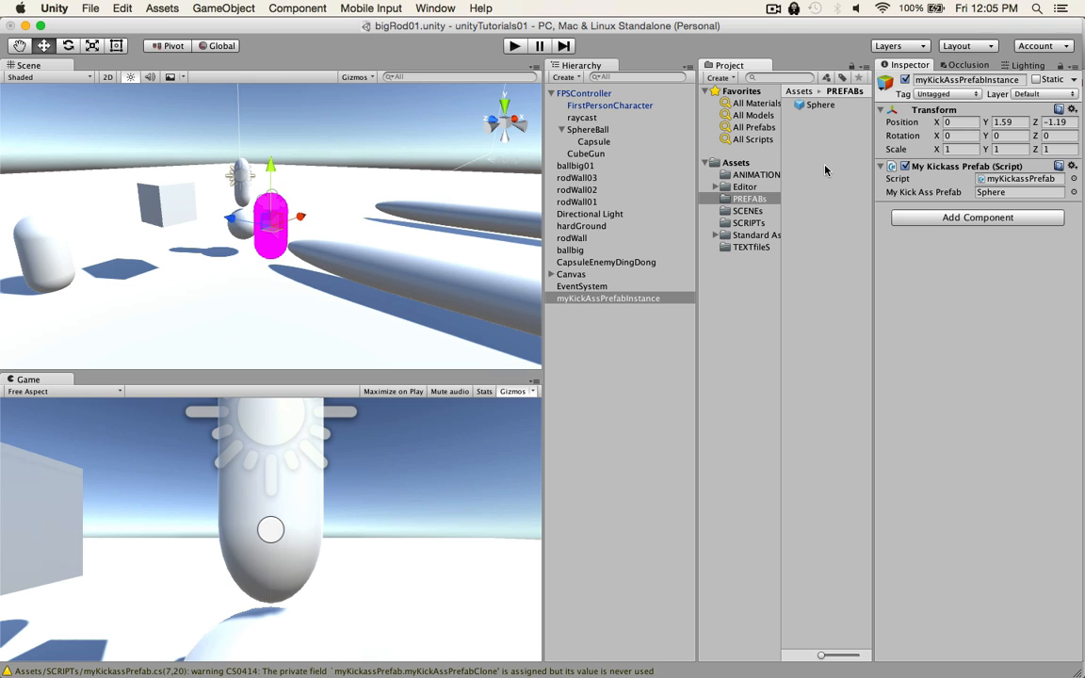
pyautogui.press('cmd+tab')
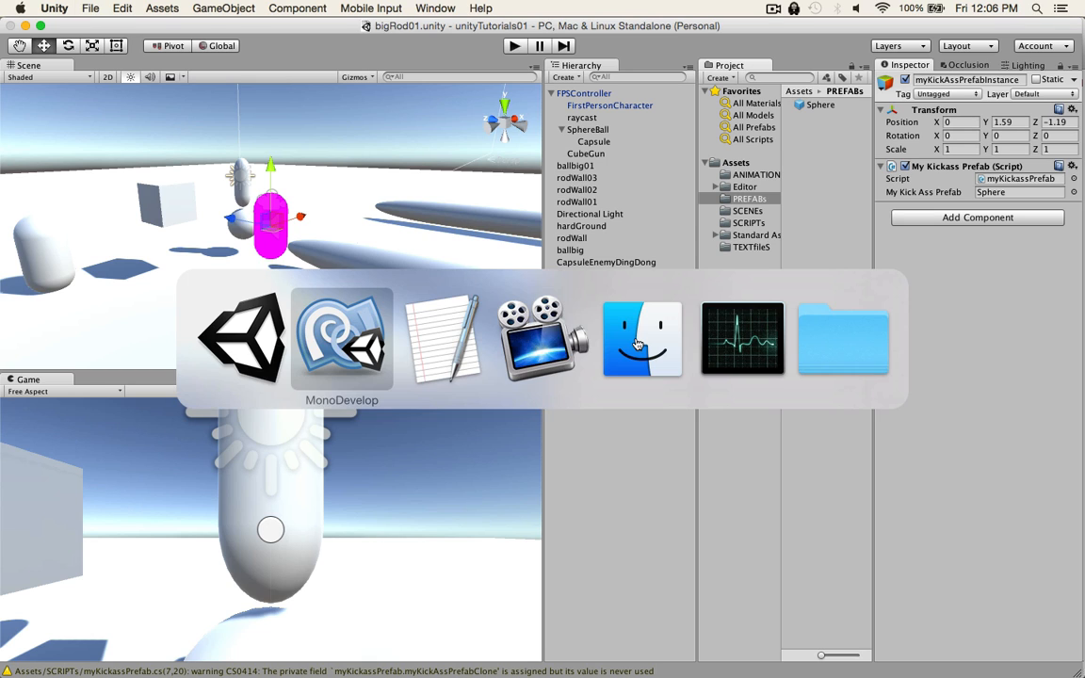
pyautogui.click(341, 337)
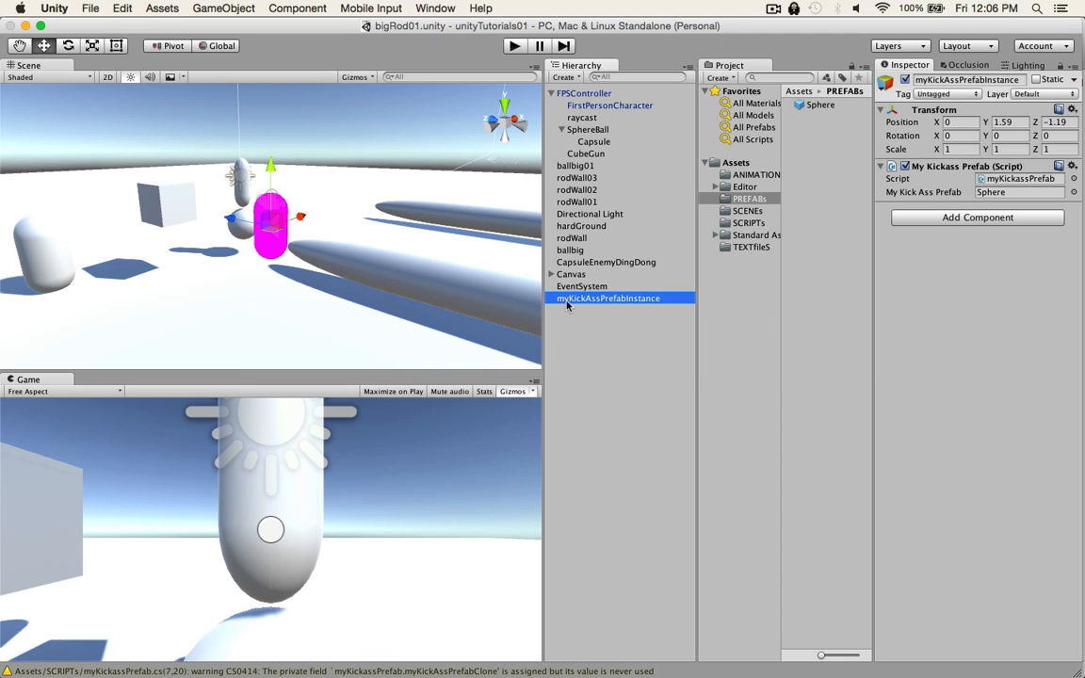
pyautogui.moveTo(608, 311)
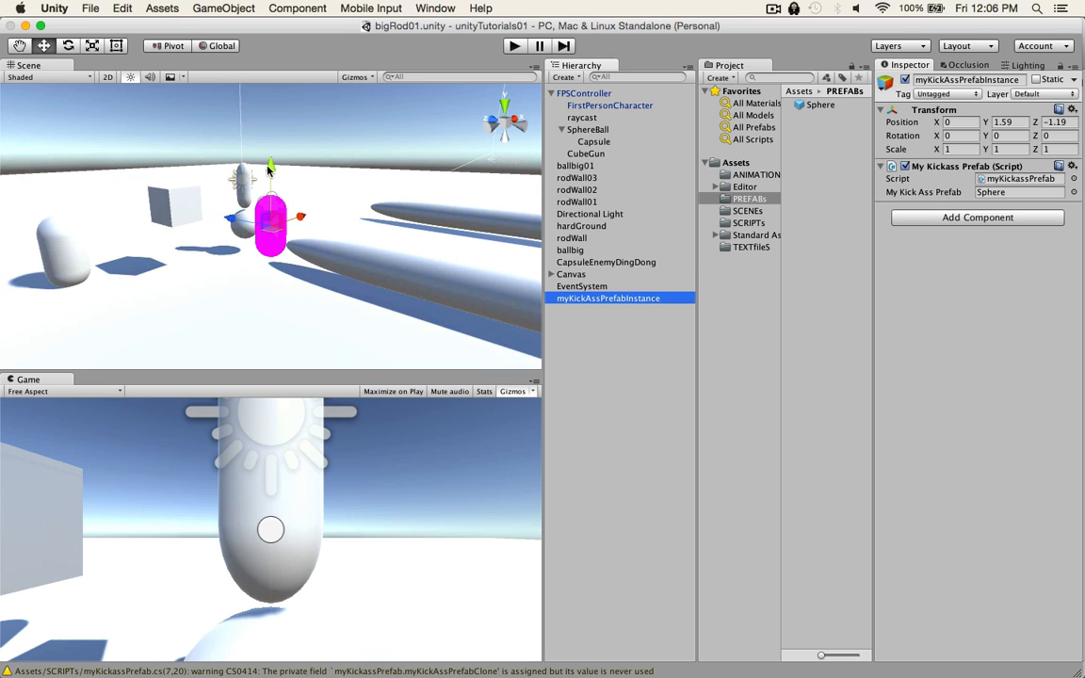
pyautogui.moveTo(271, 167); pyautogui.dragTo(271, 113)
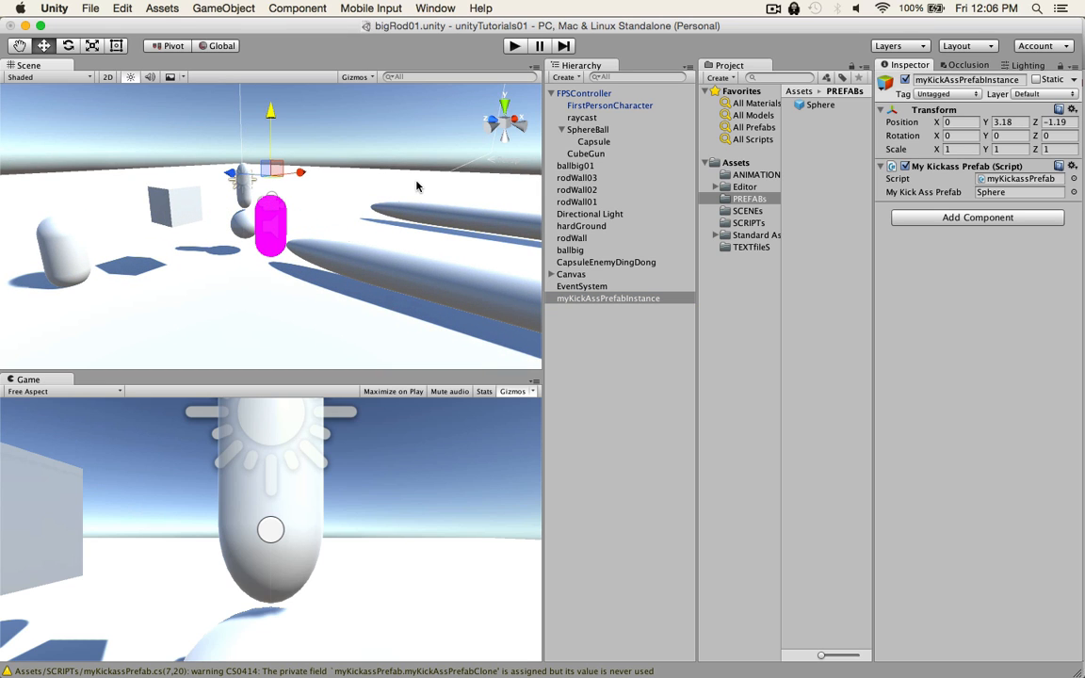
pyautogui.click(122, 7)
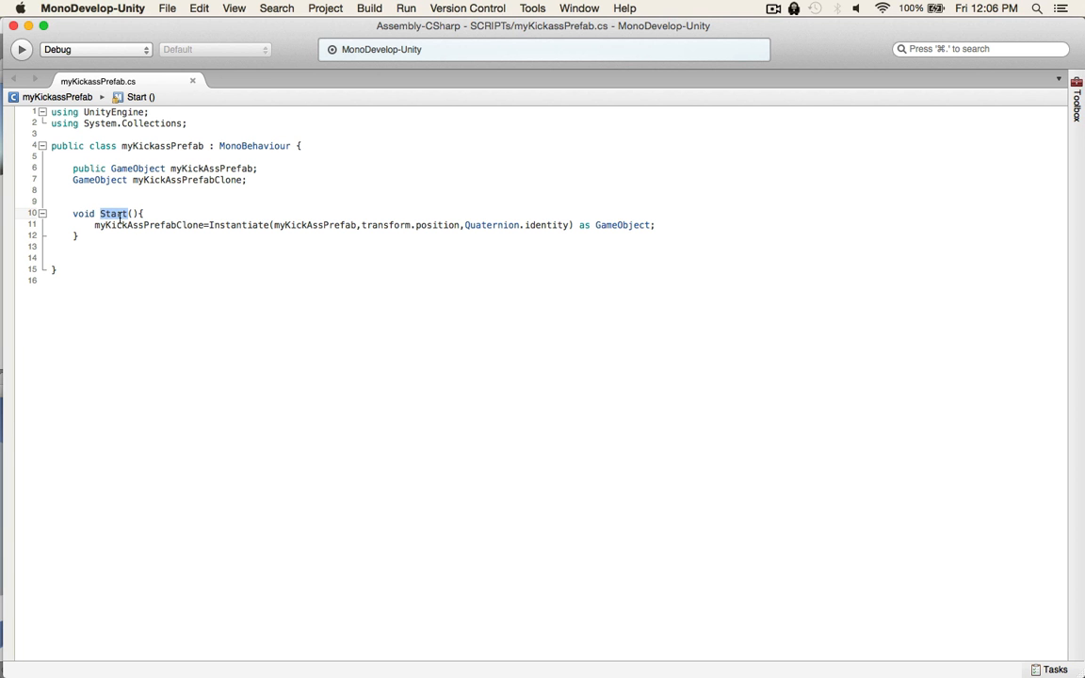
# Rename Start to Update and wrap the Instantiate line in if(Input.GetKeyDown("d"))
pyautogui.write('Update')
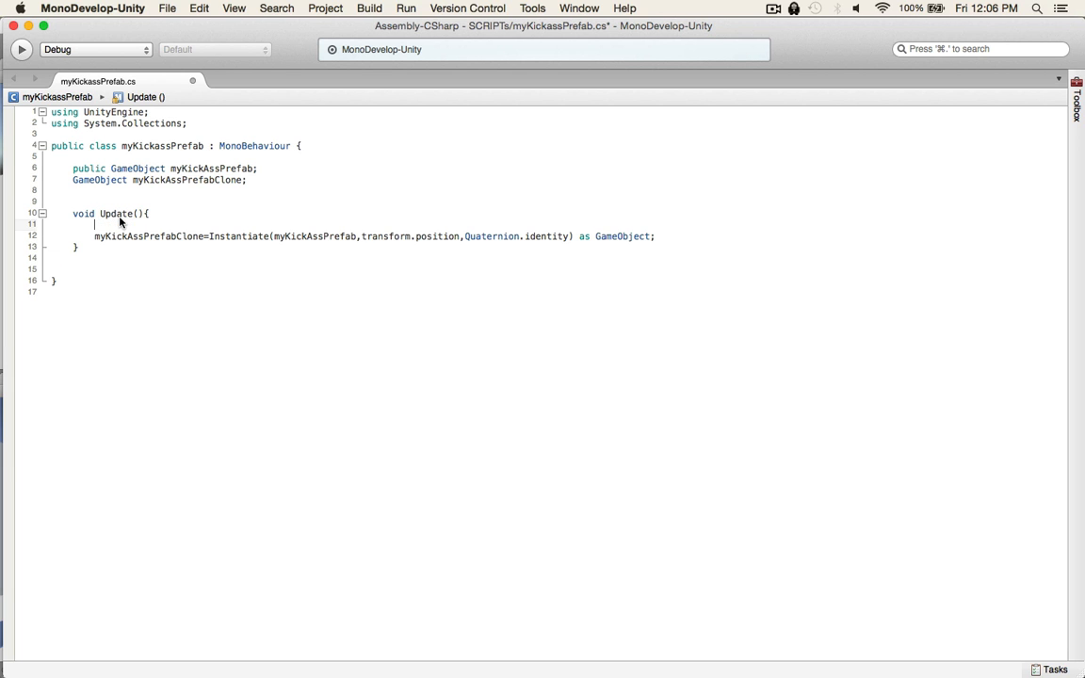
pyautogui.write('if(){}')
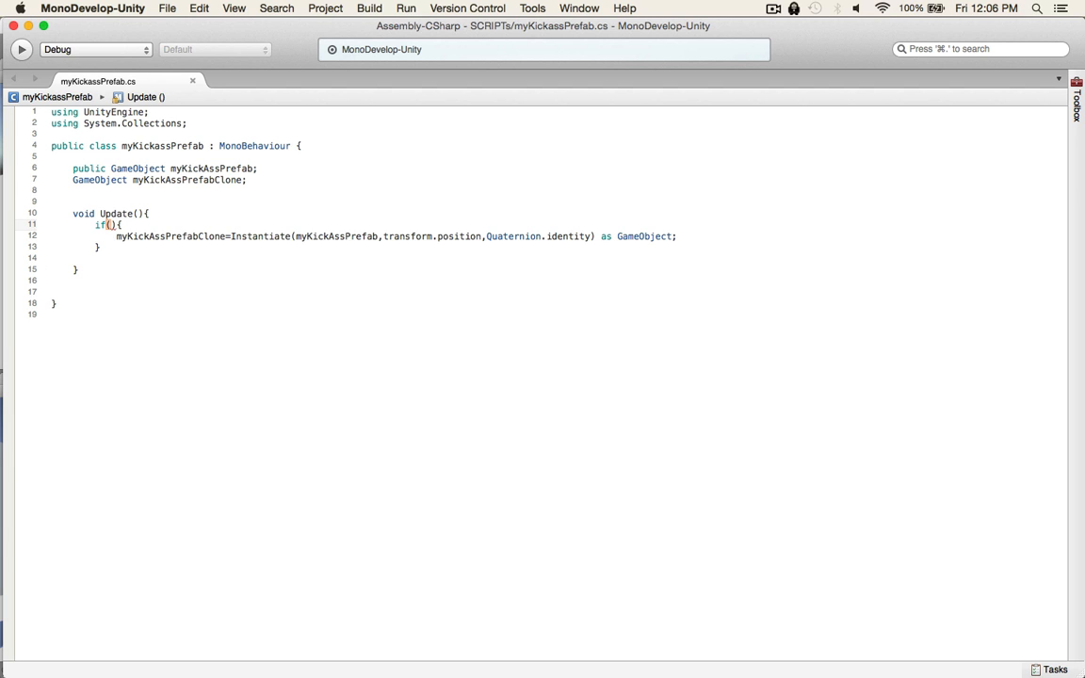
pyautogui.write('Input.getKeyDown')
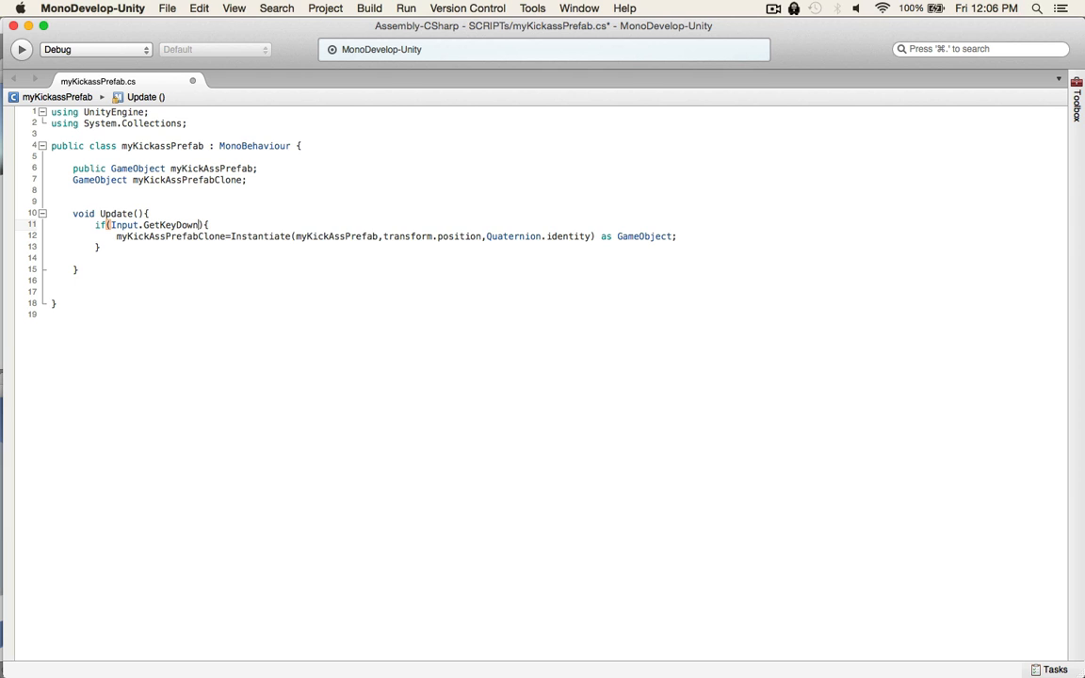
pyautogui.write('"")')
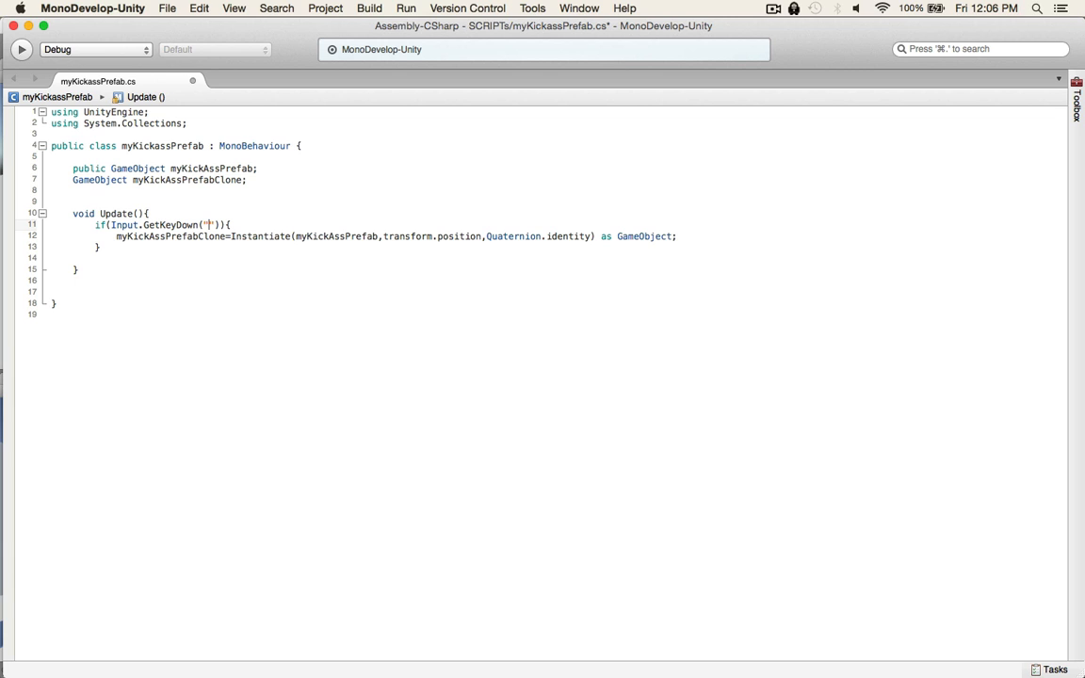
pyautogui.press('backspace')
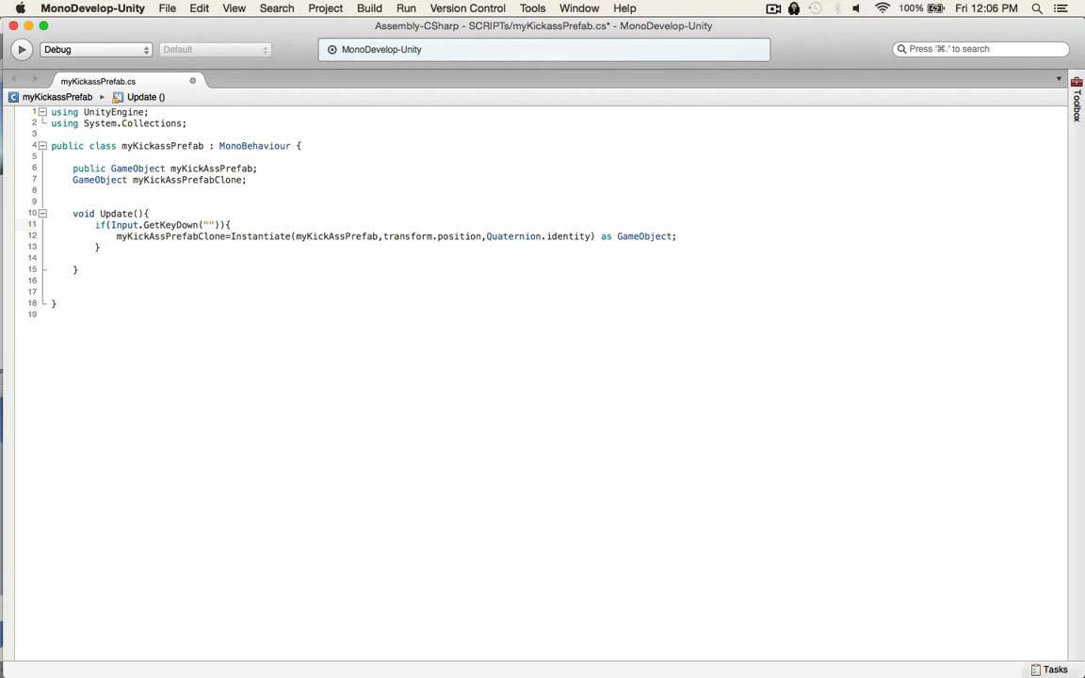
pyautogui.write('d')
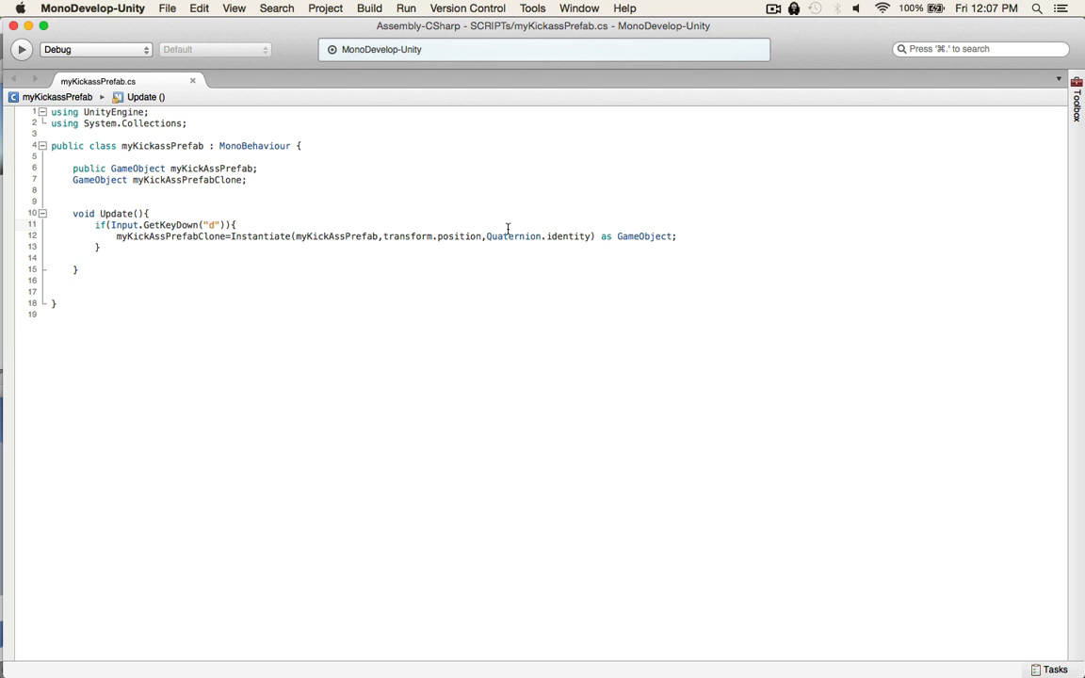
pyautogui.press('cmd+tab')
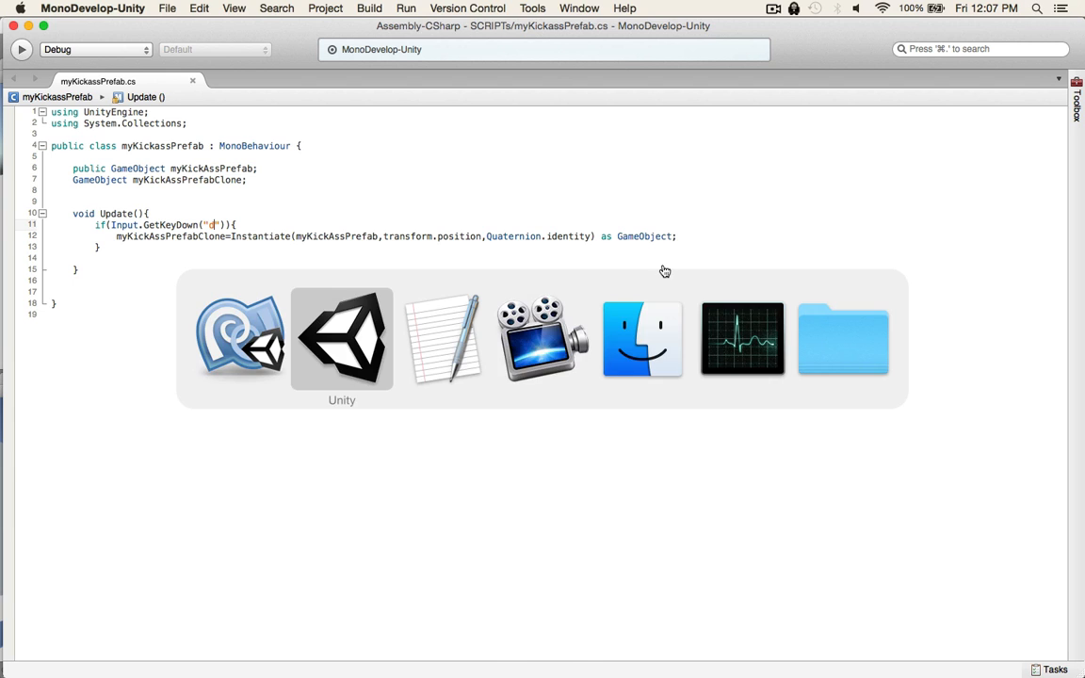
pyautogui.click(341, 337)
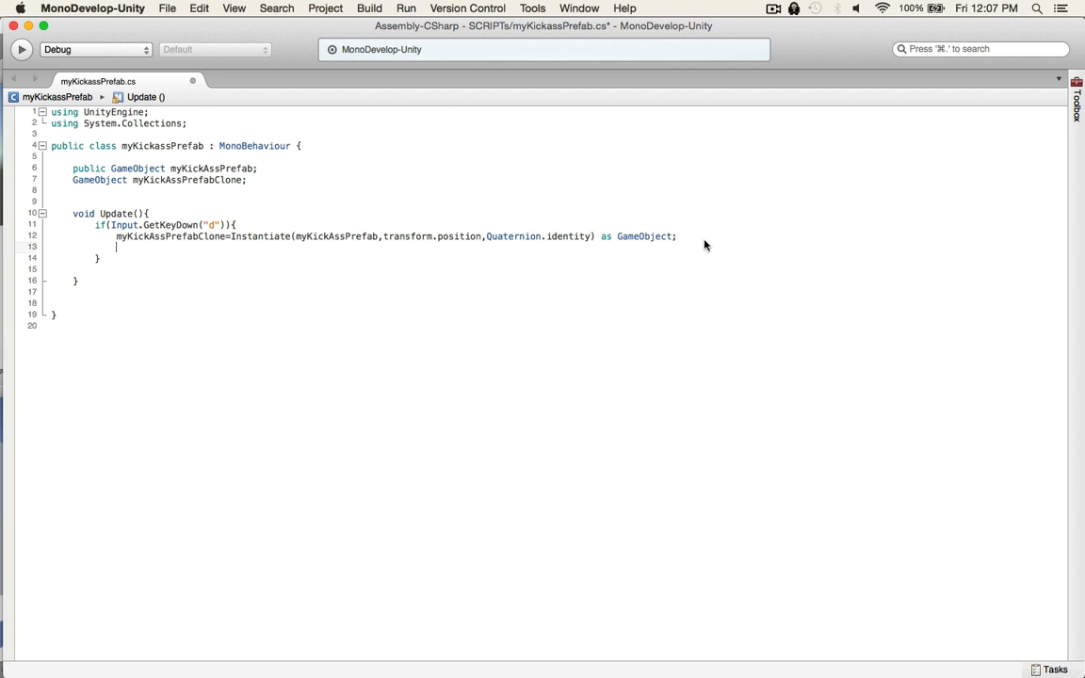
# Add Destroy(myKickAssPrefabClone, 3); below the Instantiate line
pyautogui.write('Destroy')
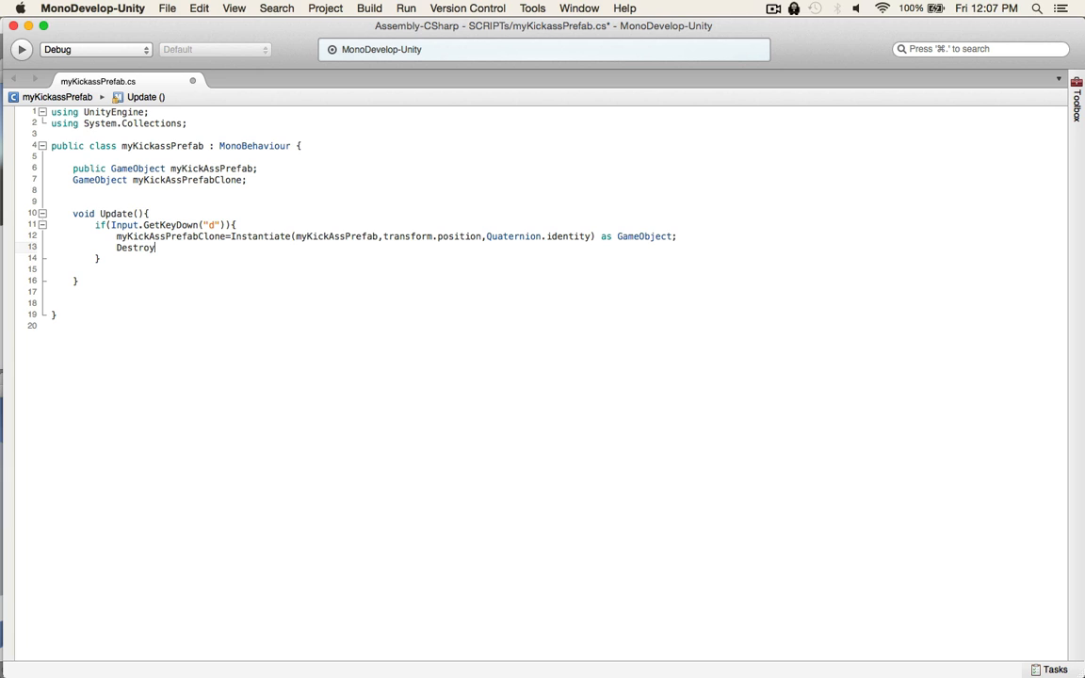
pyautogui.write('();')
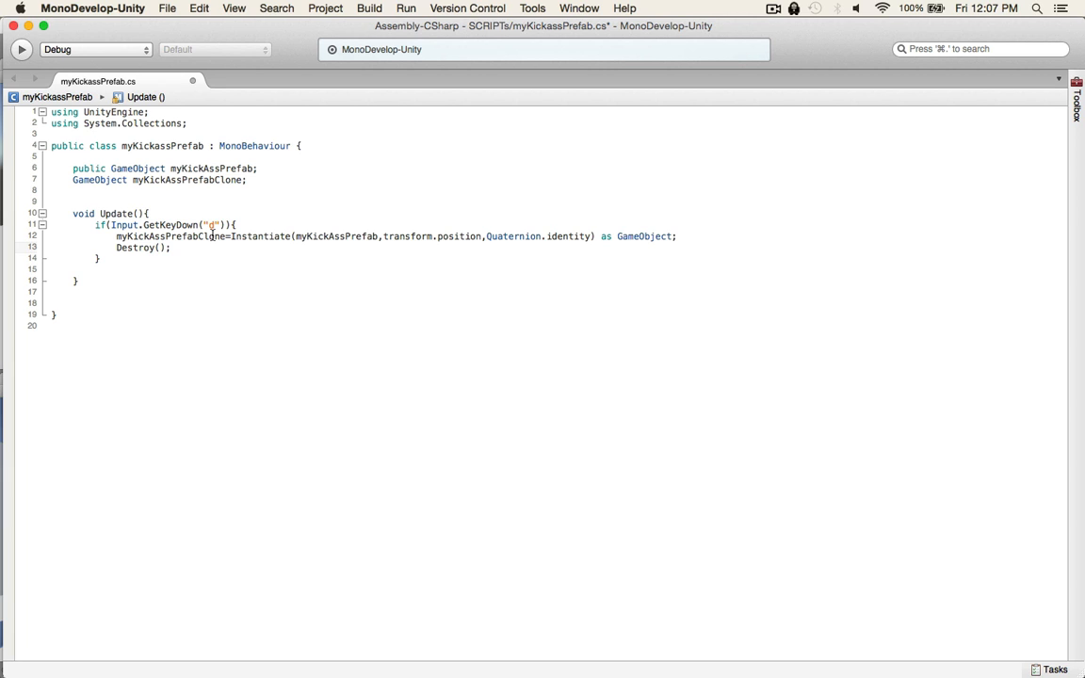
pyautogui.doubleClick(169, 236)
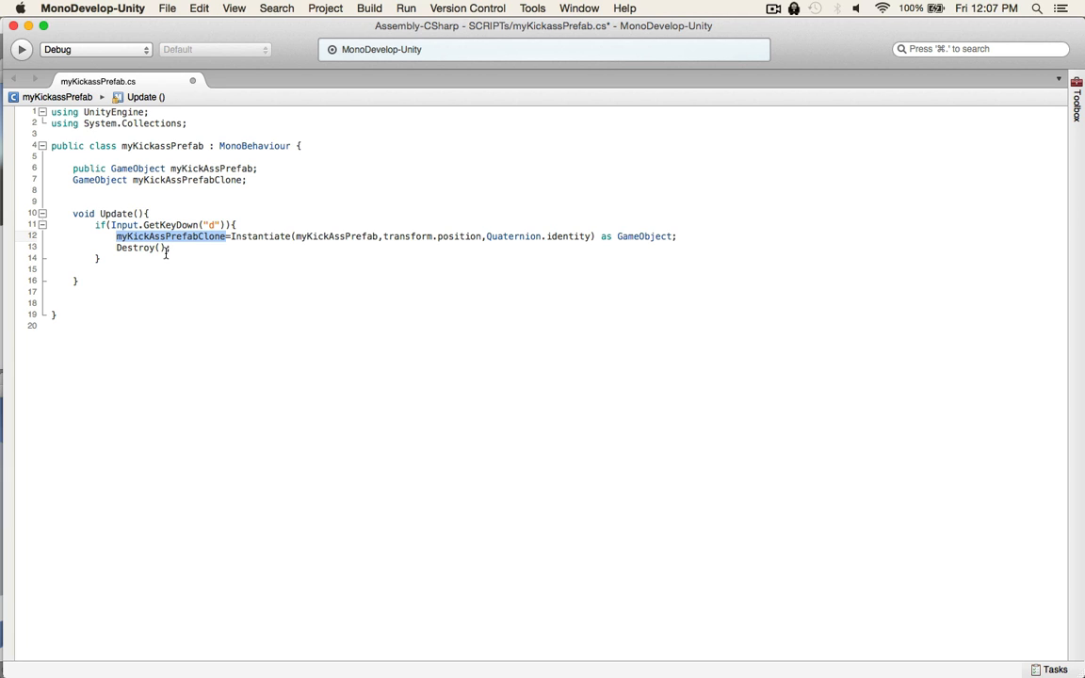
pyautogui.write('myKickAssPrefabClone')
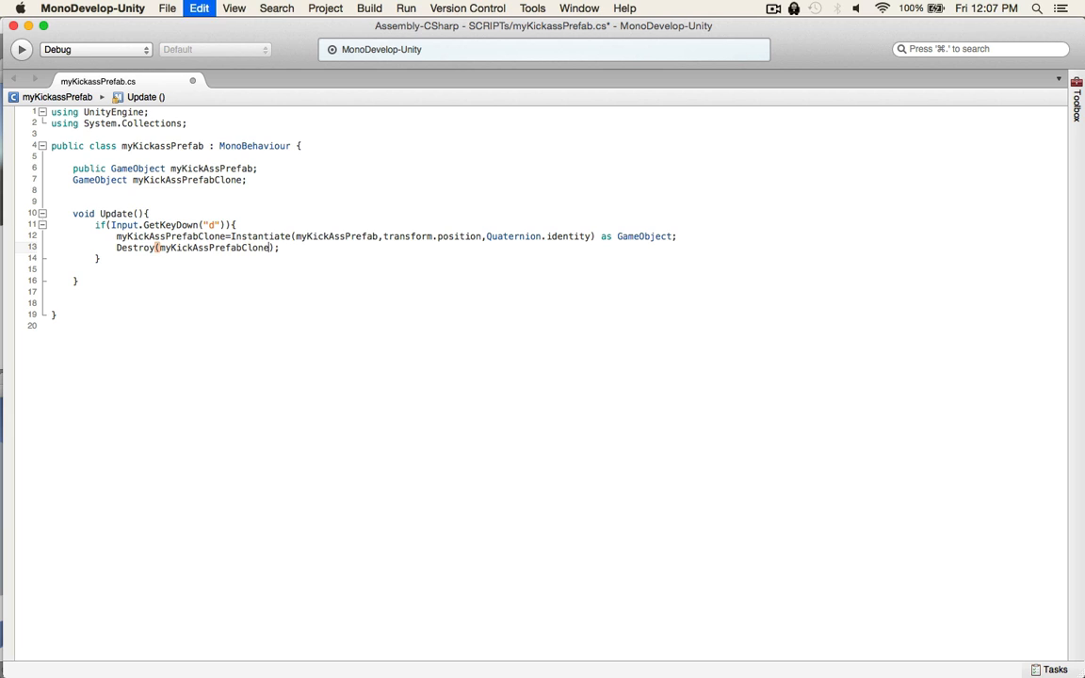
pyautogui.write(',')
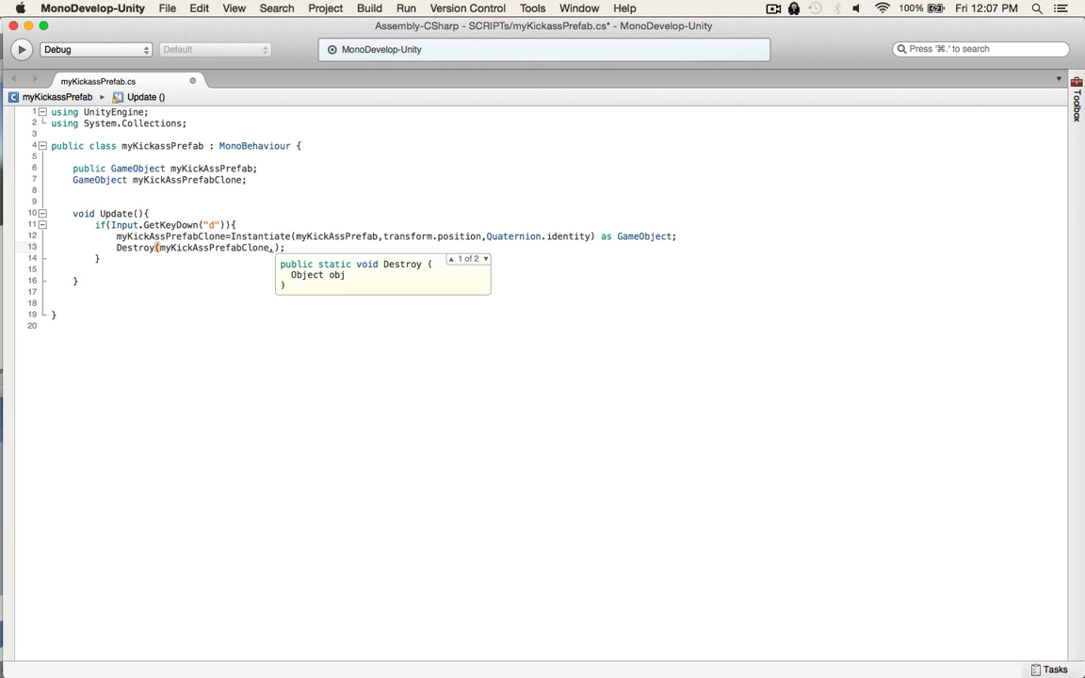
pyautogui.write('3')
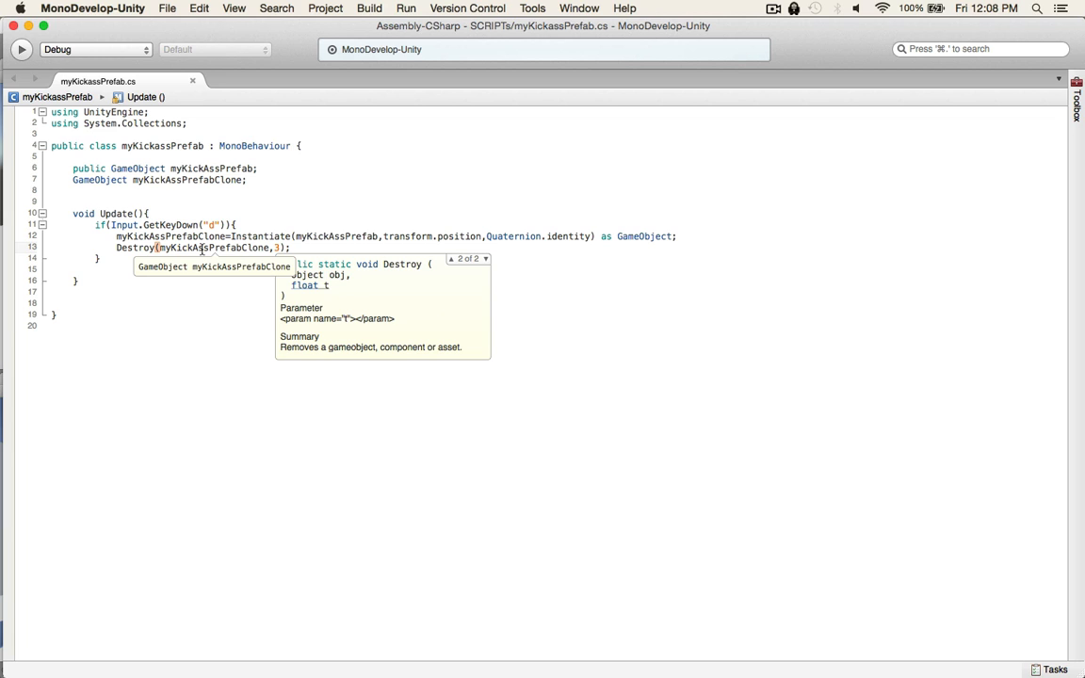
pyautogui.moveTo(249, 269)
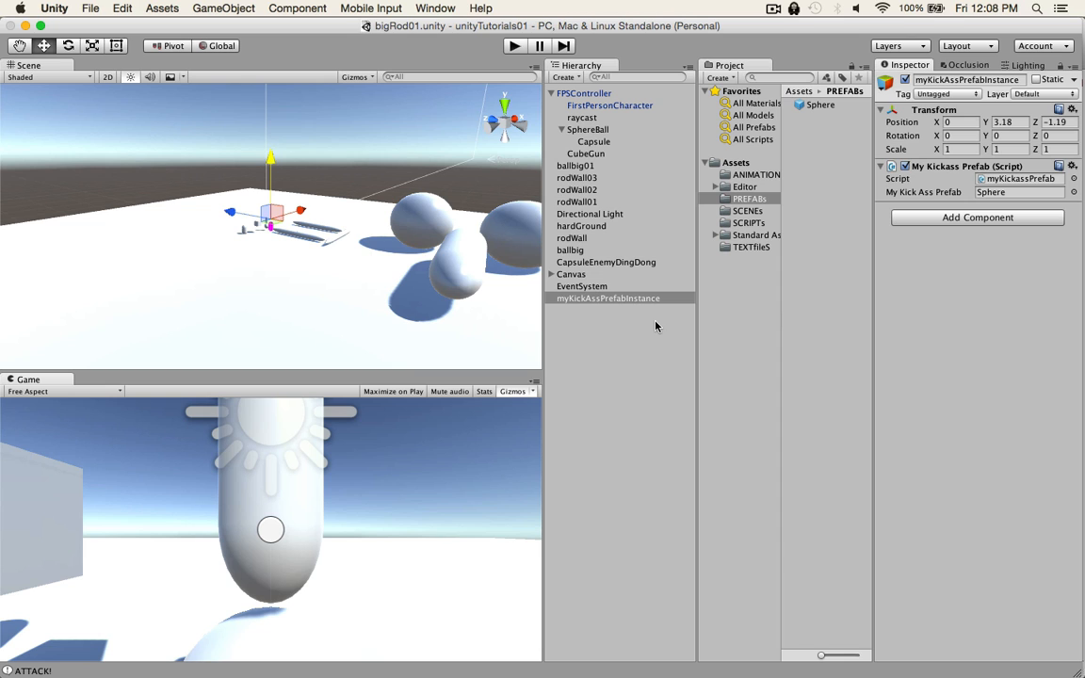
pyautogui.moveTo(590, 104)
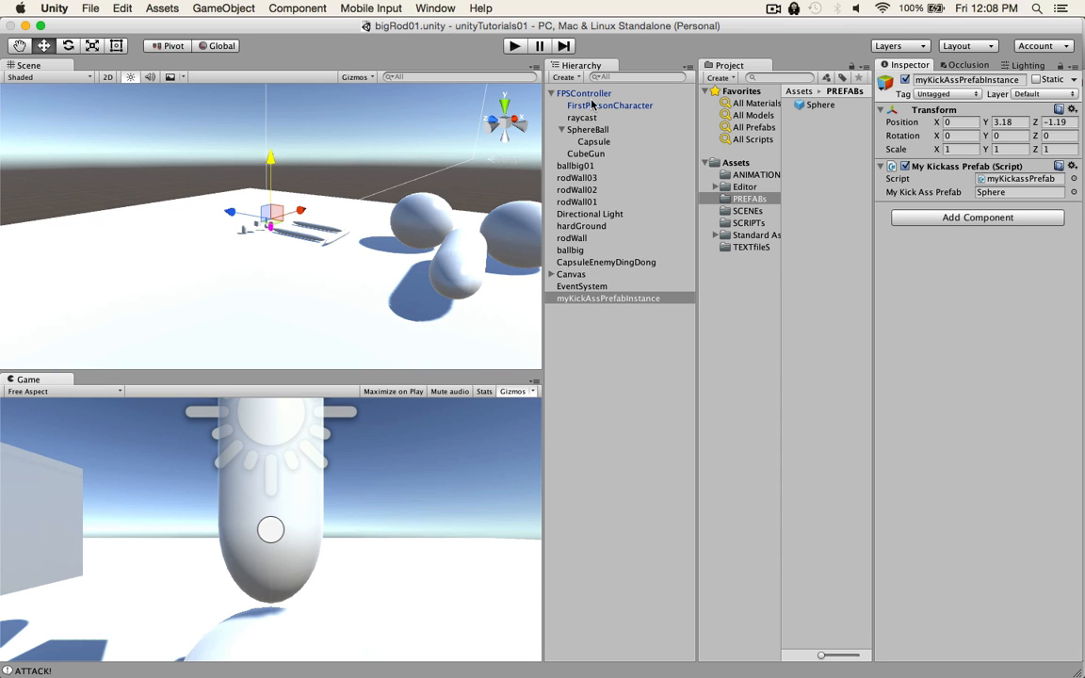
# Rename Capsule to CapsuleRod, then move myKickAssPrefabInstance up along Y to the rod tip
pyautogui.click(584, 92)
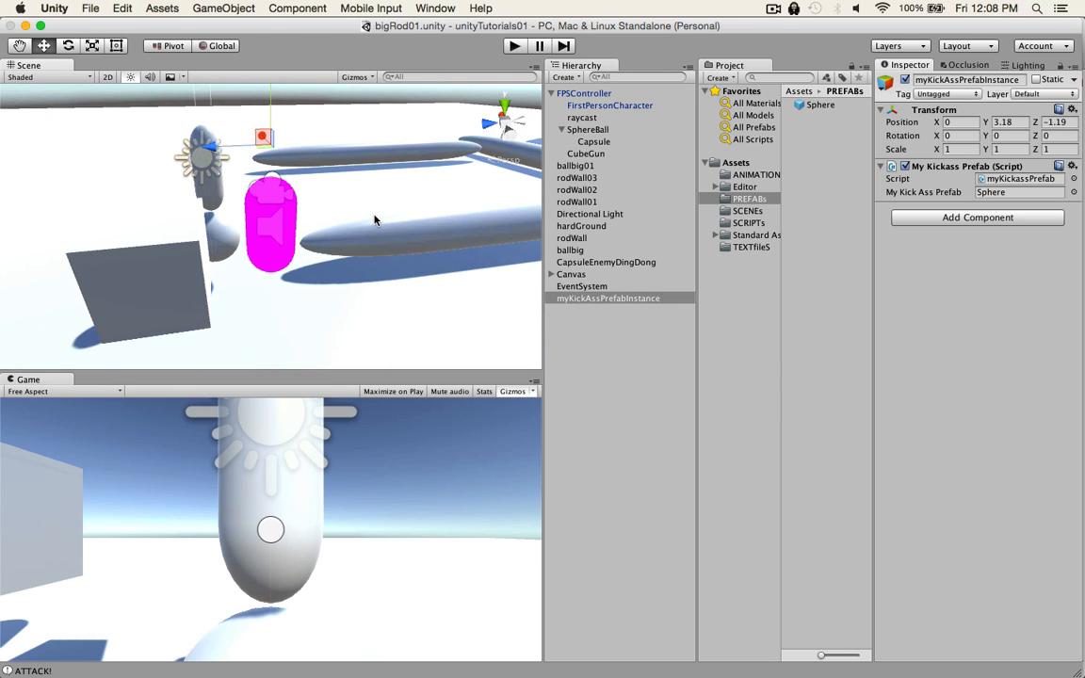
pyautogui.click(594, 141)
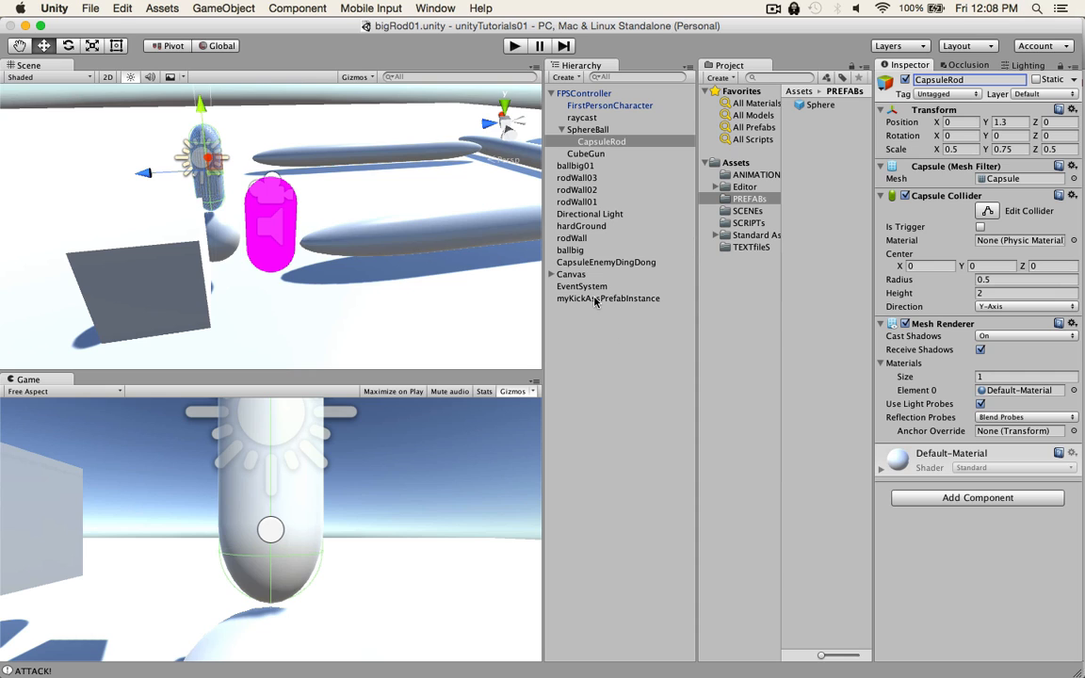
pyautogui.moveTo(595, 300)
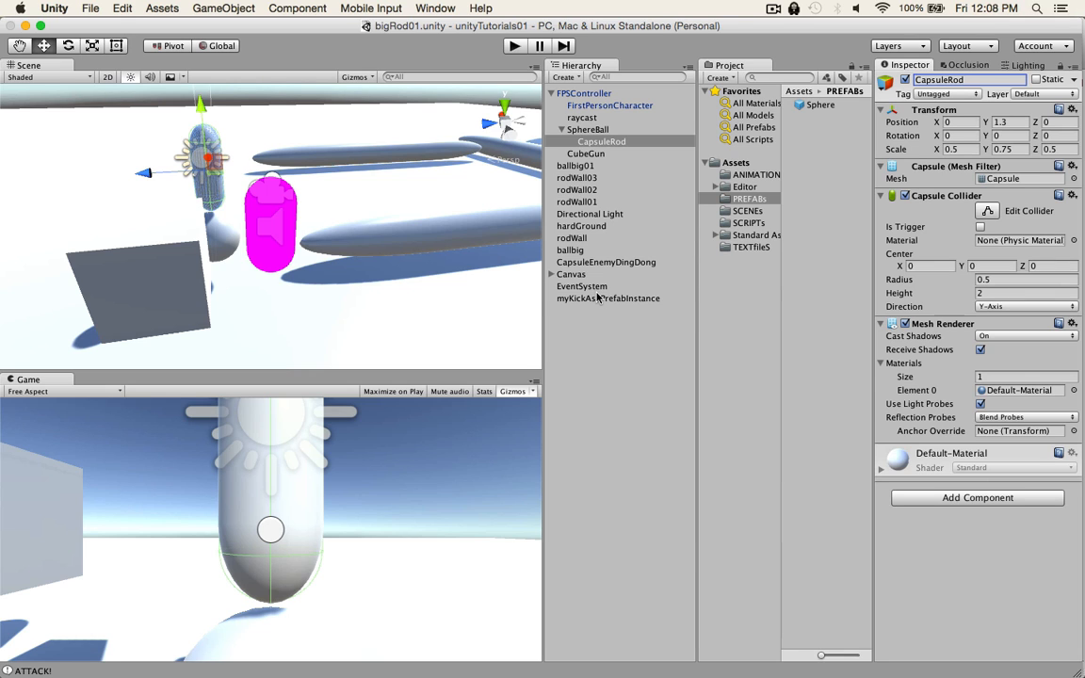
pyautogui.click(608, 299)
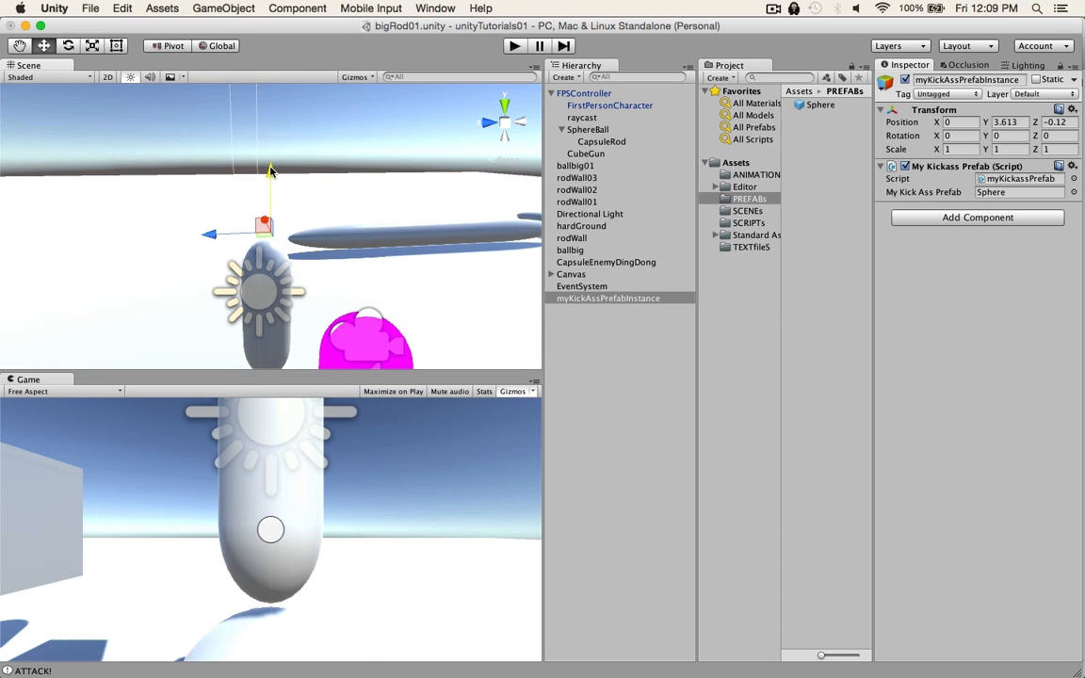
pyautogui.moveTo(268, 170); pyautogui.dragTo(278, 188)
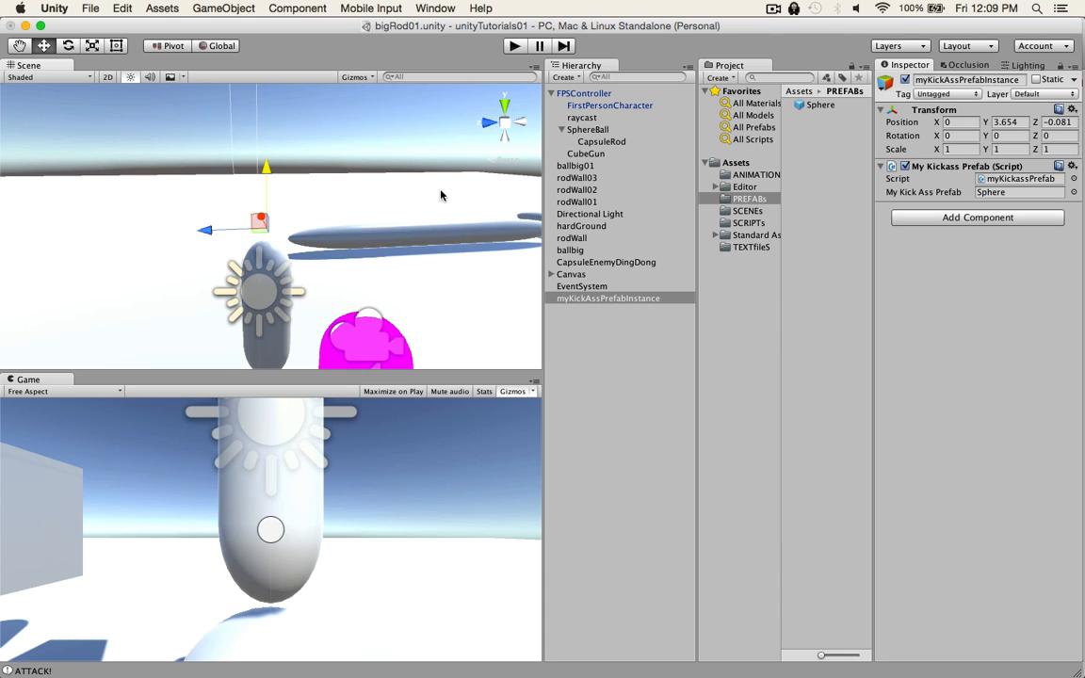
pyautogui.click(607, 299)
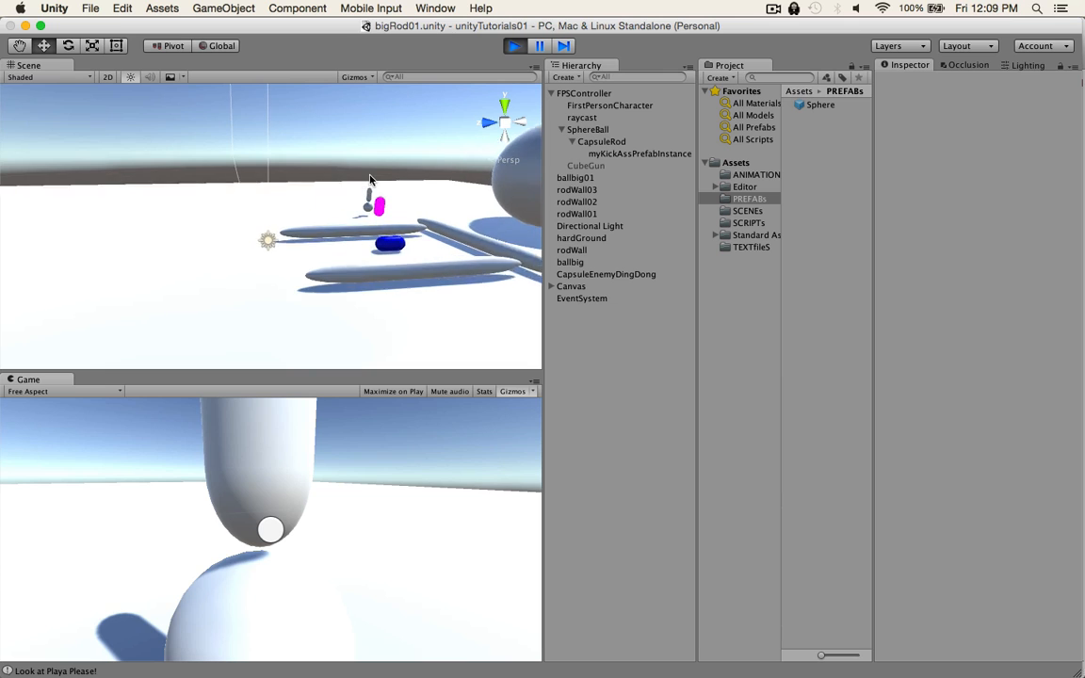
# Select CapsuleRod during Play mode to view its transform and capsule collider
pyautogui.click(600, 141)
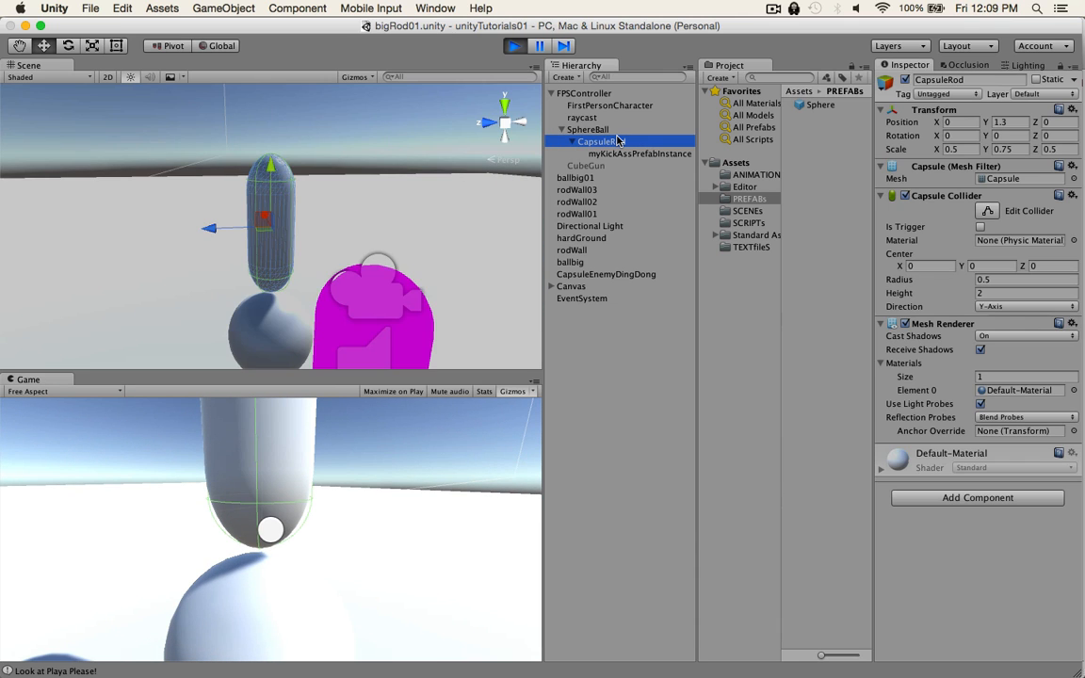